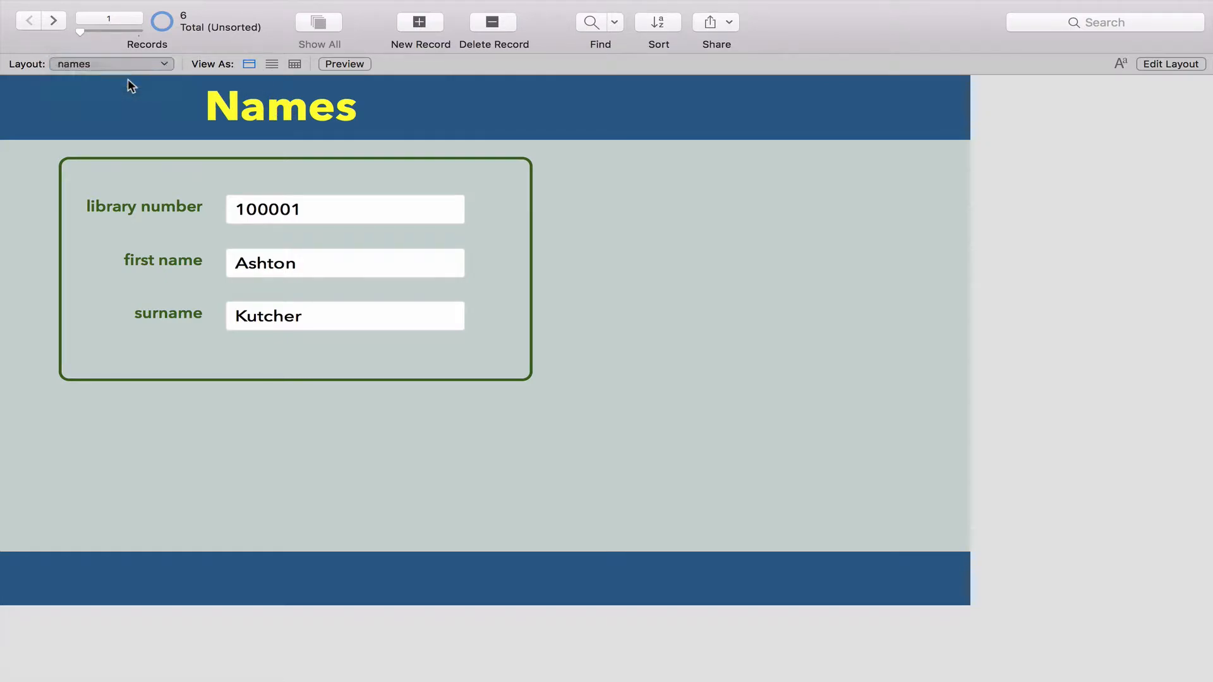
# Step: Switch to the Books layout and browse back to book 1111, then to the Names layout
pyautogui.click(111, 63)
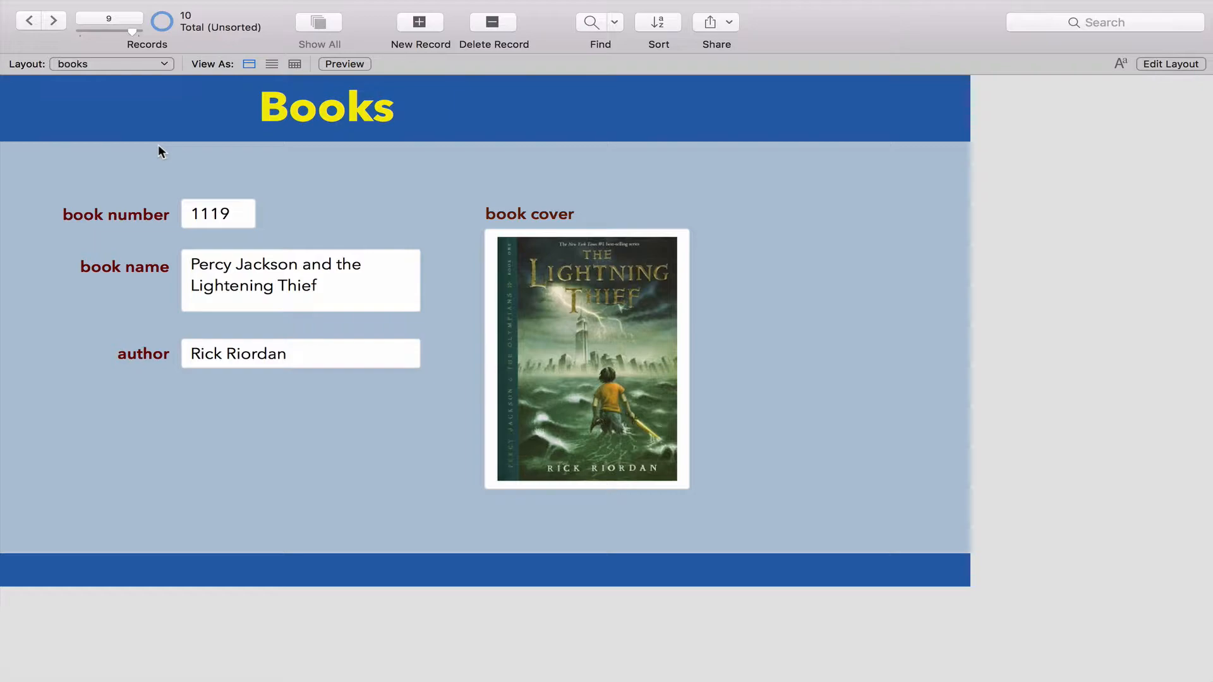
pyautogui.moveTo(343, 159)
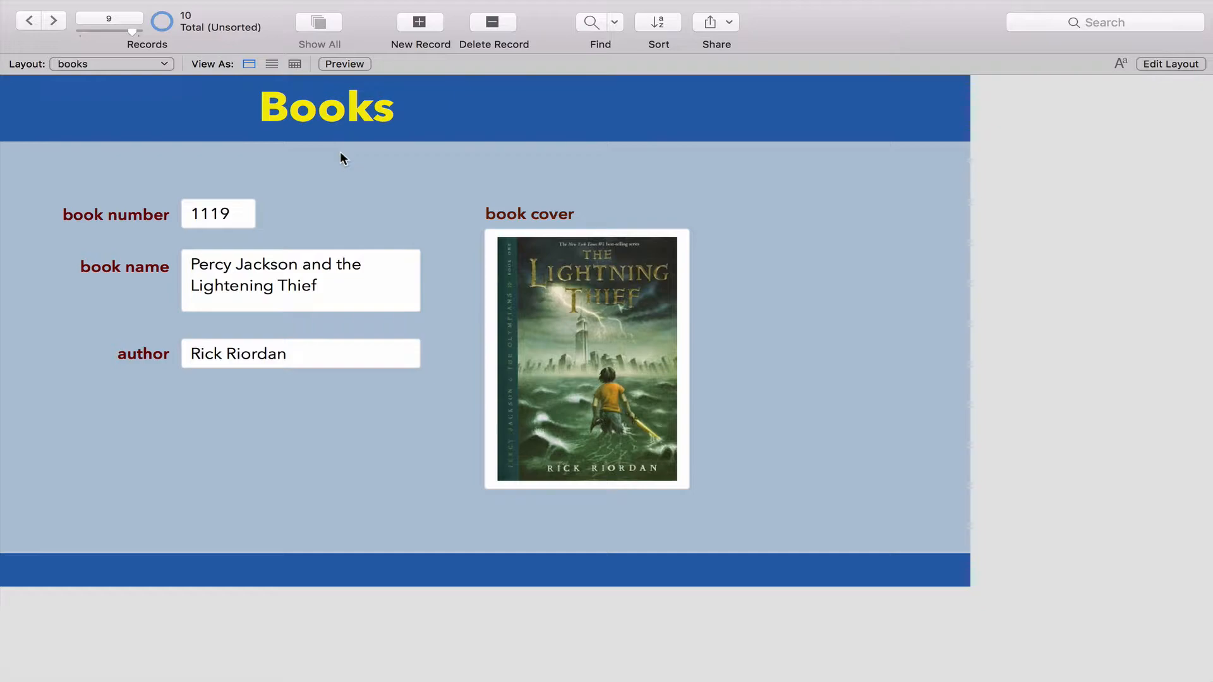
pyautogui.click(27, 21)
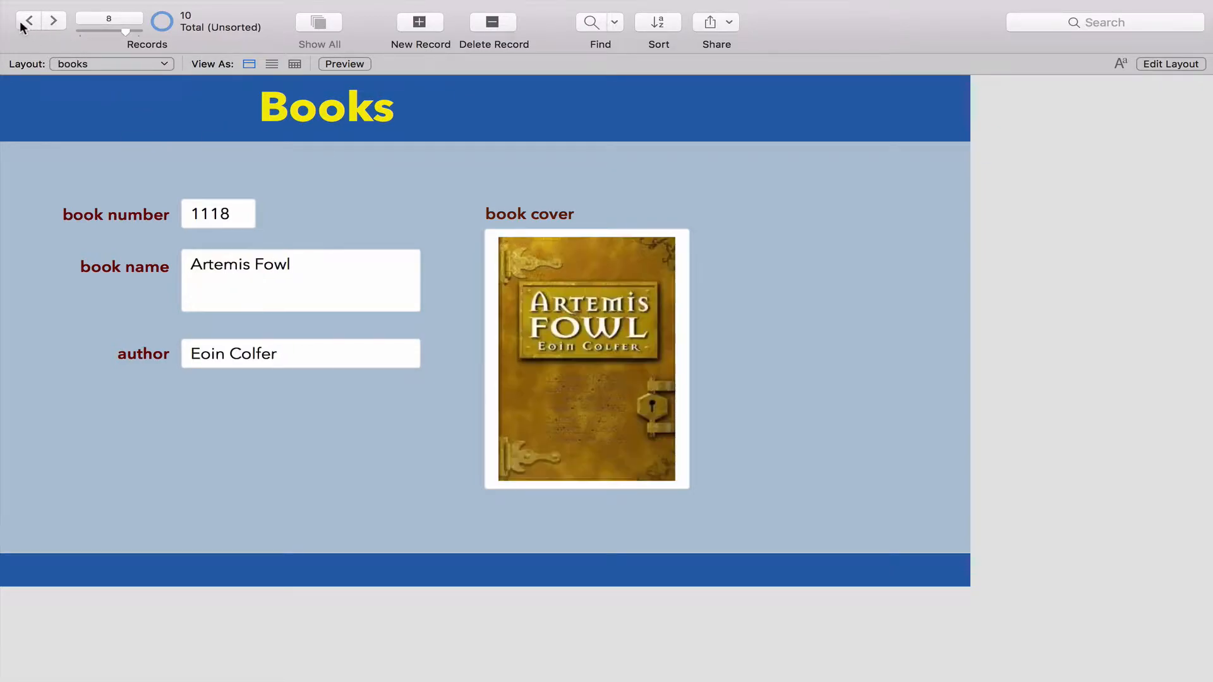
pyautogui.click(28, 21)
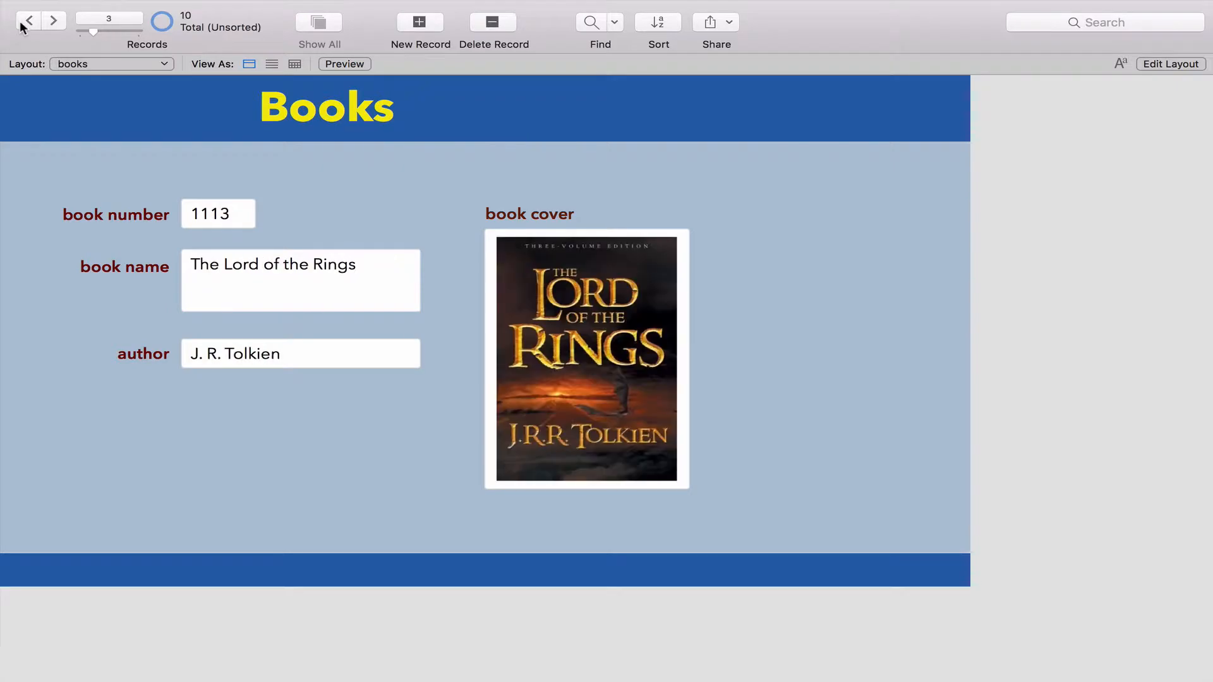
pyautogui.click(28, 20)
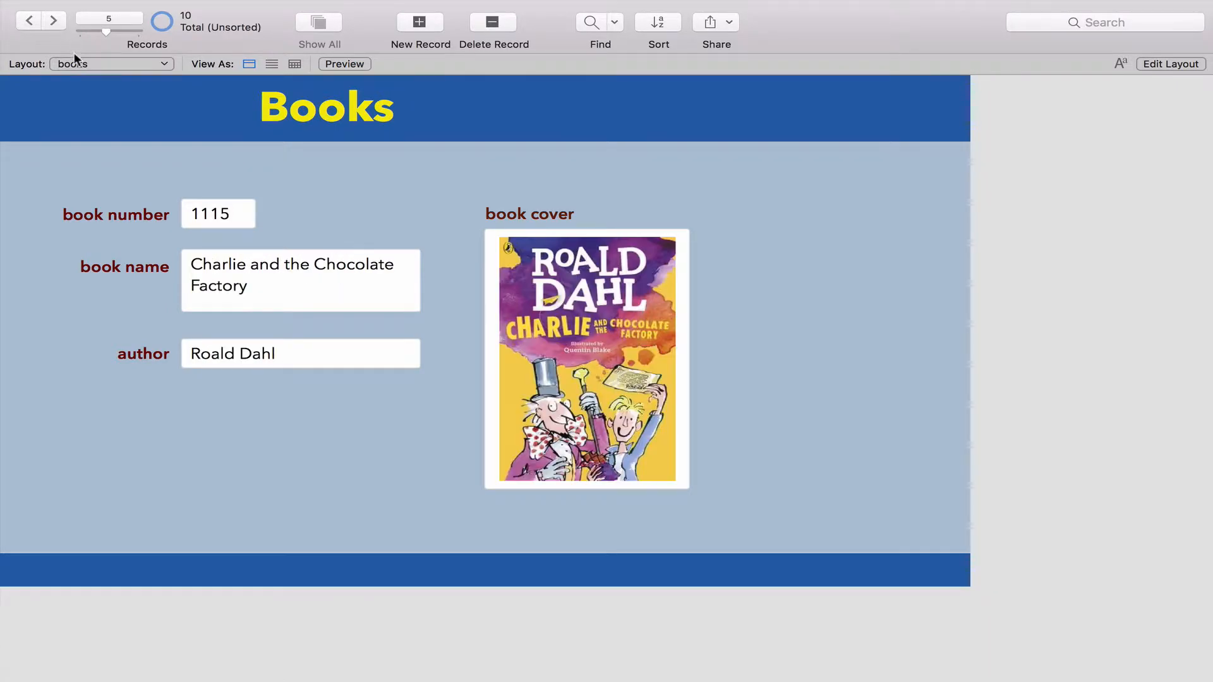
pyautogui.moveTo(59, 86)
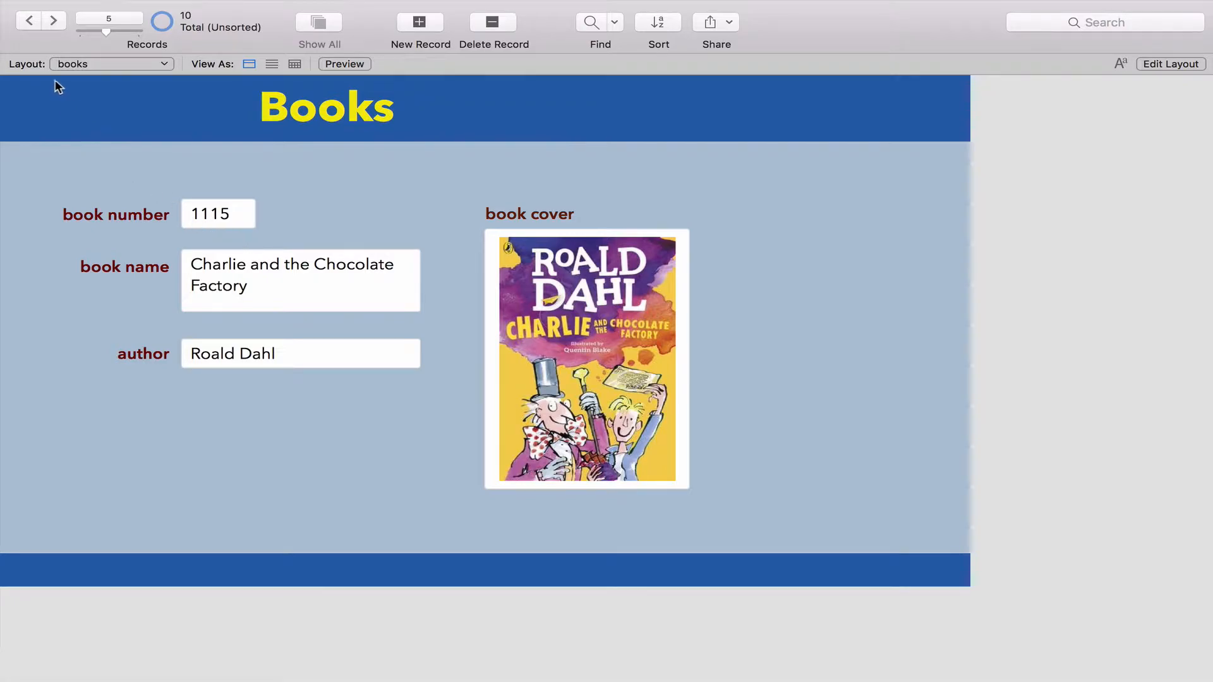
pyautogui.click(27, 21)
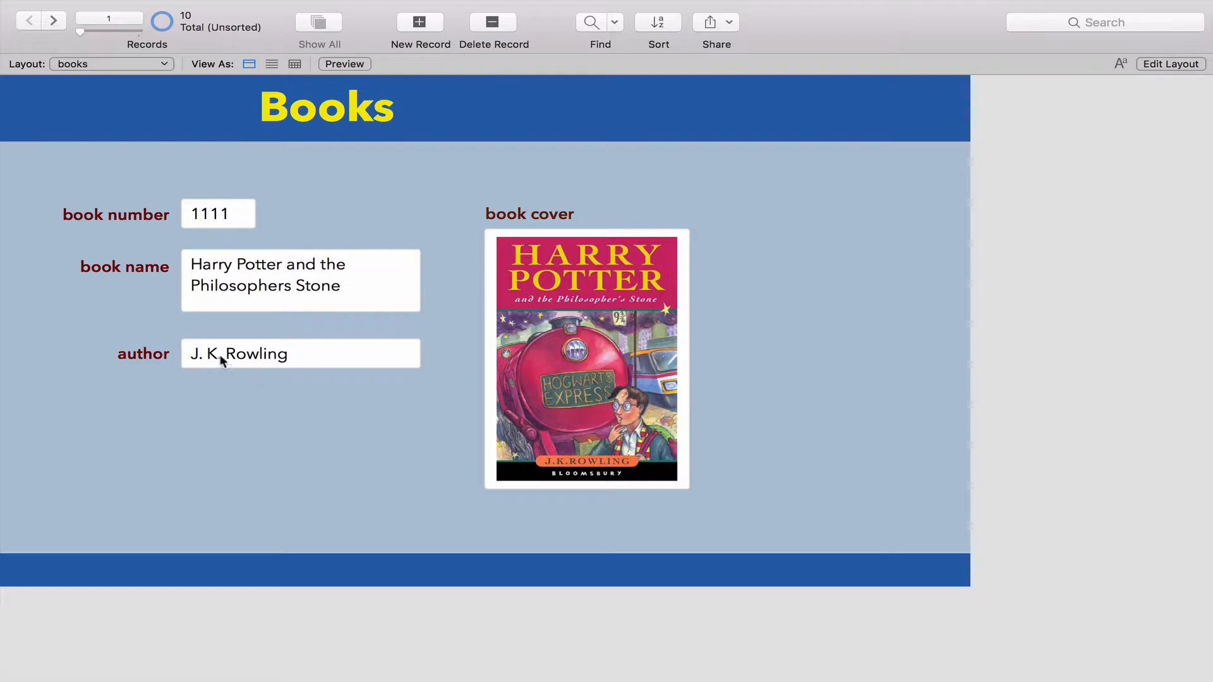
pyautogui.moveTo(617, 342)
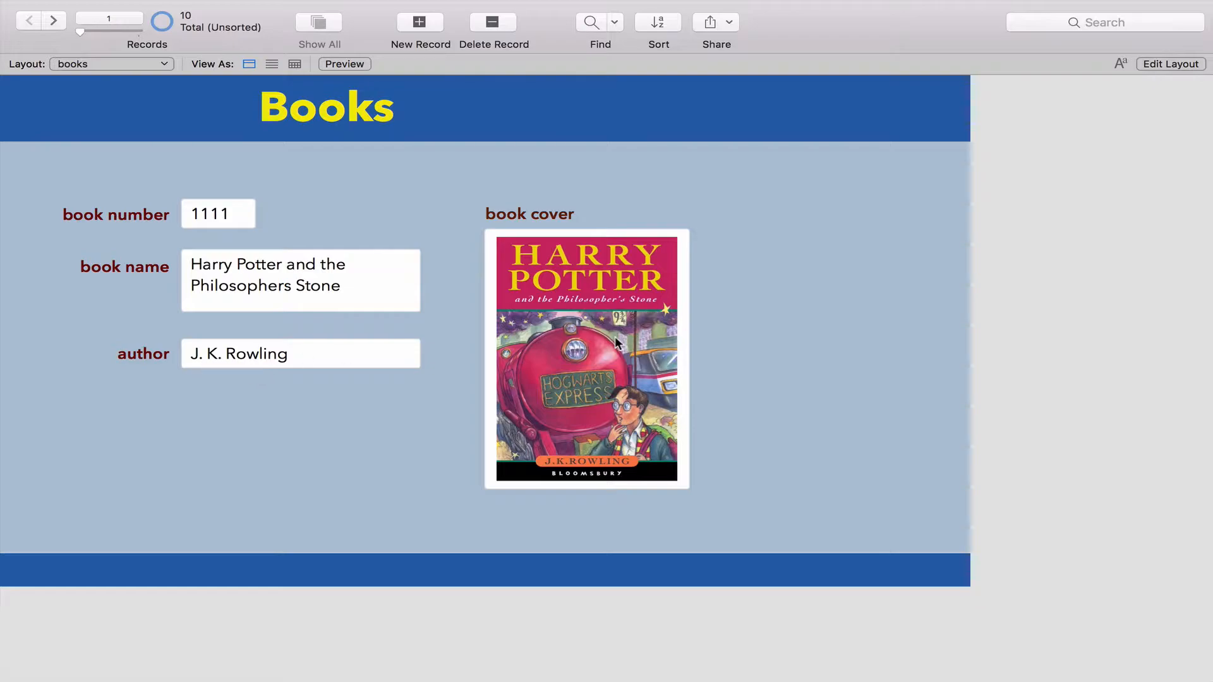
pyautogui.moveTo(586, 300)
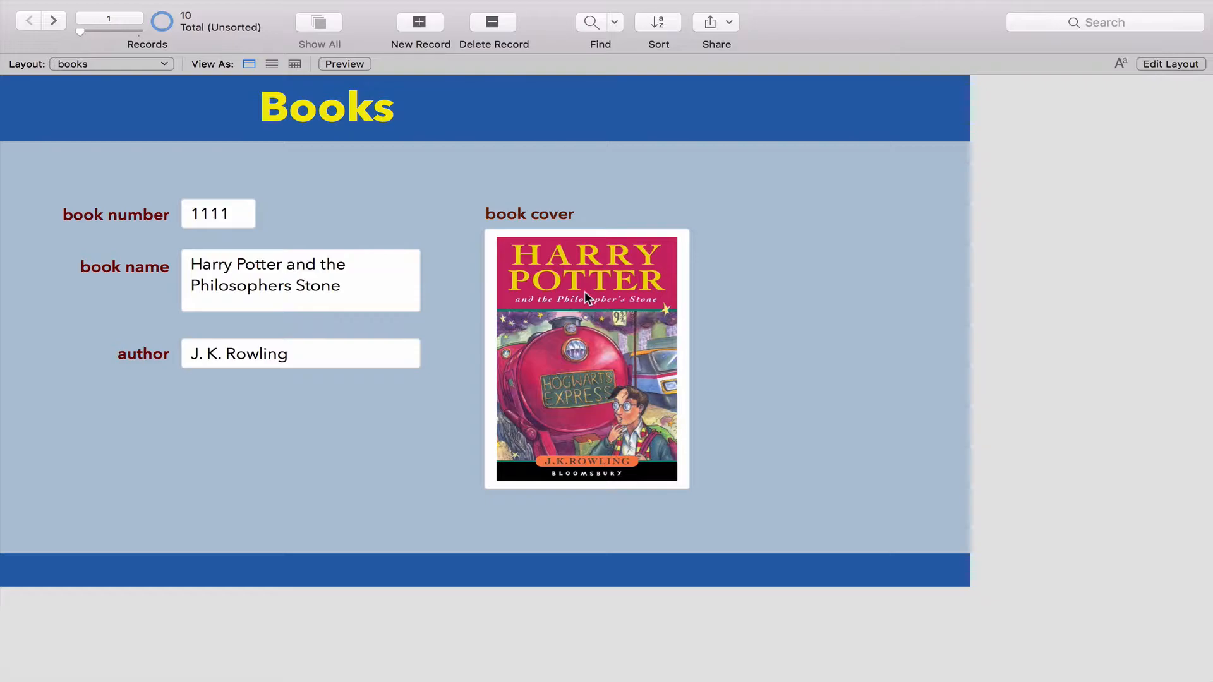
pyautogui.moveTo(258, 262)
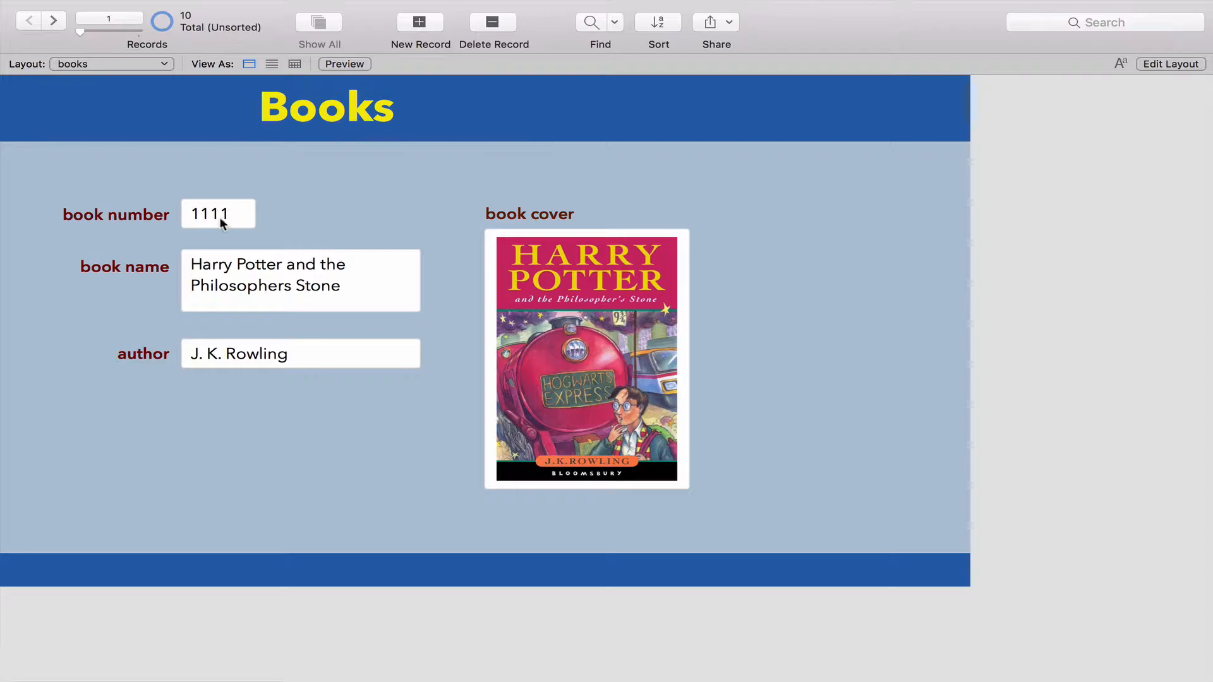
pyautogui.click(217, 214)
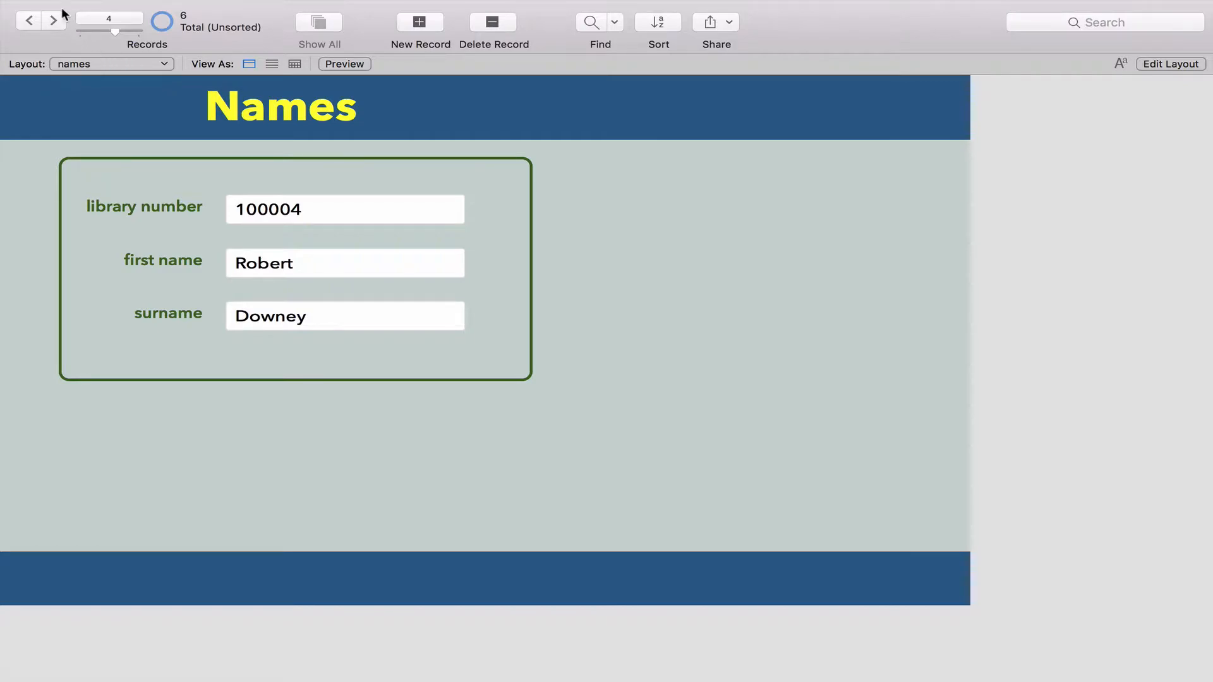
# Step: Step to member record 4, Robert Downey, and select library number 100004
pyautogui.click(28, 20)
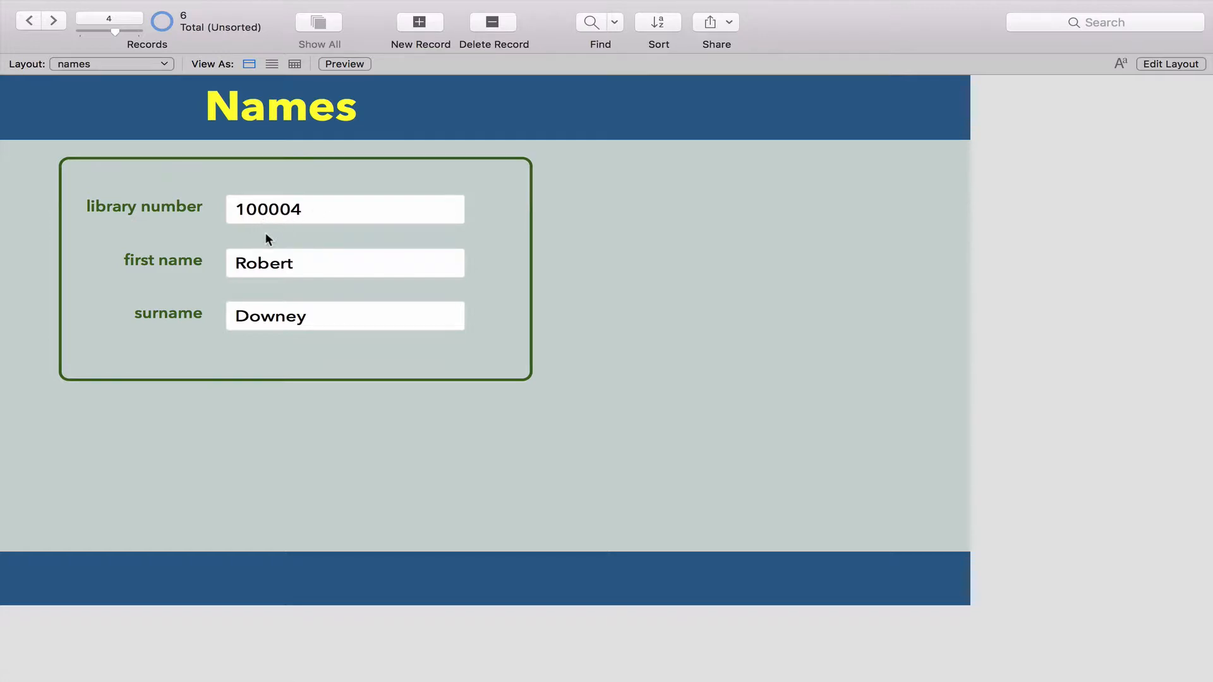
pyautogui.moveTo(240, 269)
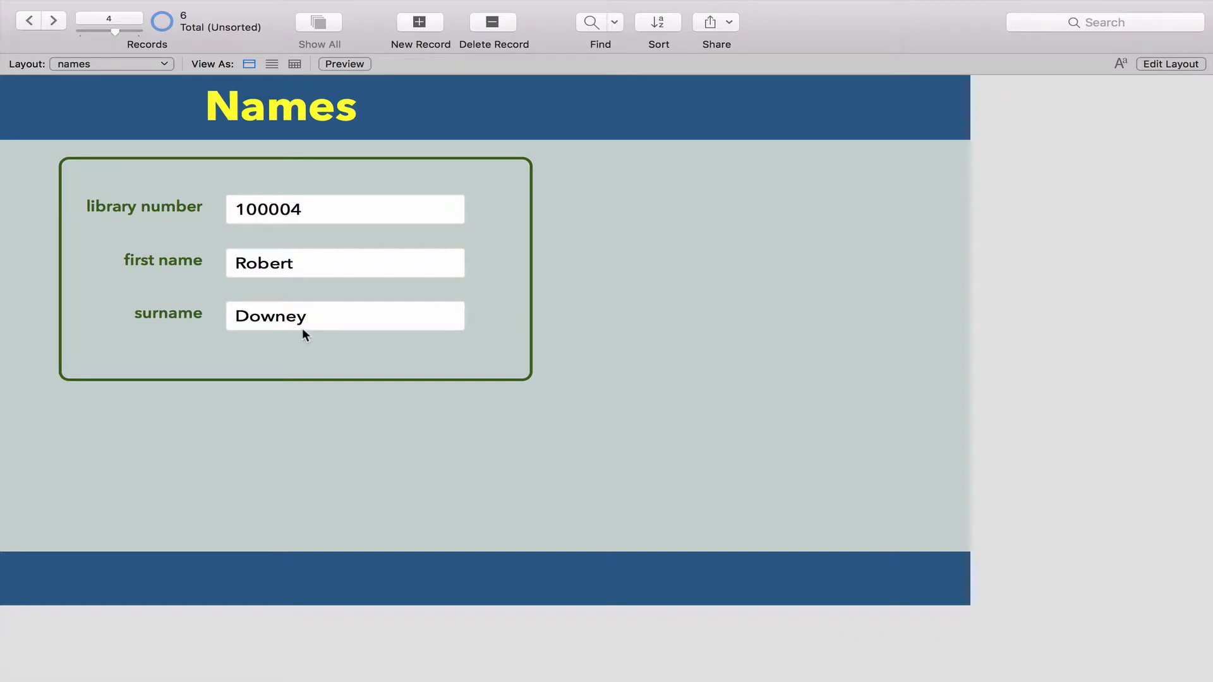
pyautogui.click(344, 209)
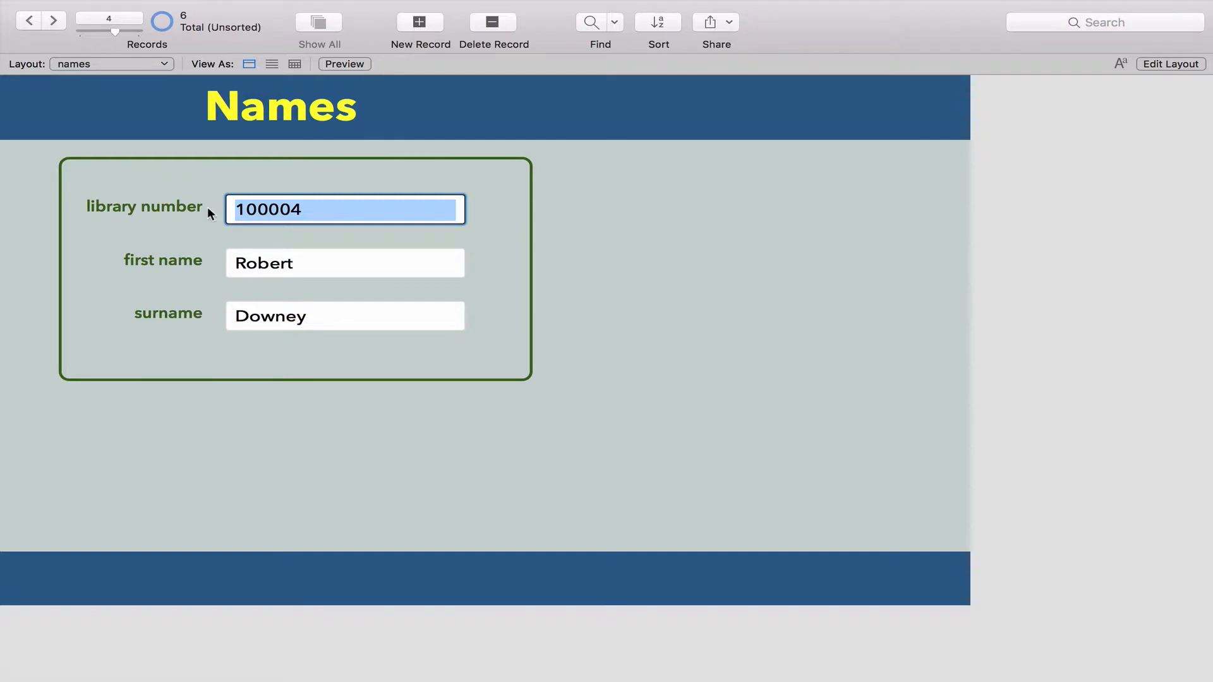
# Step: View names and books as tables and widen the book name column to show full titles
pyautogui.click(294, 64)
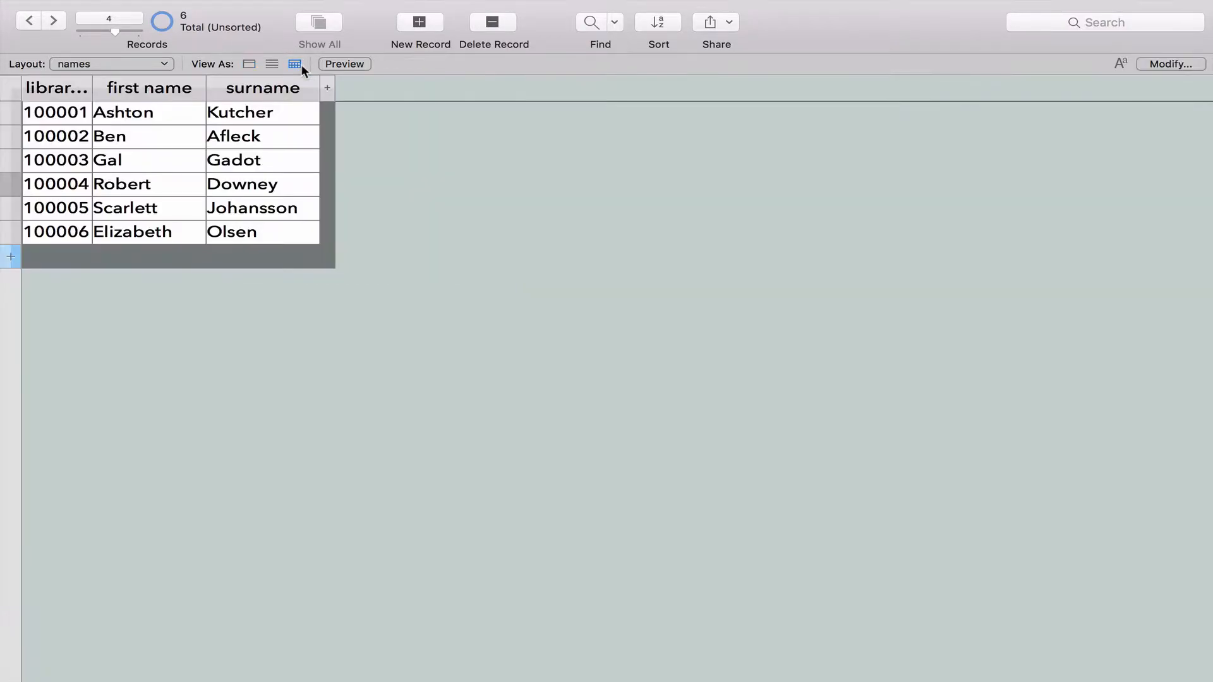
pyautogui.moveTo(204, 88)
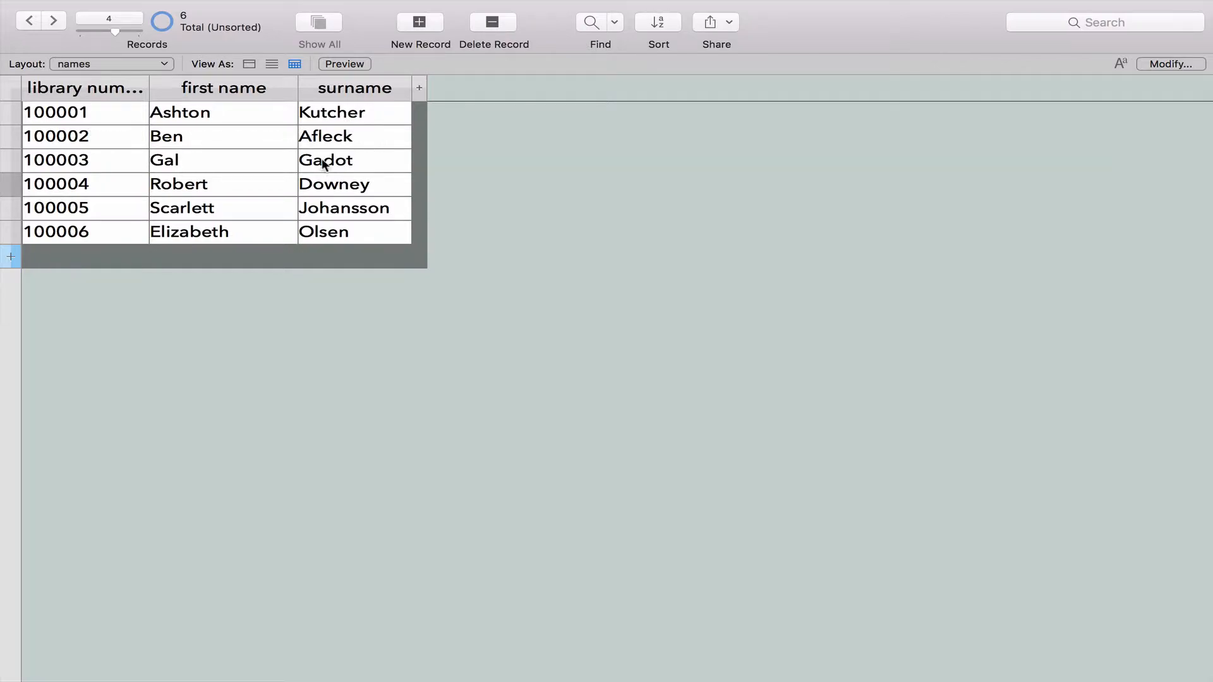
pyautogui.moveTo(301, 198)
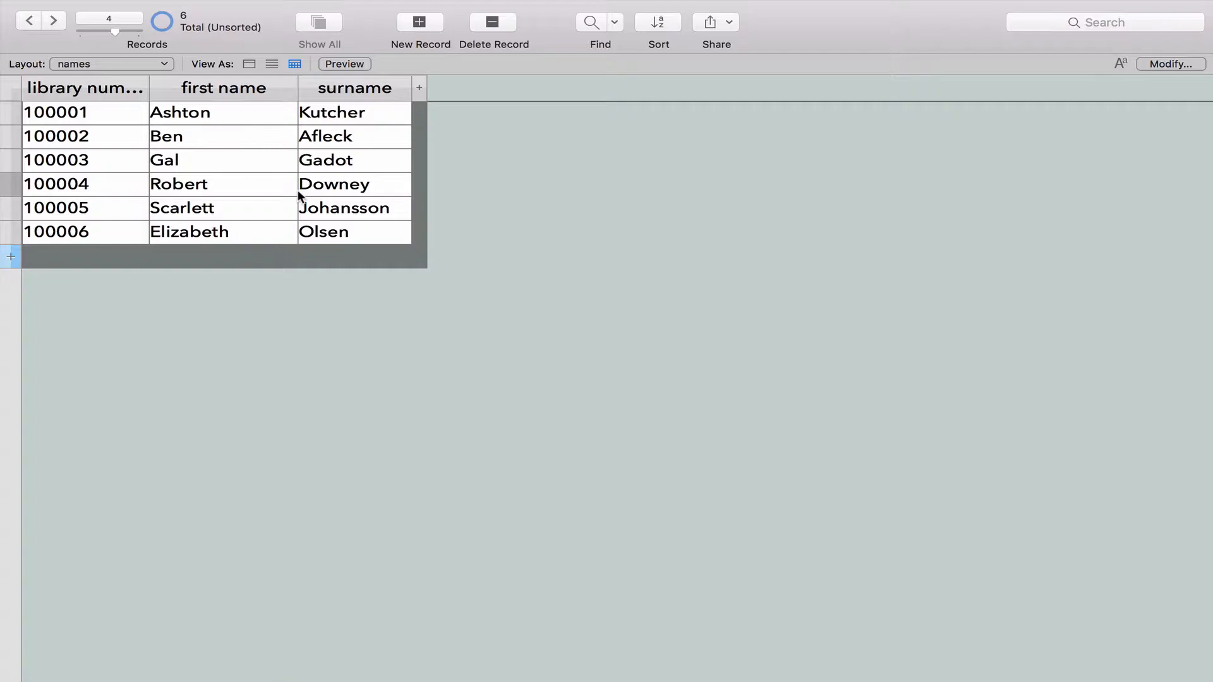
pyautogui.moveTo(335, 190)
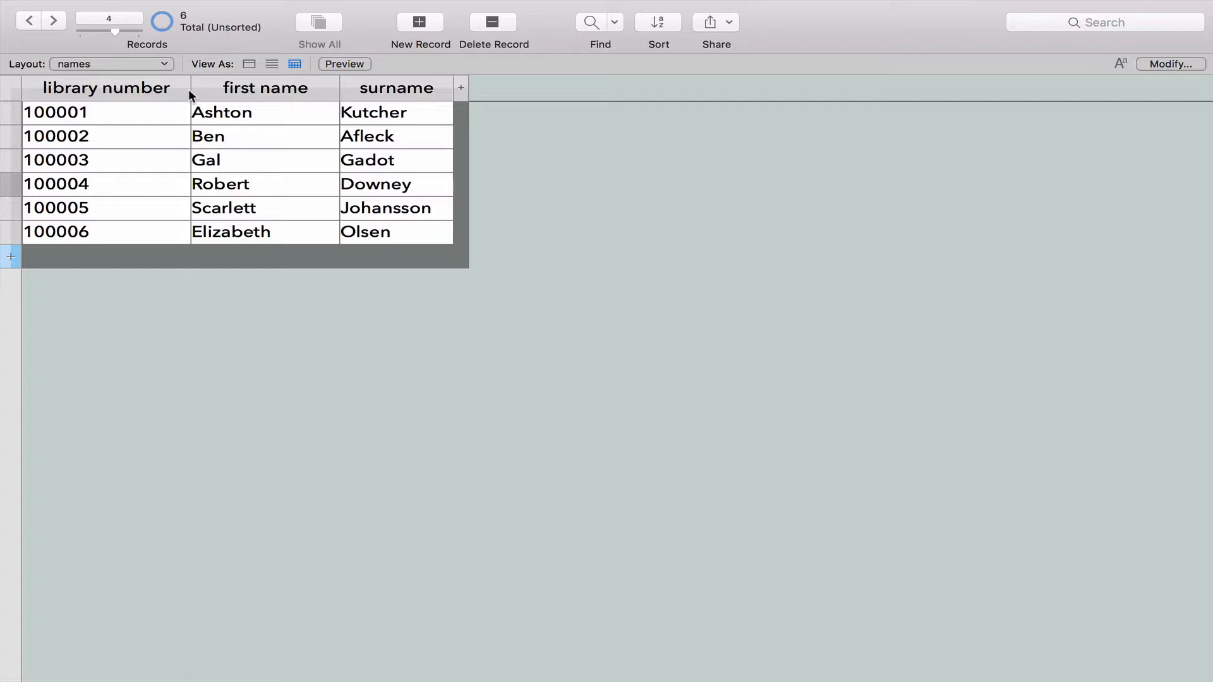
pyautogui.click(111, 63)
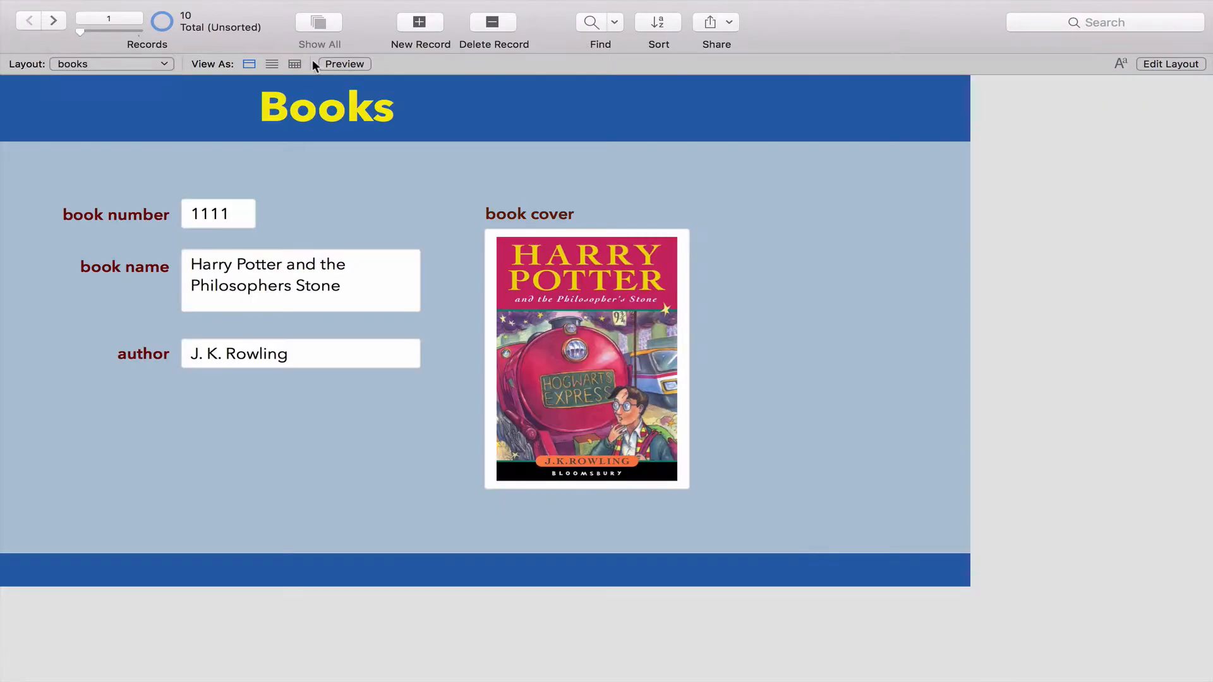
pyautogui.click(294, 64)
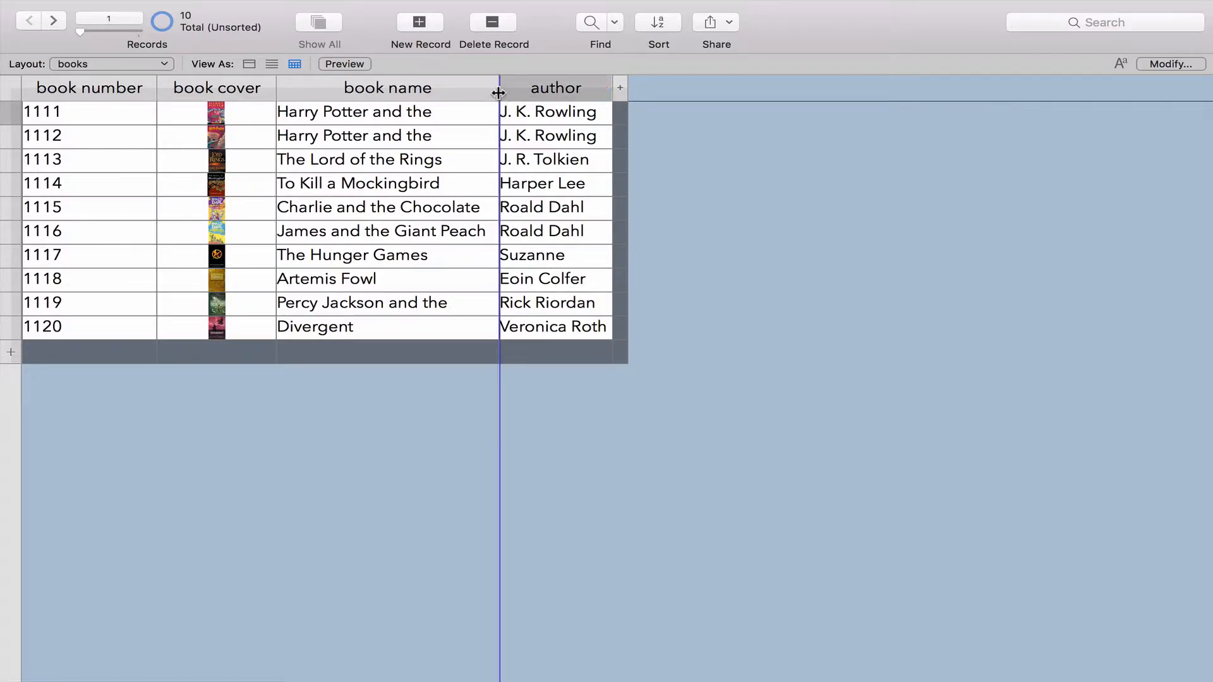
pyautogui.moveTo(499, 87); pyautogui.dragTo(586, 87)
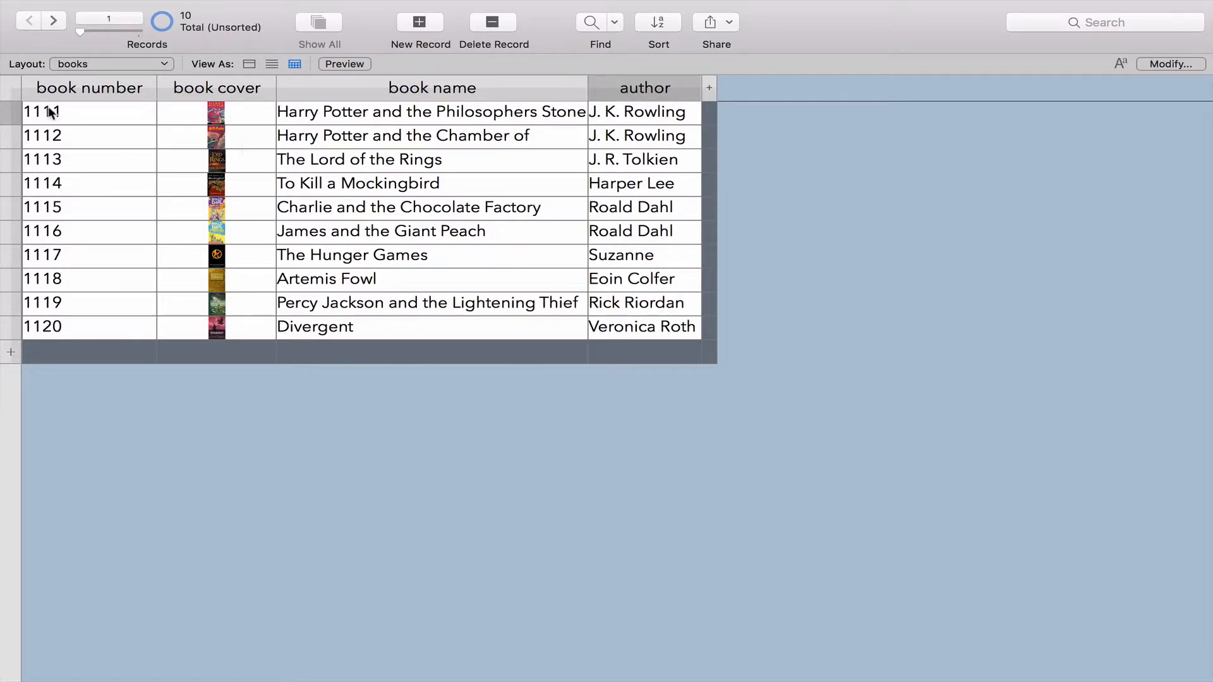
pyautogui.moveTo(66, 133)
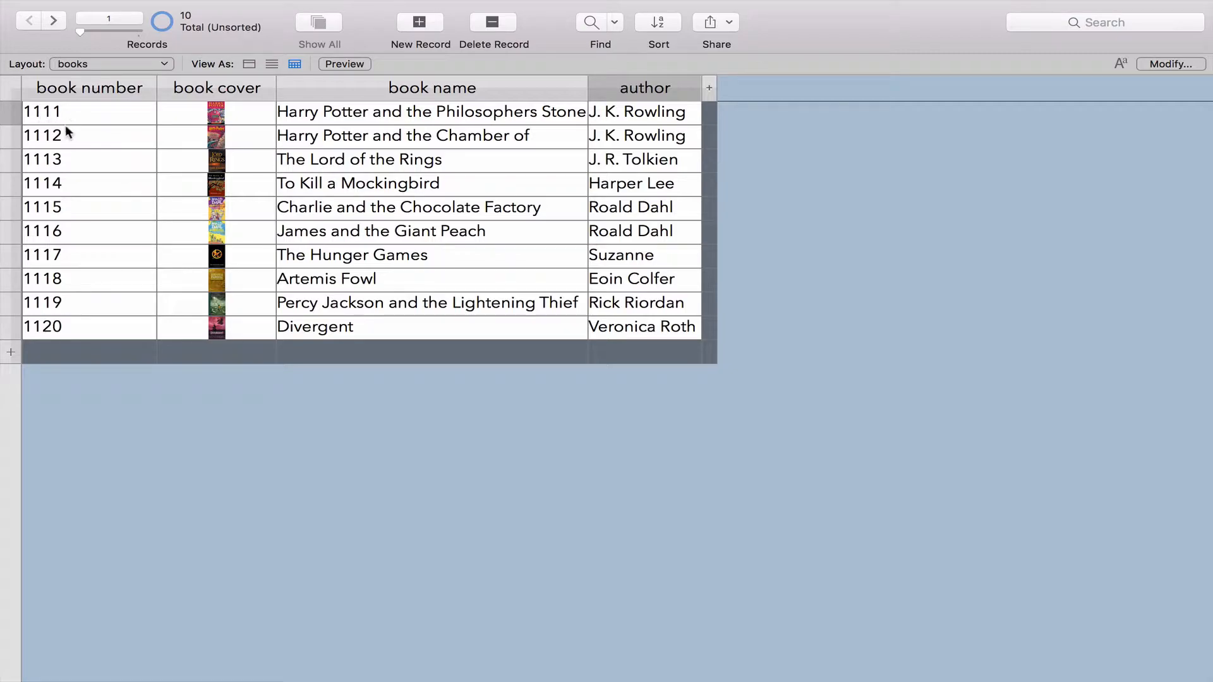
pyautogui.moveTo(66, 162)
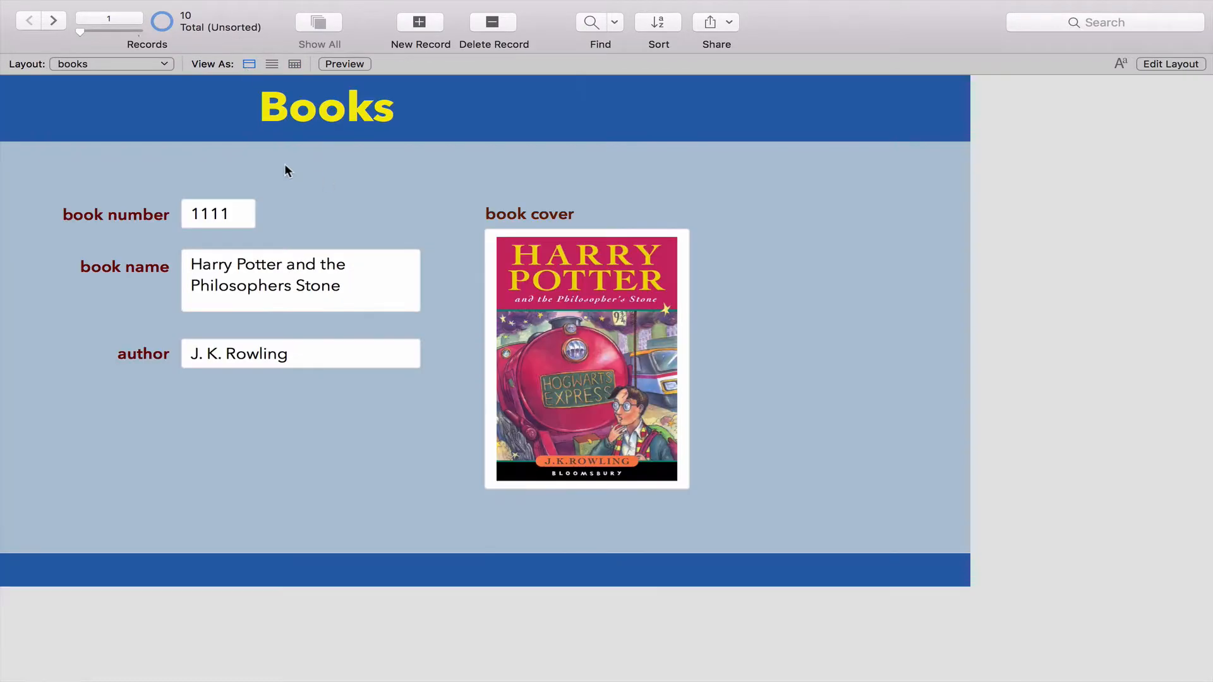
# Step: From Layout mode, create a table named 'borrowing' in Manage Database and view its fields
pyautogui.click(111, 63)
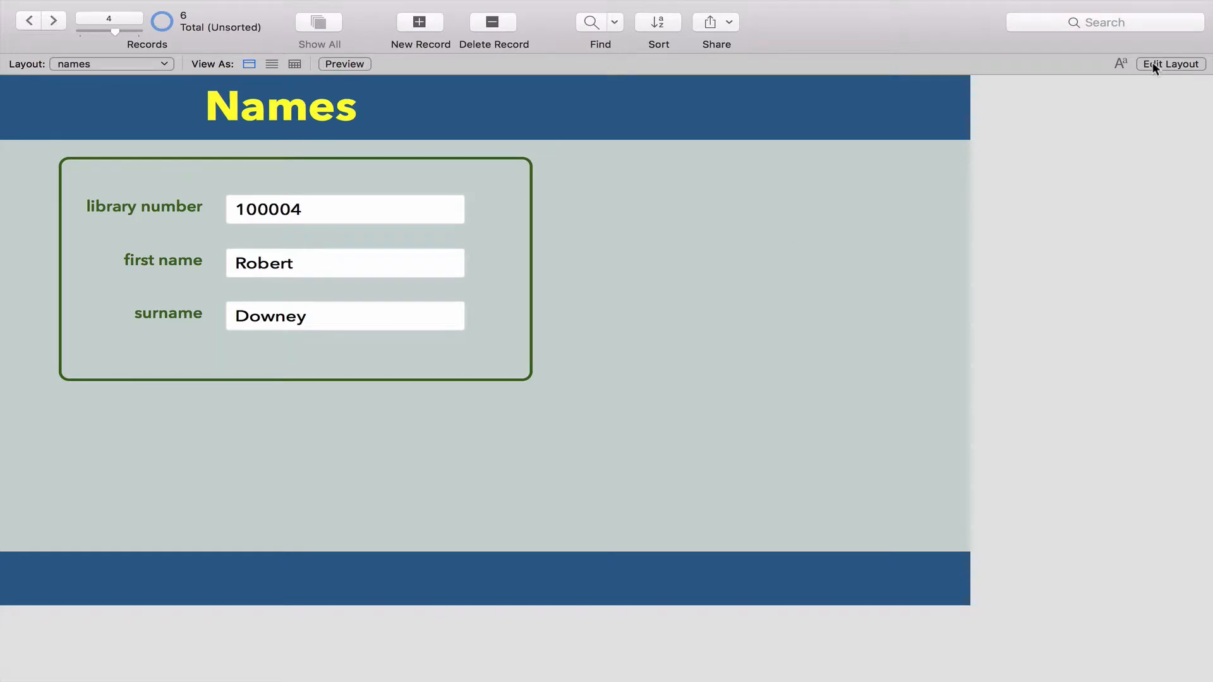
pyautogui.click(1169, 63)
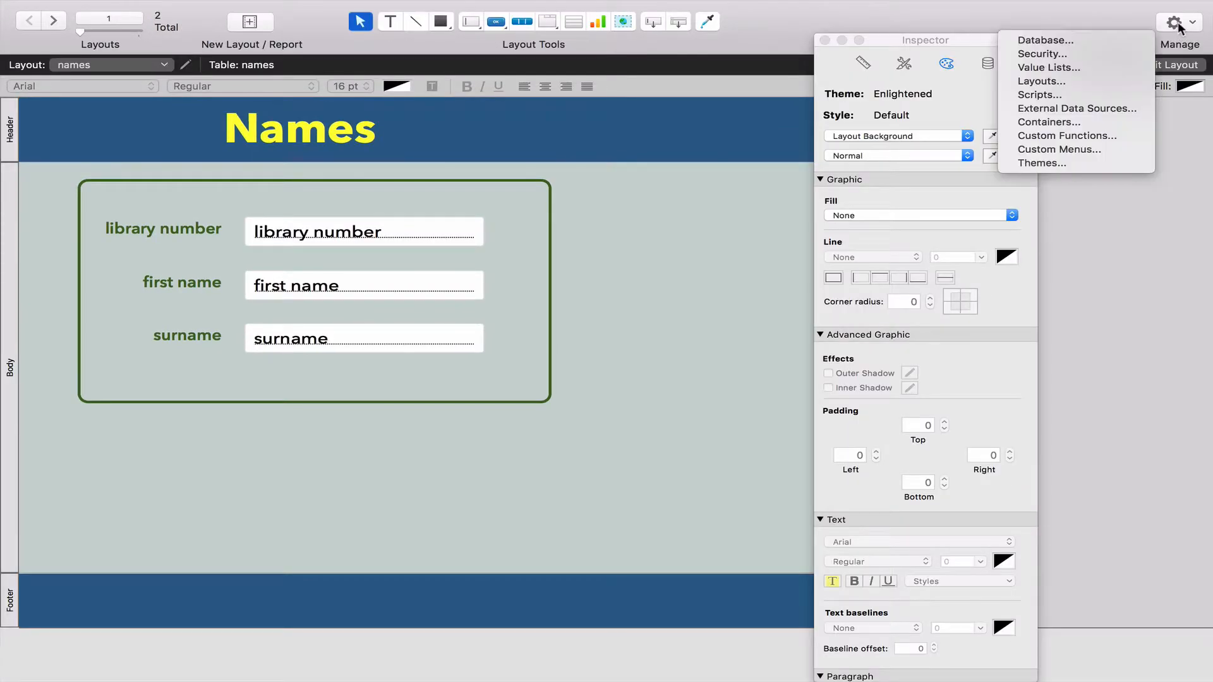
pyautogui.click(1043, 40)
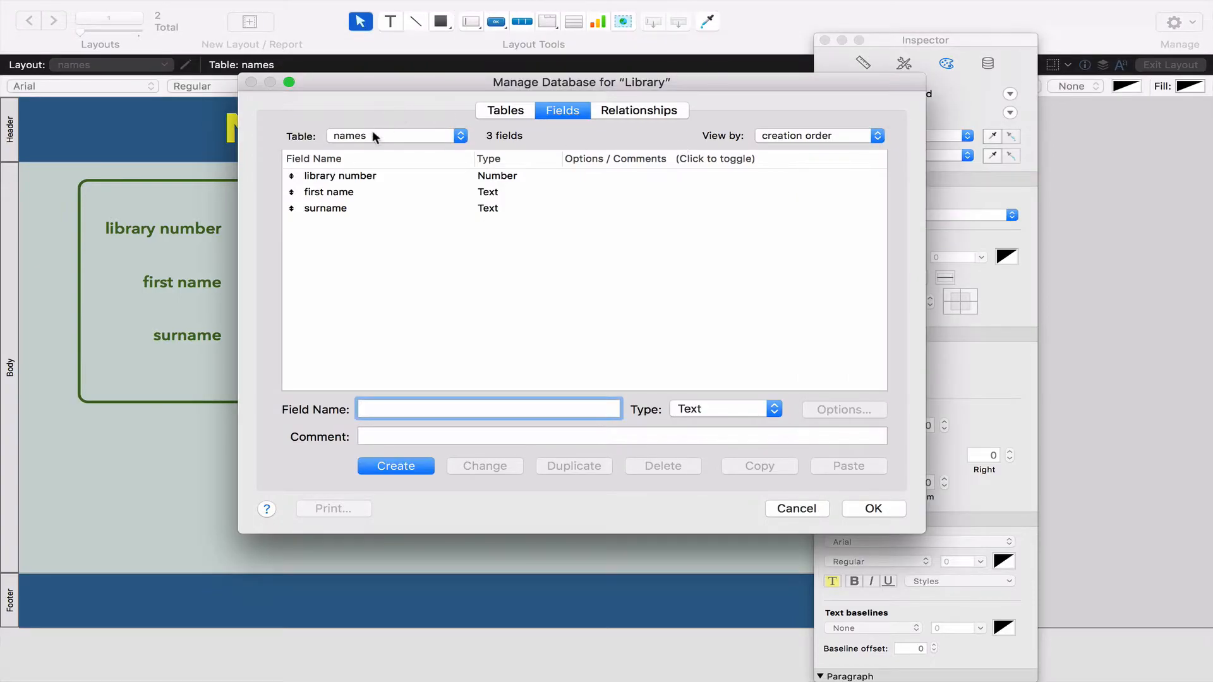
pyautogui.click(504, 110)
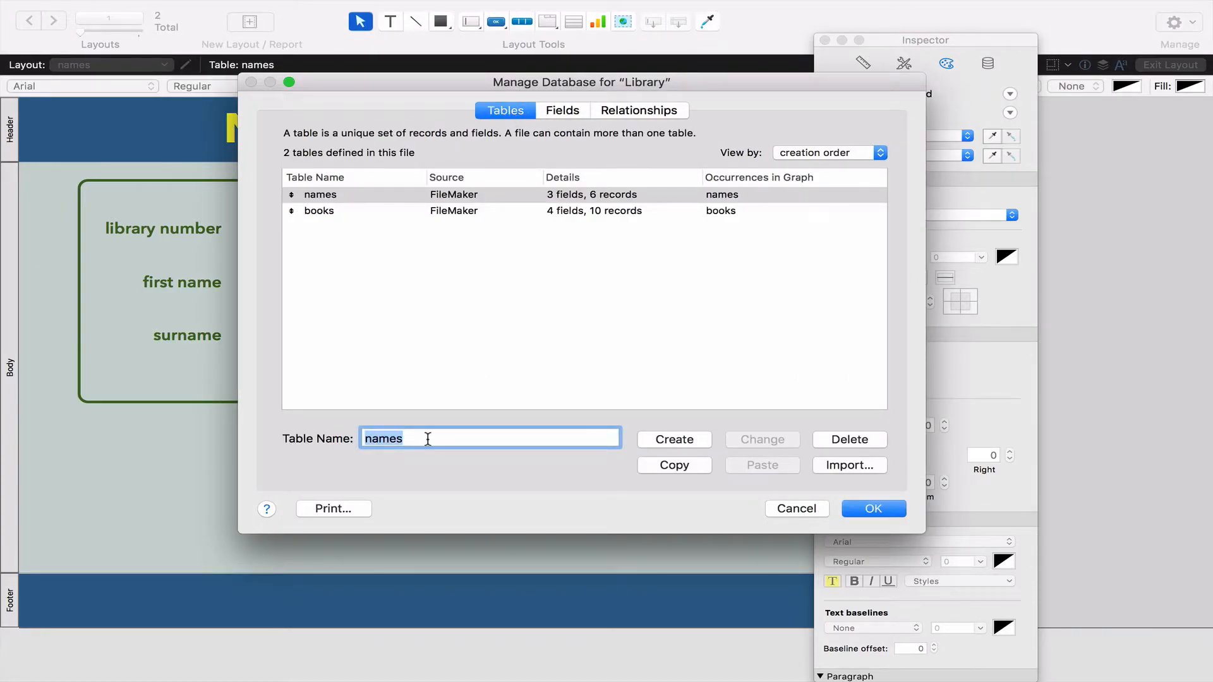
pyautogui.write('borrowi')
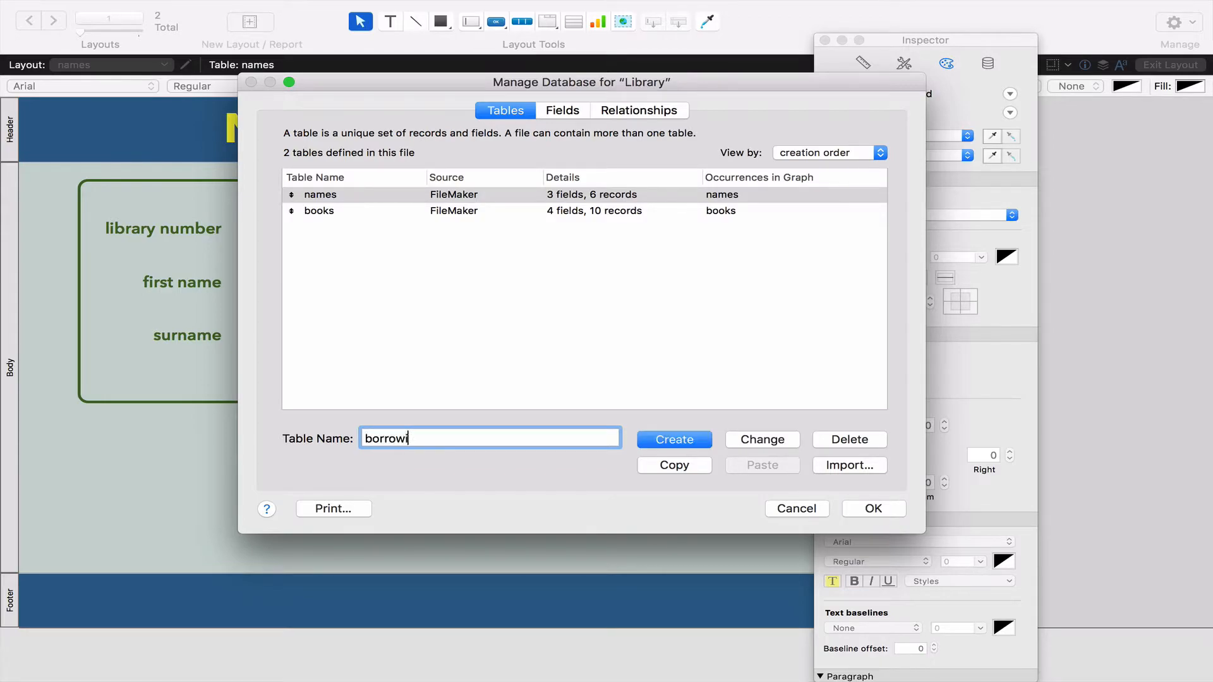
pyautogui.write('ng')
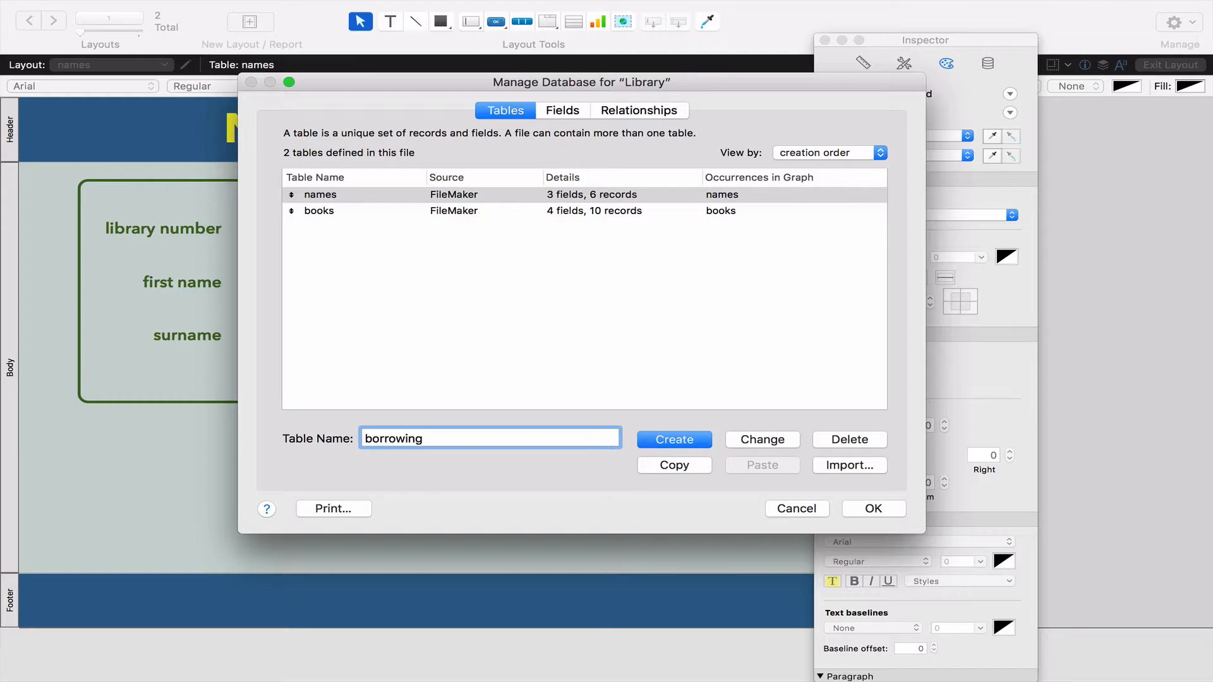
pyautogui.click(672, 439)
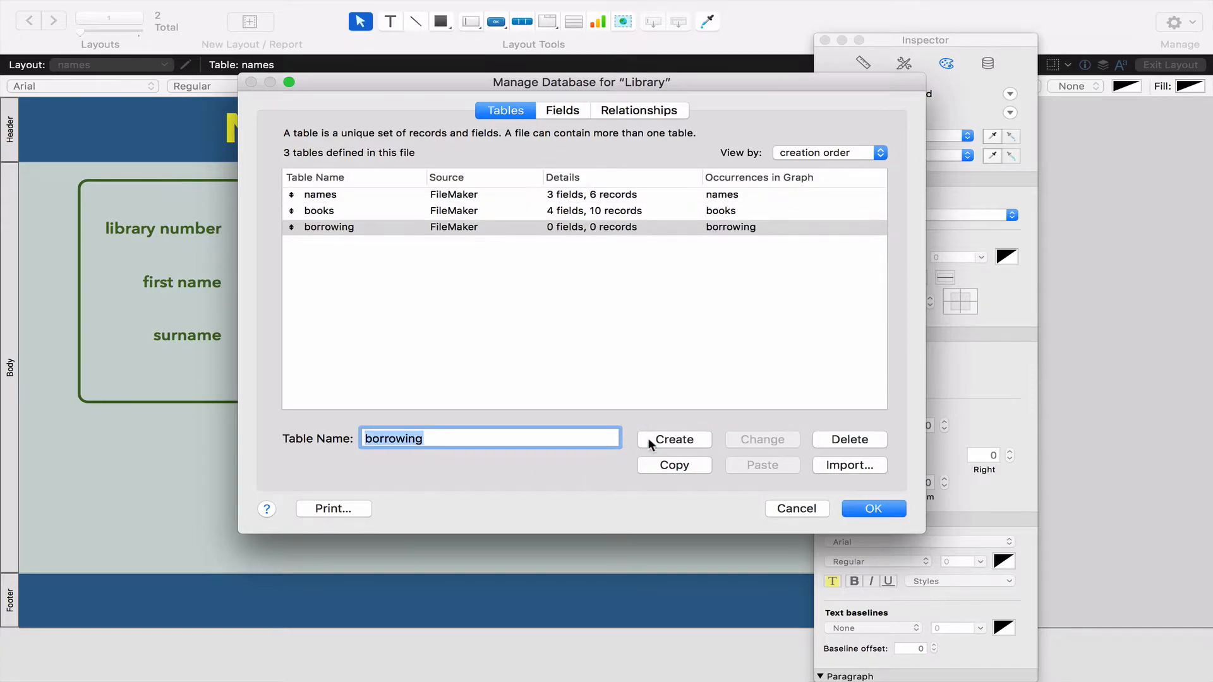
pyautogui.click(561, 110)
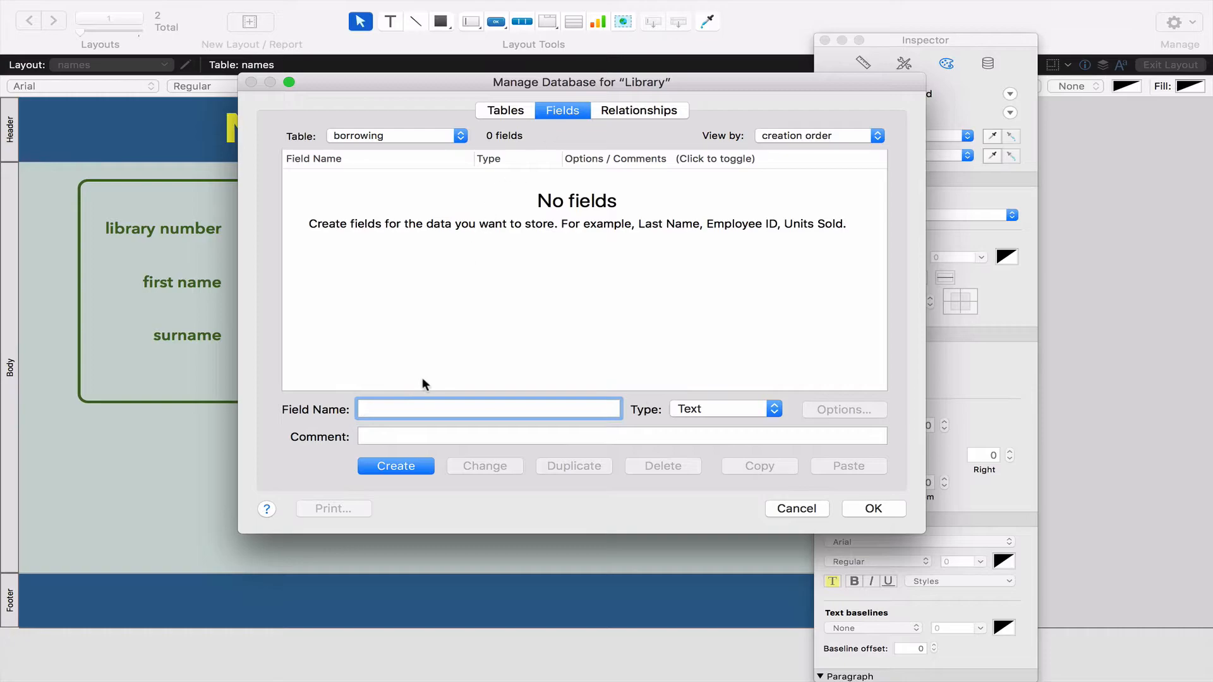
# Step: Add 'library number' and 'book number' as Number fields to the borrowing table
pyautogui.write('library')
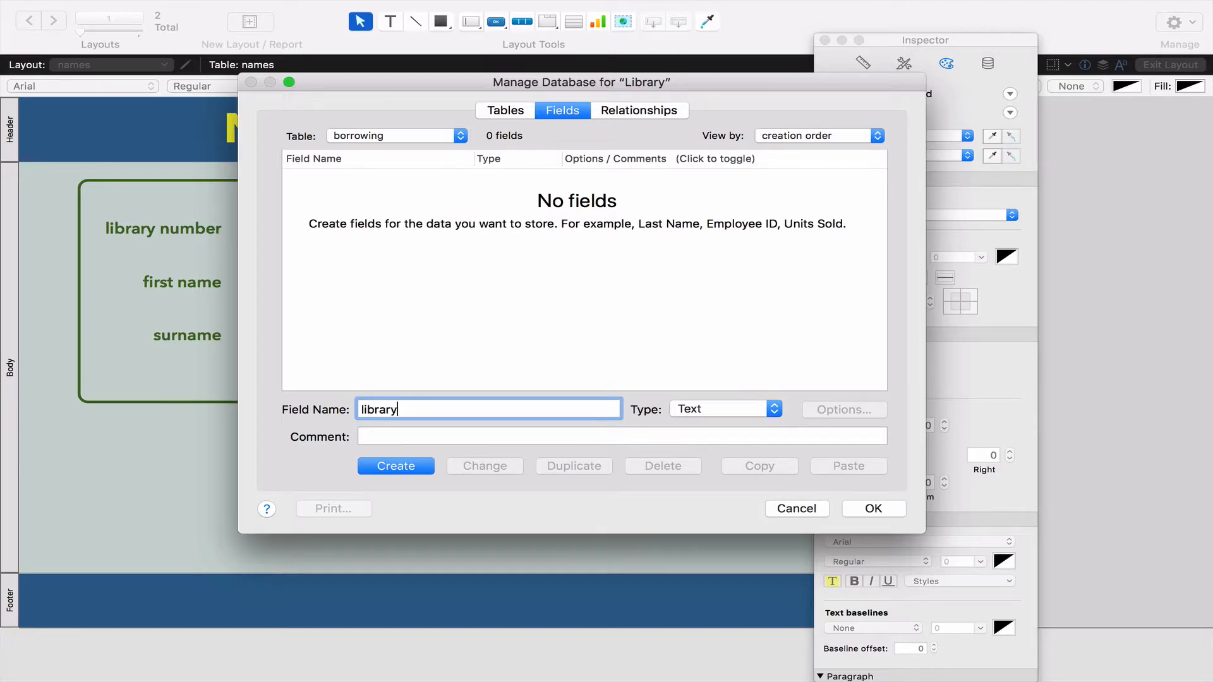
pyautogui.write('number')
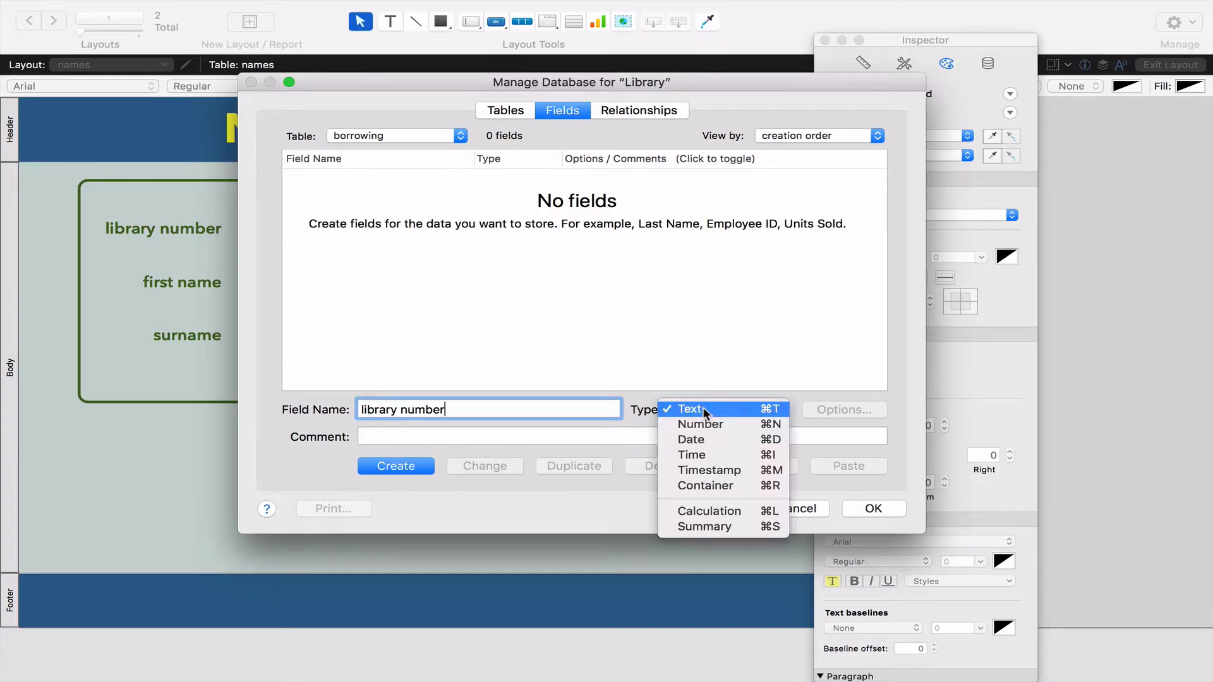
pyautogui.click(700, 424)
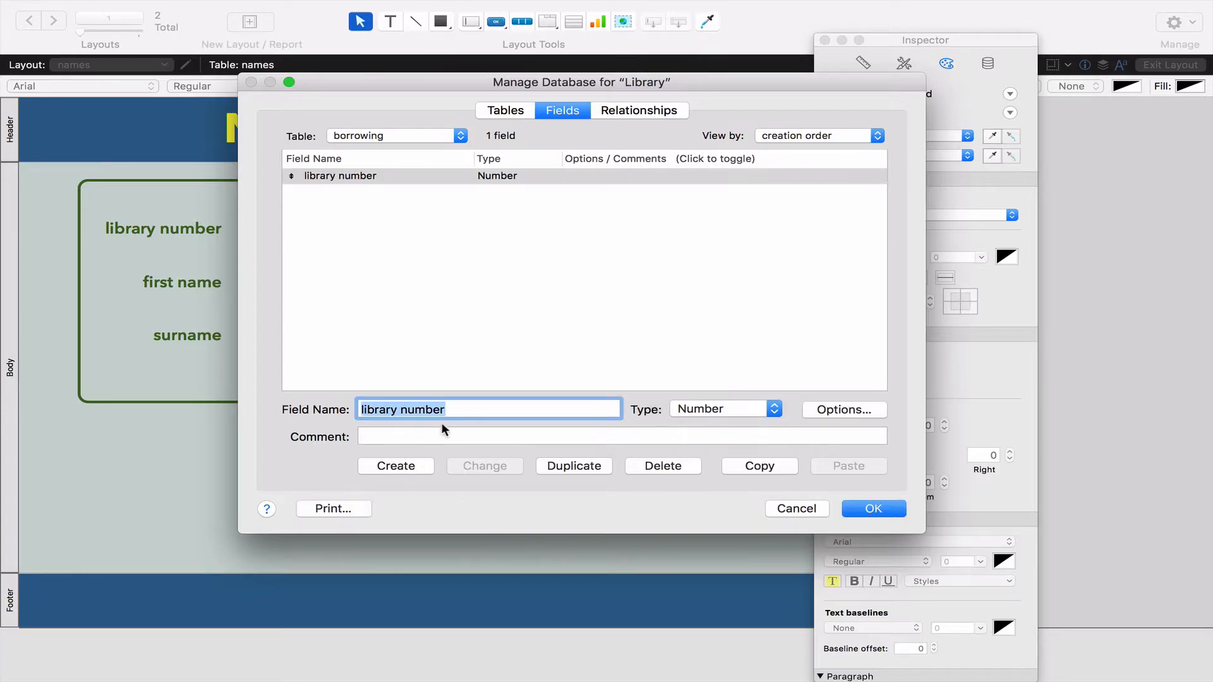
pyautogui.write('book nu')
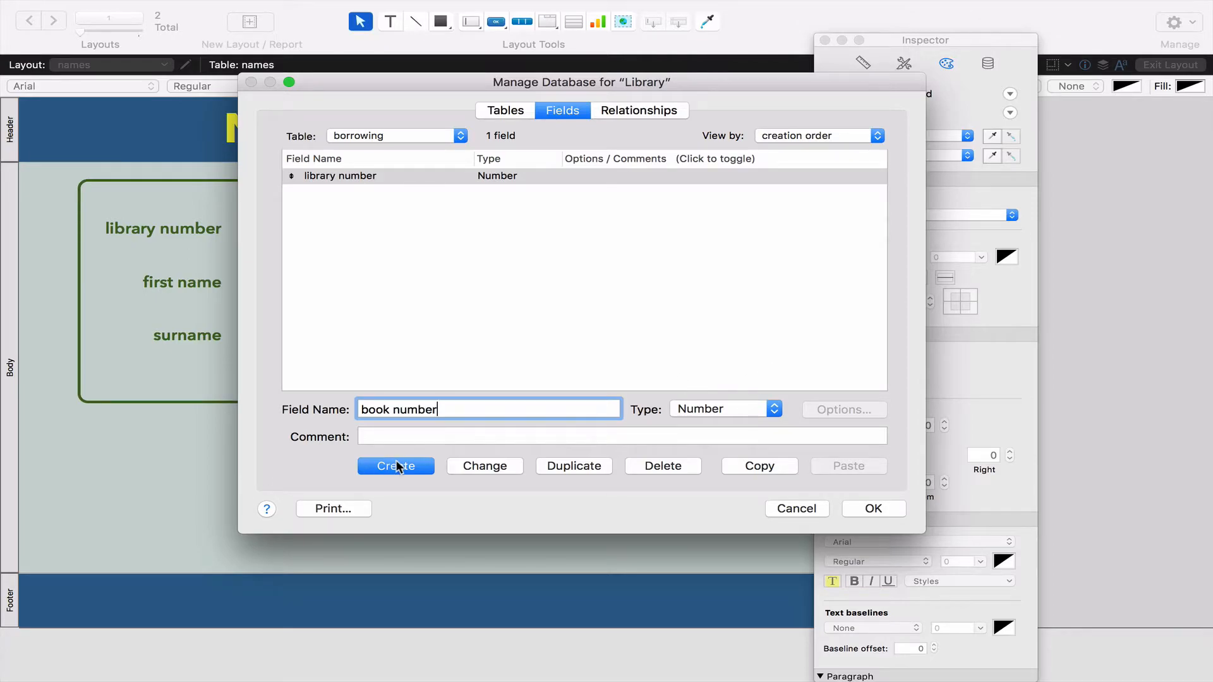
pyautogui.click(396, 465)
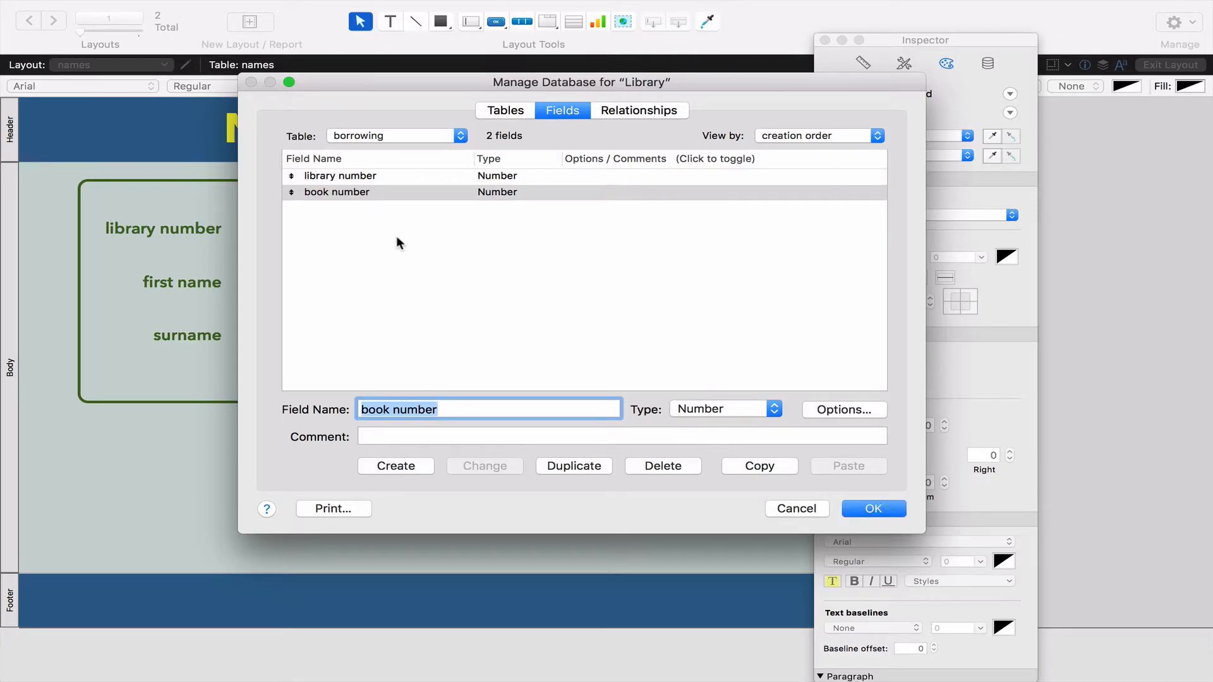
# Step: Check the books table's fields, then return to the borrowing table's field list
pyautogui.click(393, 136)
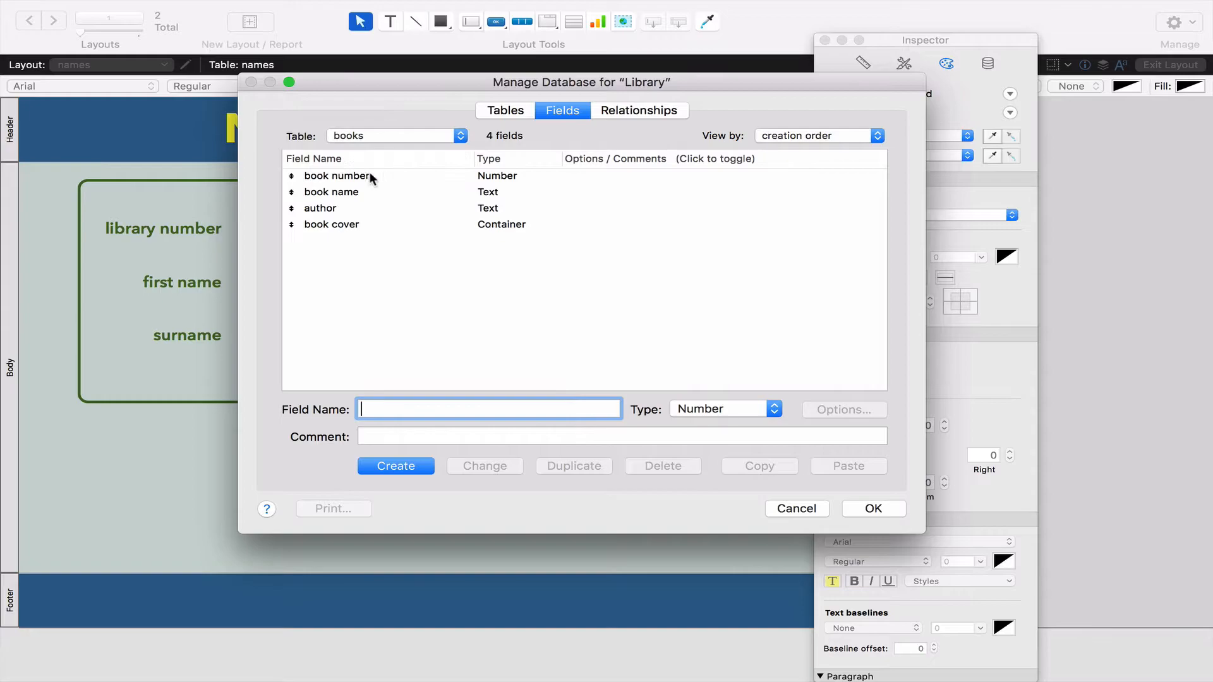
pyautogui.moveTo(344, 180)
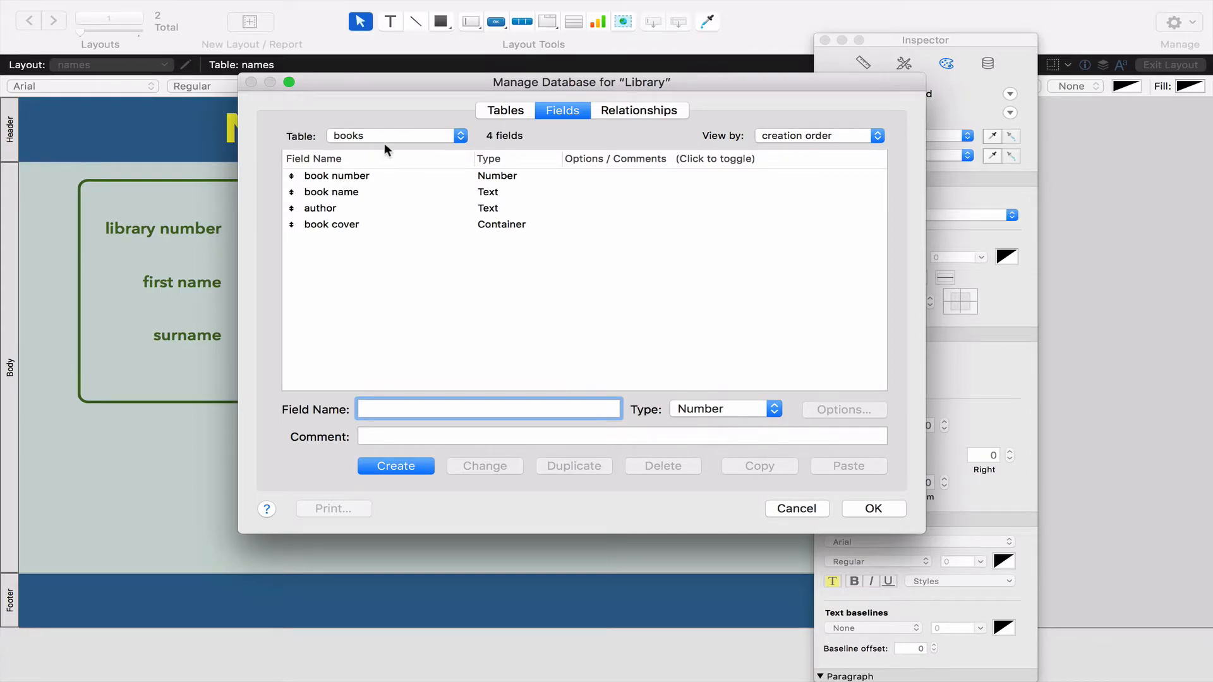
pyautogui.click(396, 135)
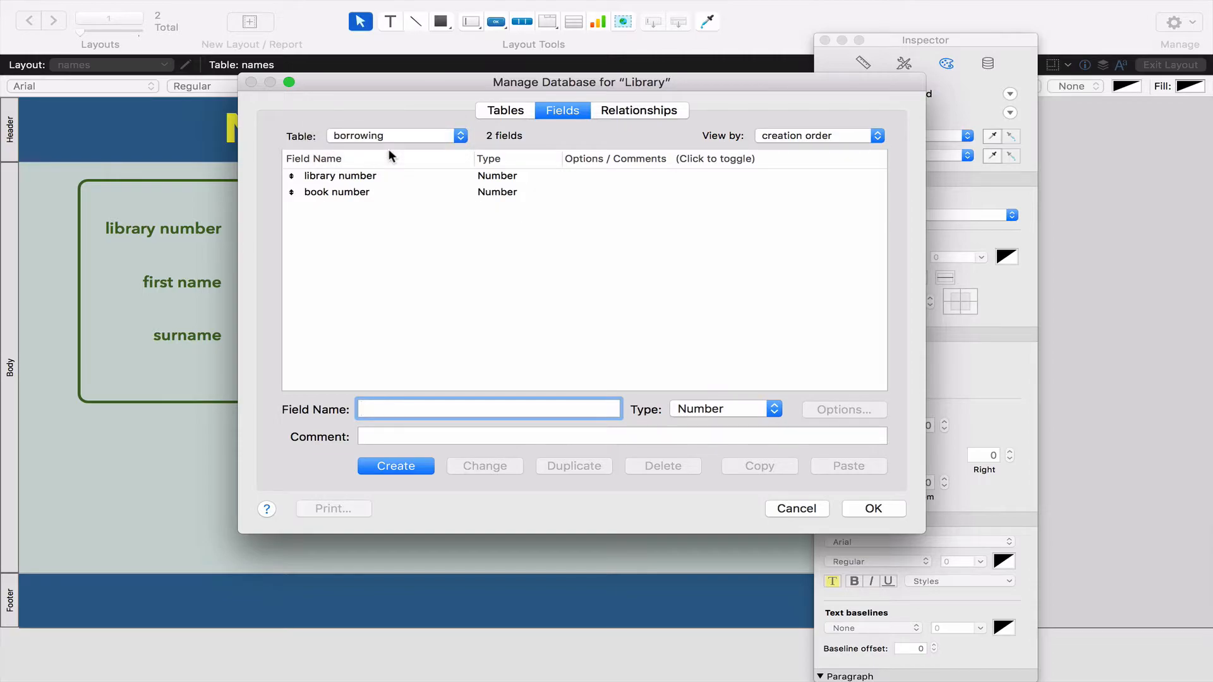
pyautogui.click(488, 409)
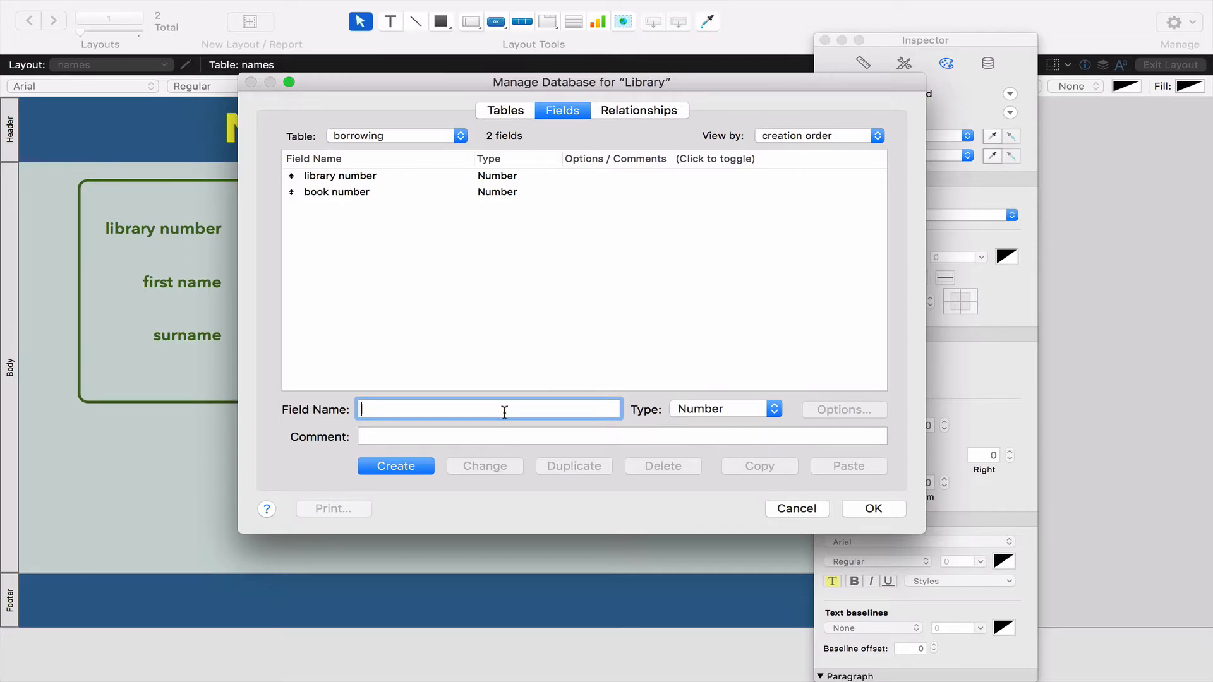
# Step: Add 'date borrowed' and 'date returned' as Date fields and save the database changes
pyautogui.write('date borrowe')
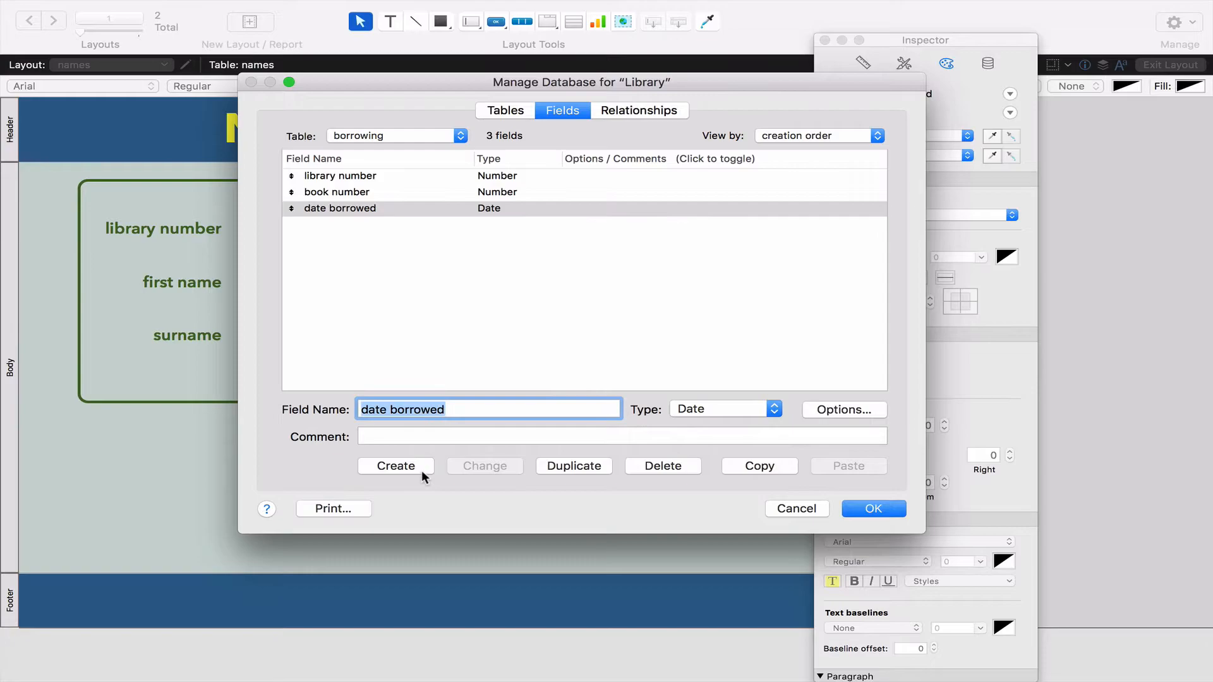
pyautogui.write('date')
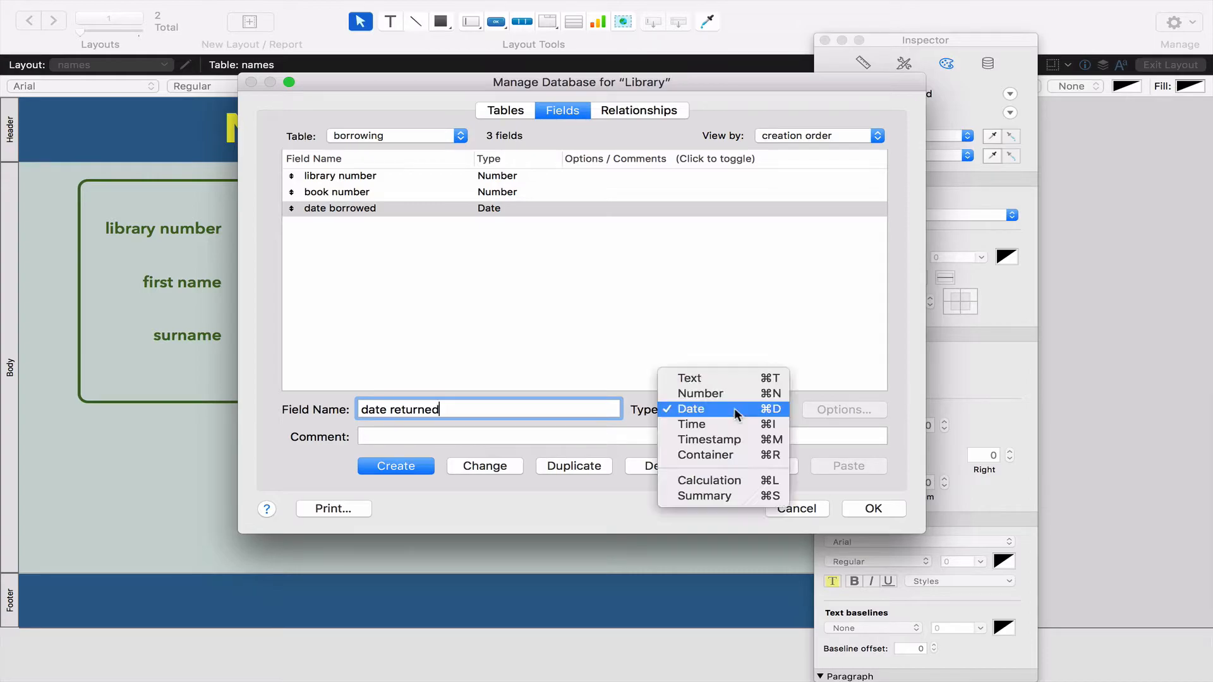
pyautogui.click(394, 465)
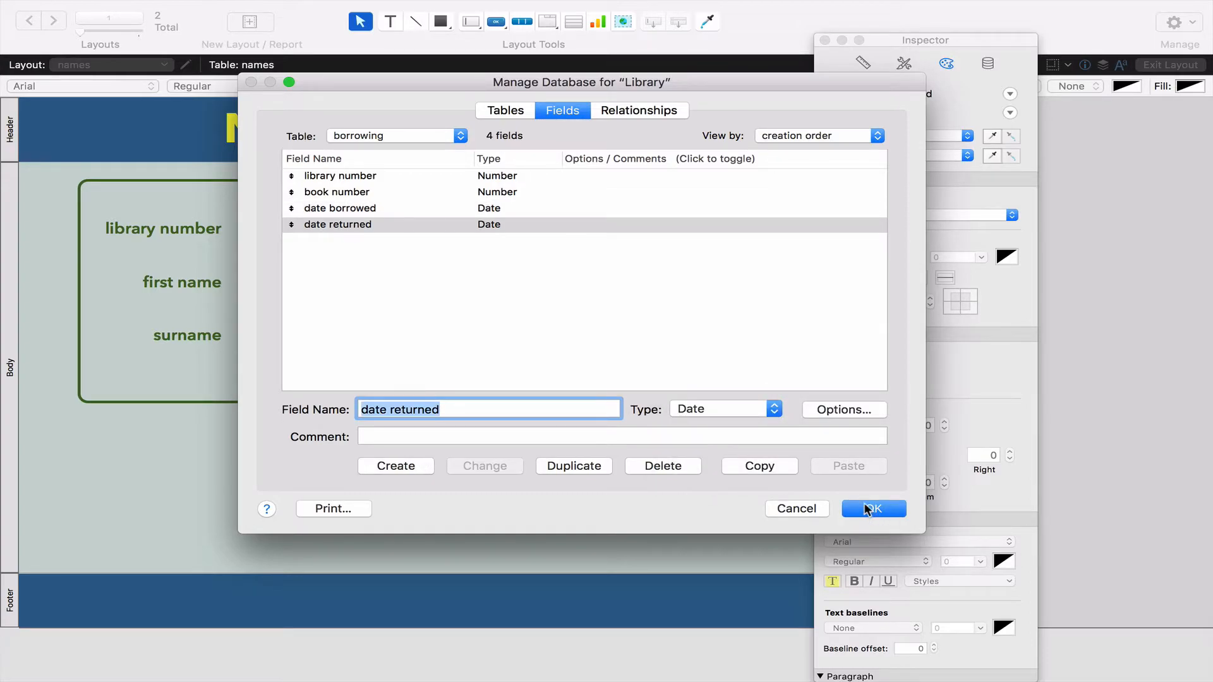
pyautogui.click(872, 508)
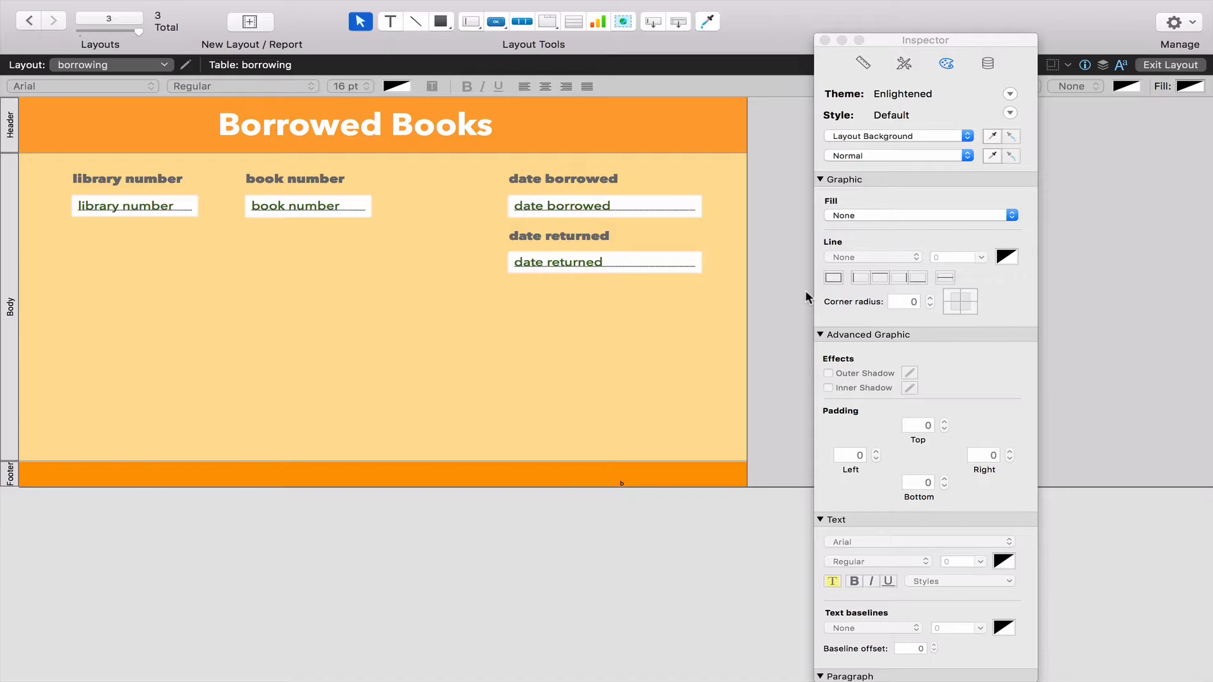
pyautogui.moveTo(198, 23)
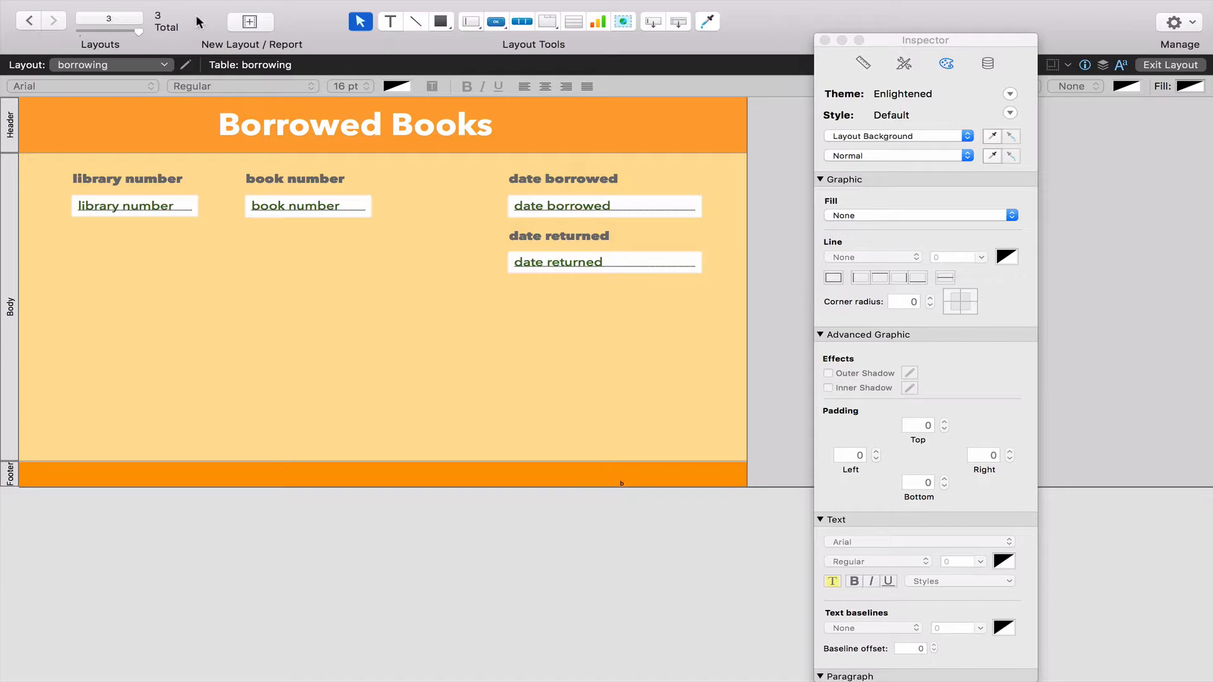
pyautogui.moveTo(104, 189)
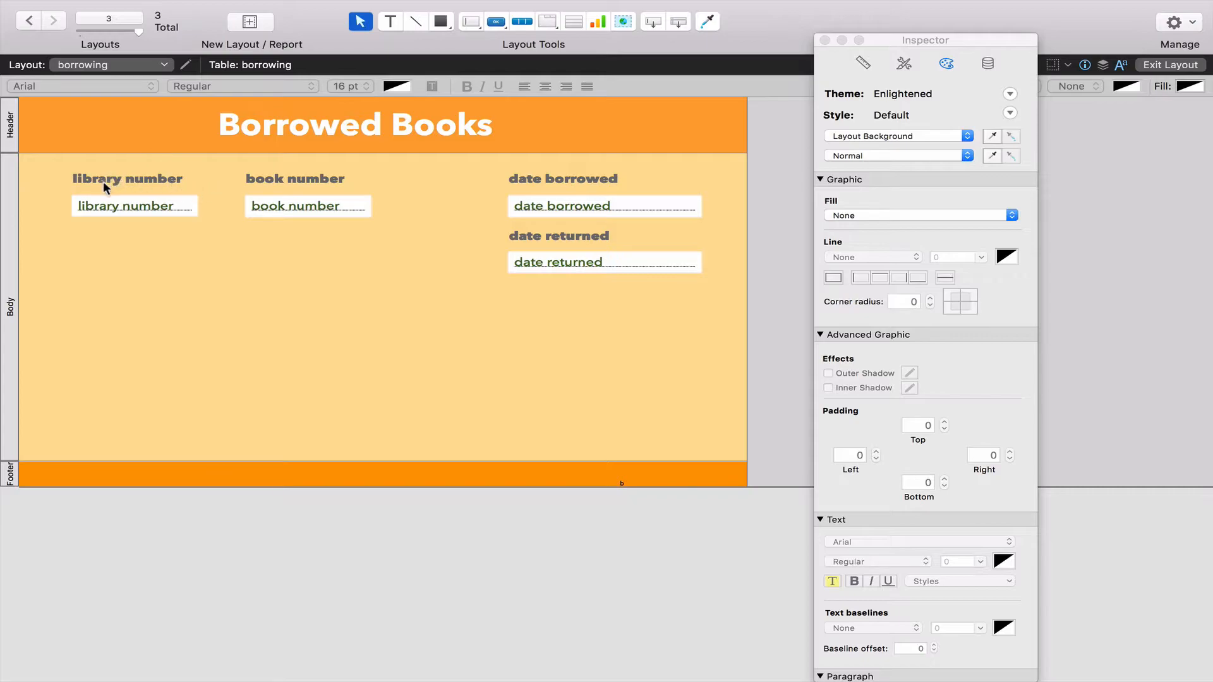
pyautogui.moveTo(550, 347)
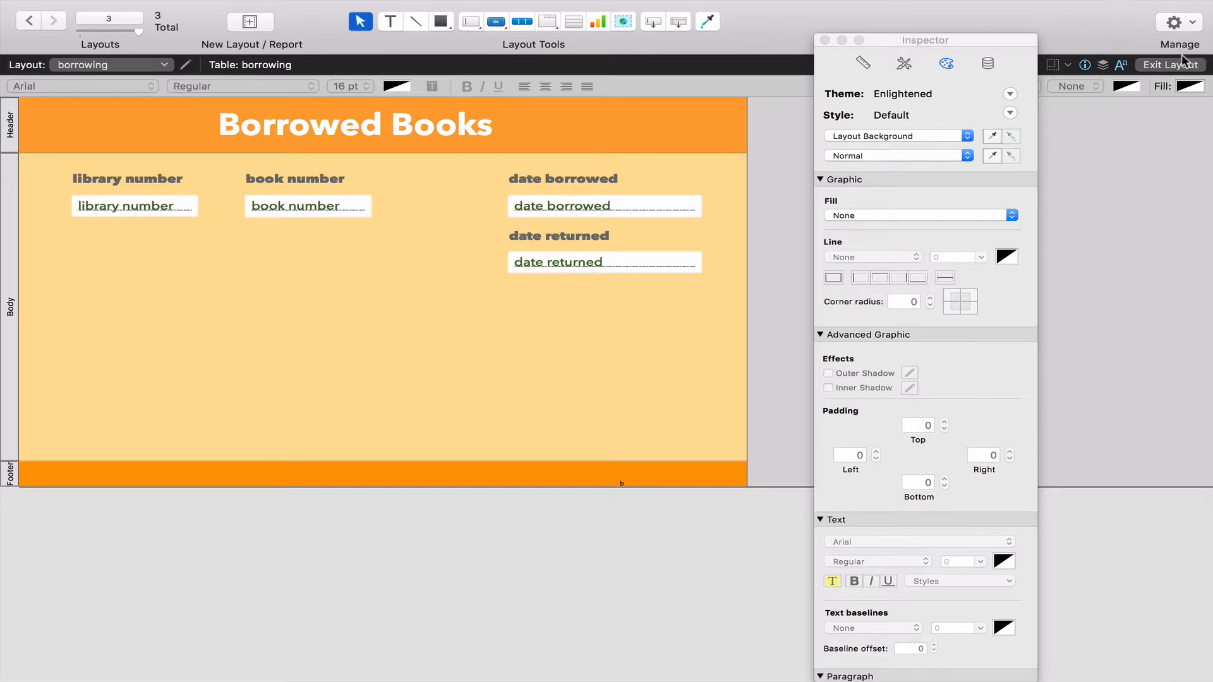
# Step: Exit Layout mode and add a new borrowing record, clicking into its number fields
pyautogui.click(1169, 64)
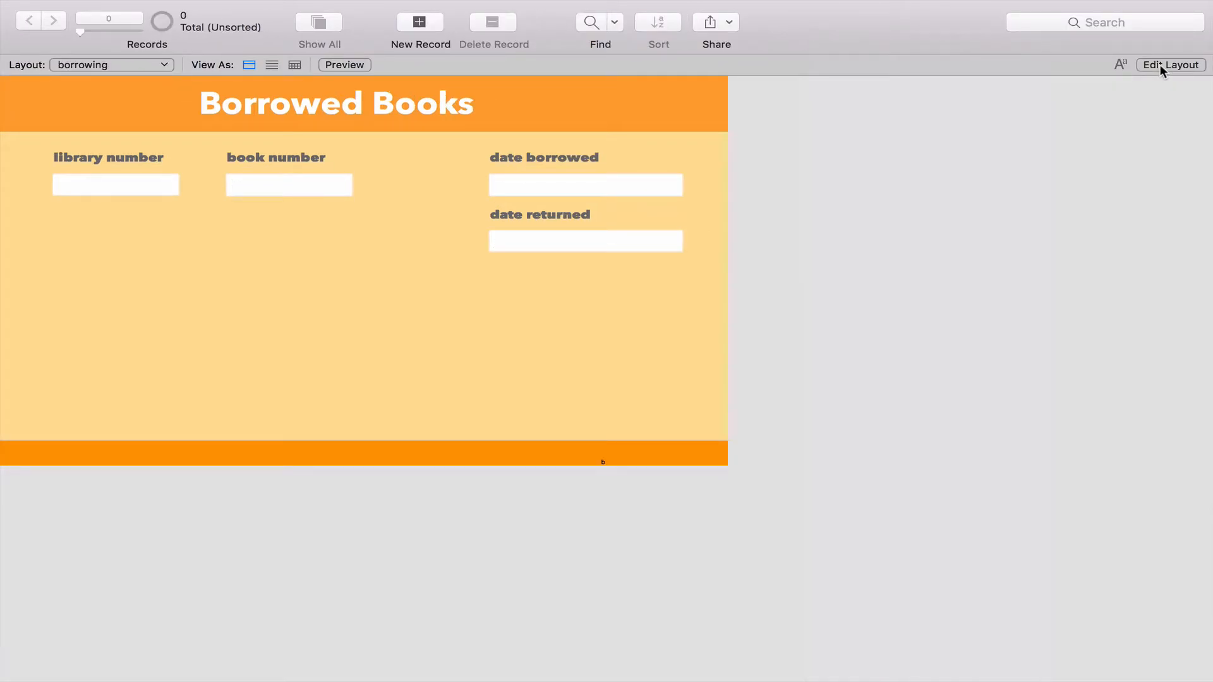
pyautogui.moveTo(1171, 66)
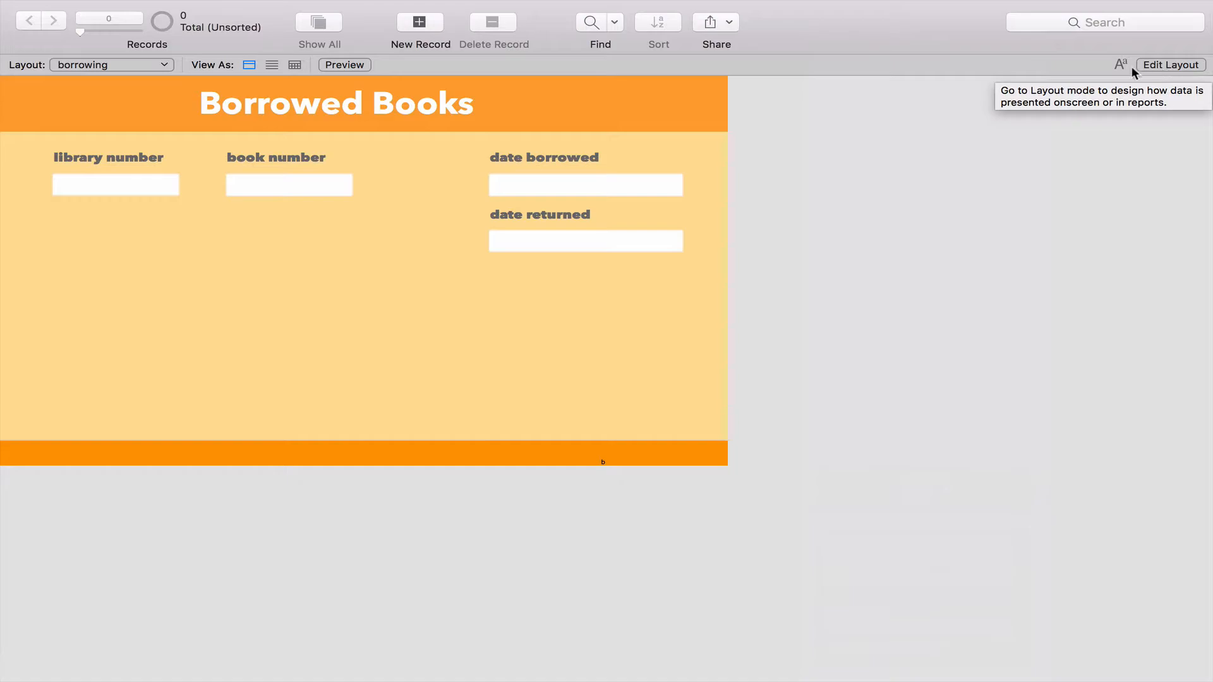
pyautogui.click(420, 21)
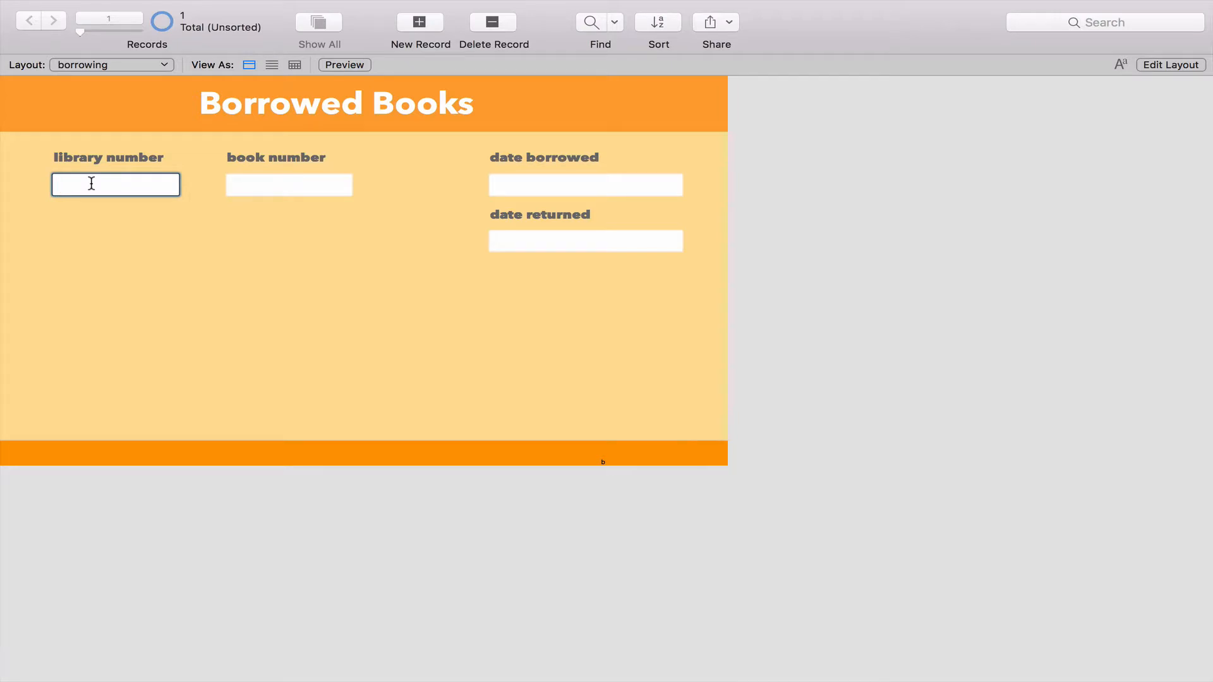
pyautogui.click(288, 185)
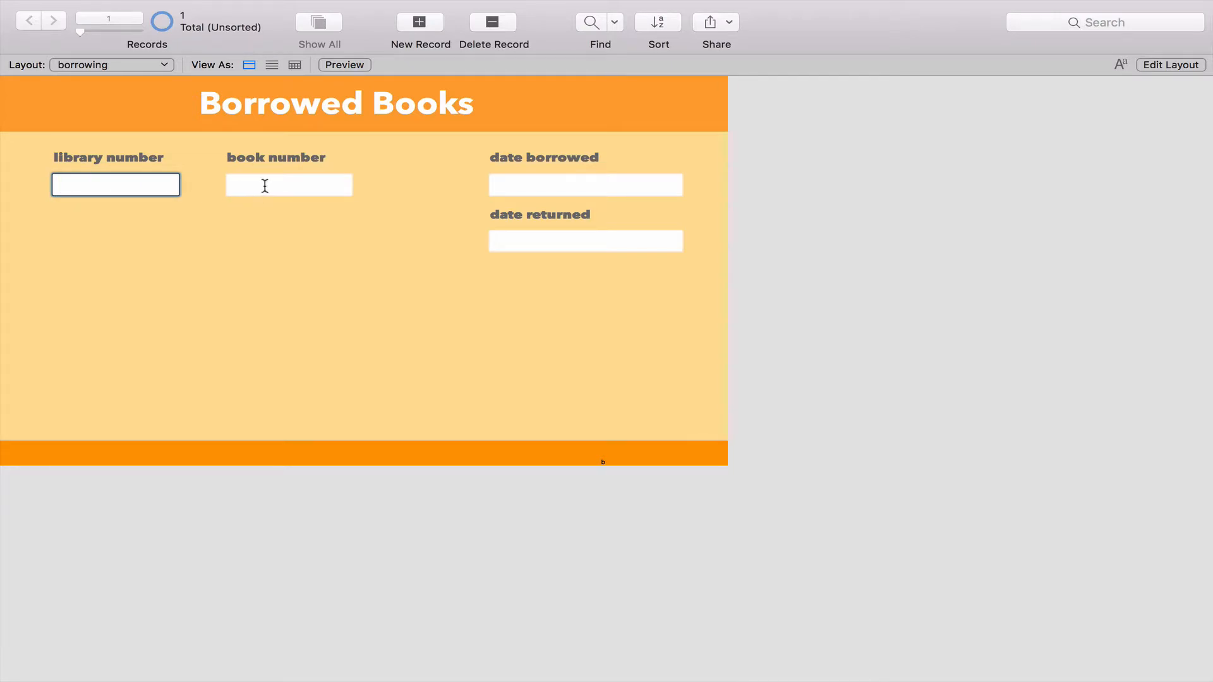
pyautogui.click(289, 185)
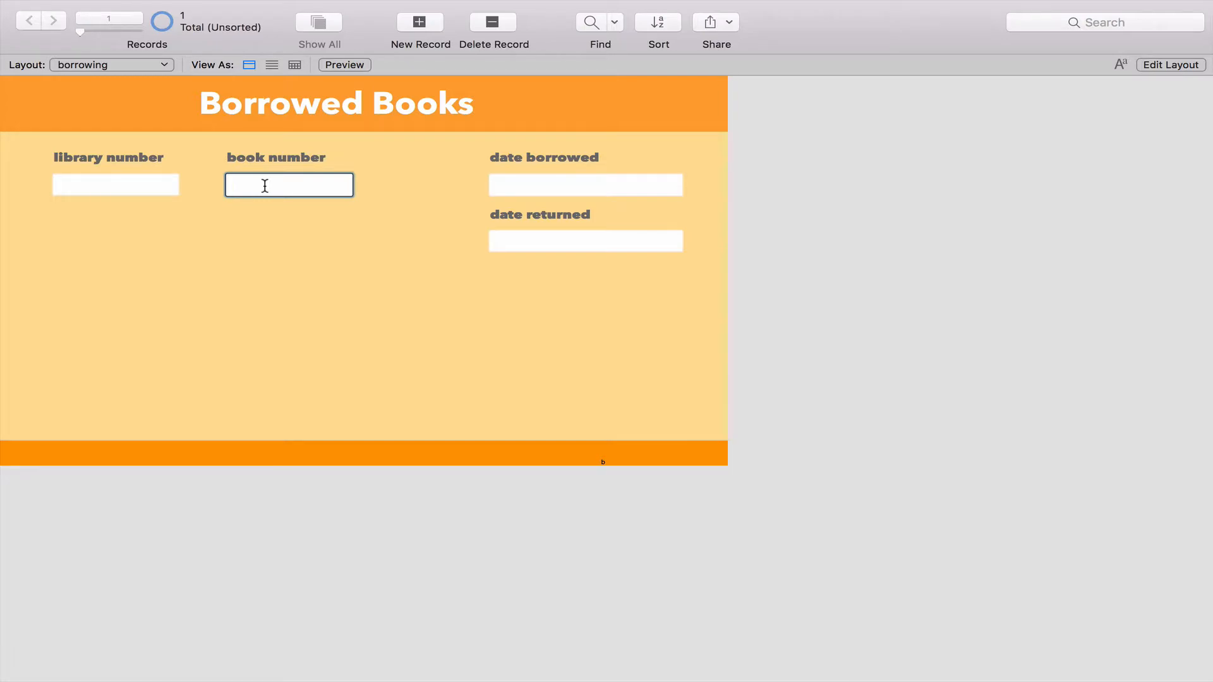
pyautogui.click(585, 185)
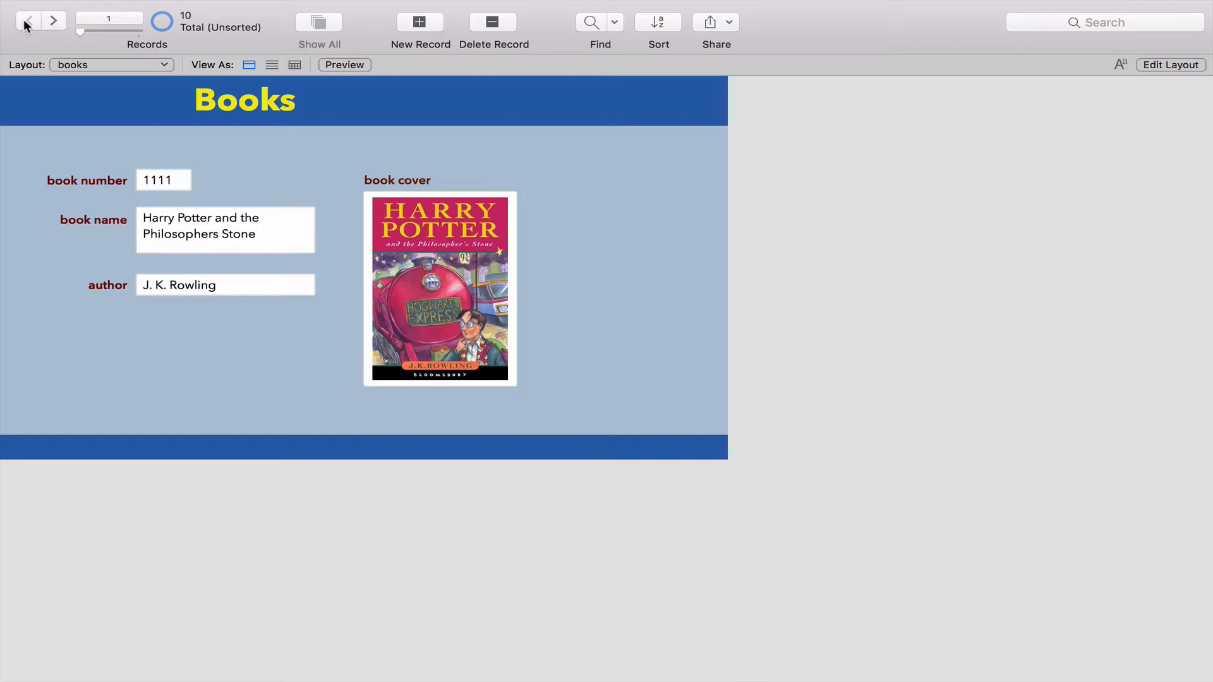
# Step: Switch to the Names layout, then back to the Borrowed Books layout
pyautogui.click(111, 65)
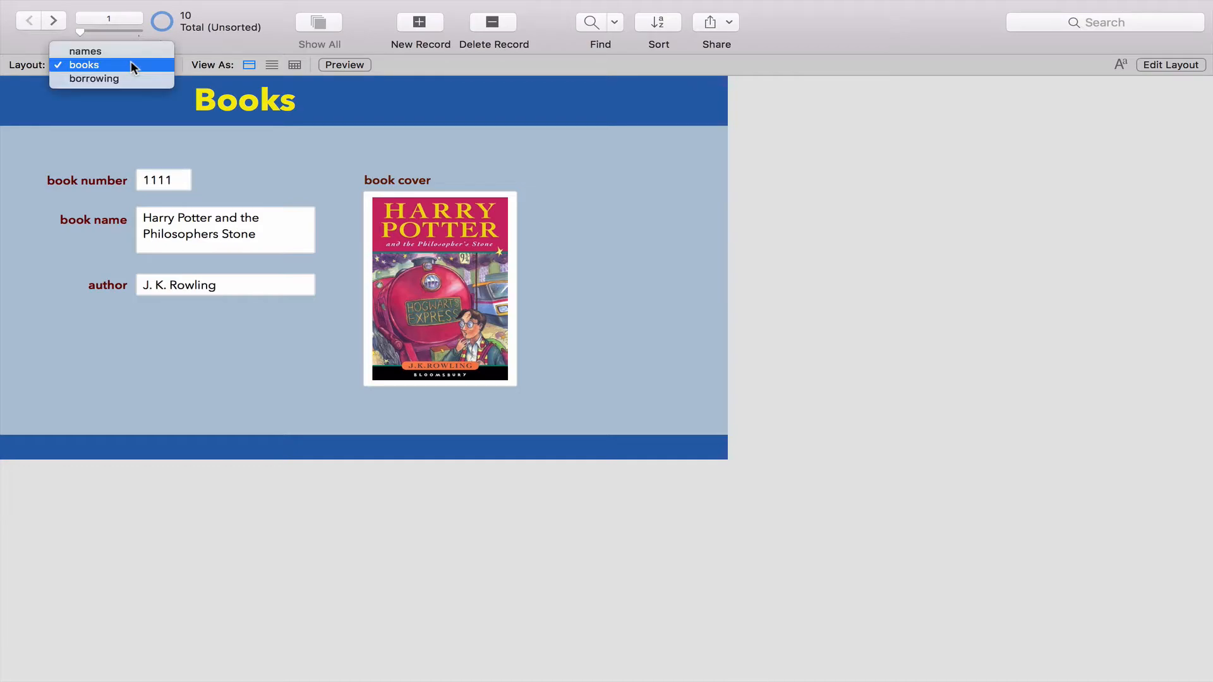
pyautogui.click(83, 50)
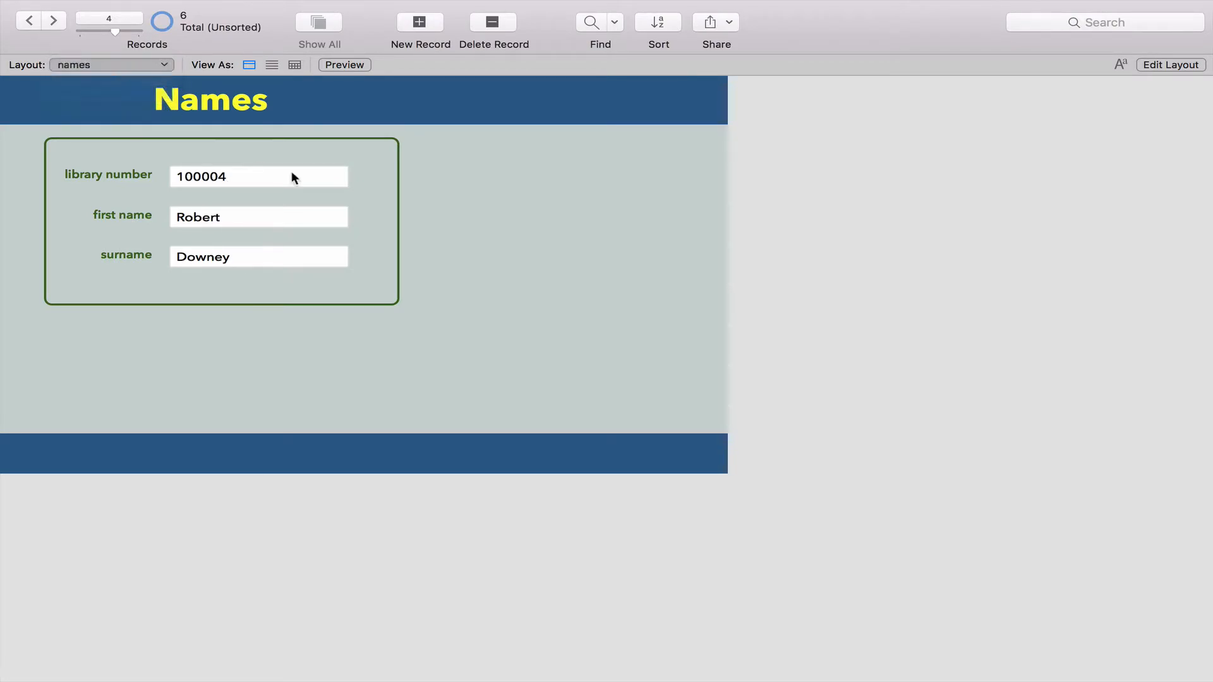
pyautogui.click(111, 64)
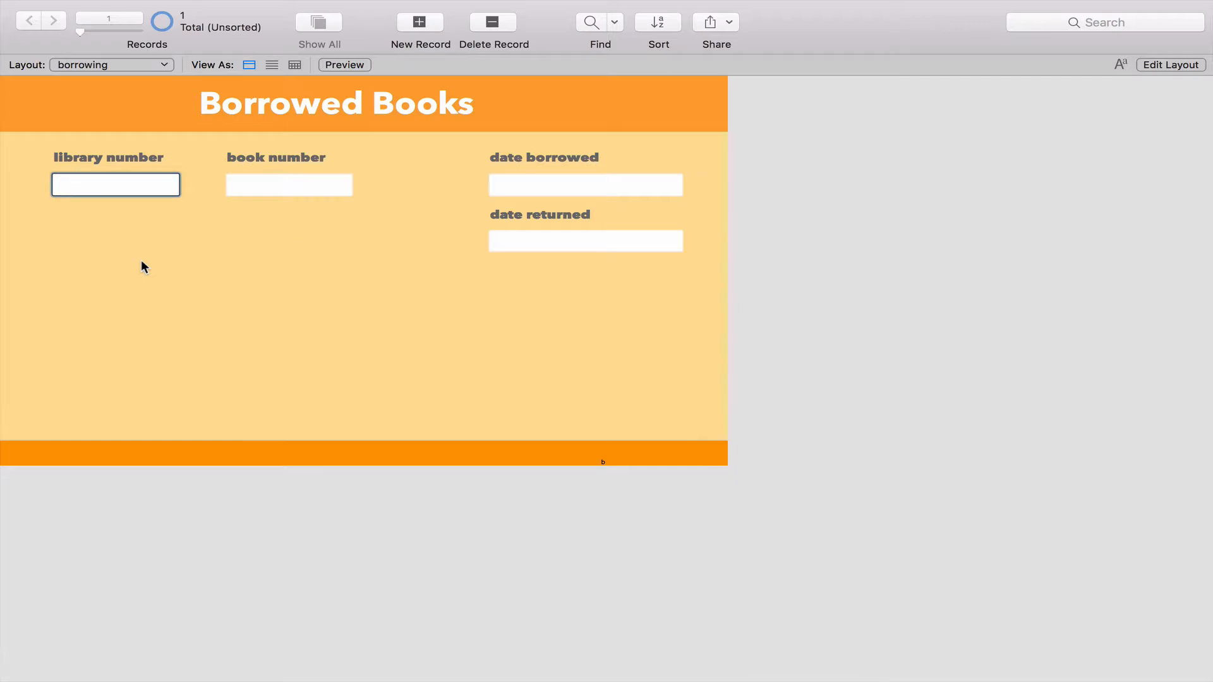
# Step: Enter library number 100005 and book number 1115, then commit the record
pyautogui.write('100005')
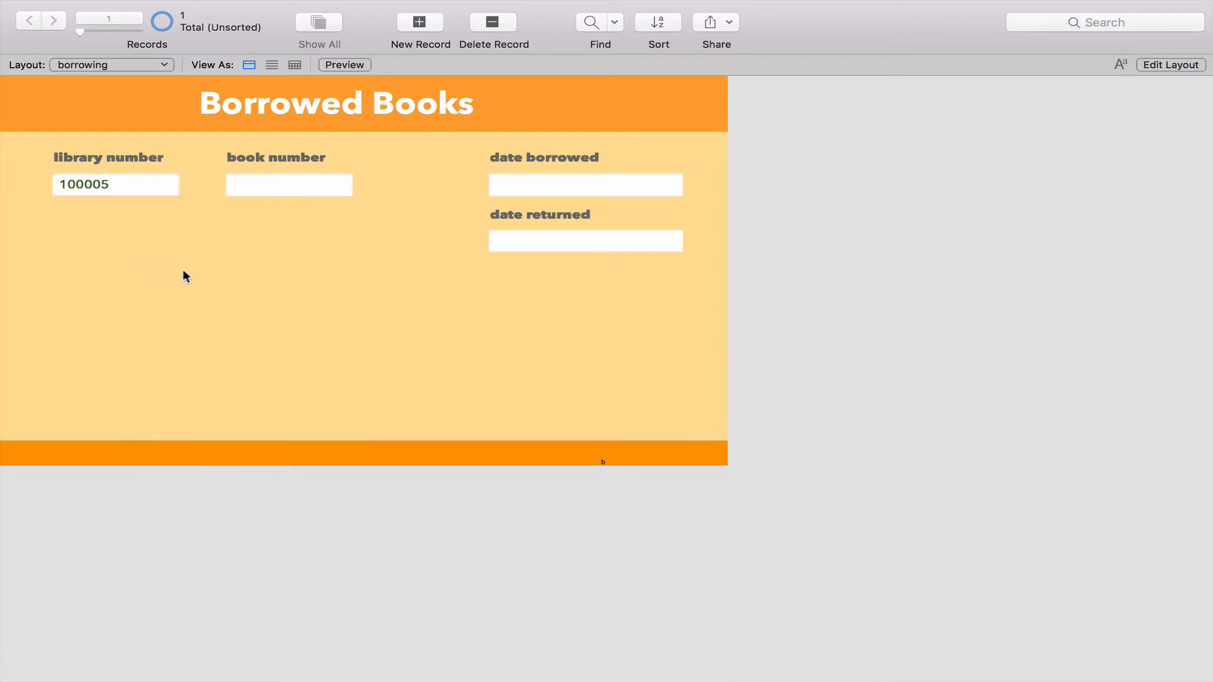
pyautogui.write('1')
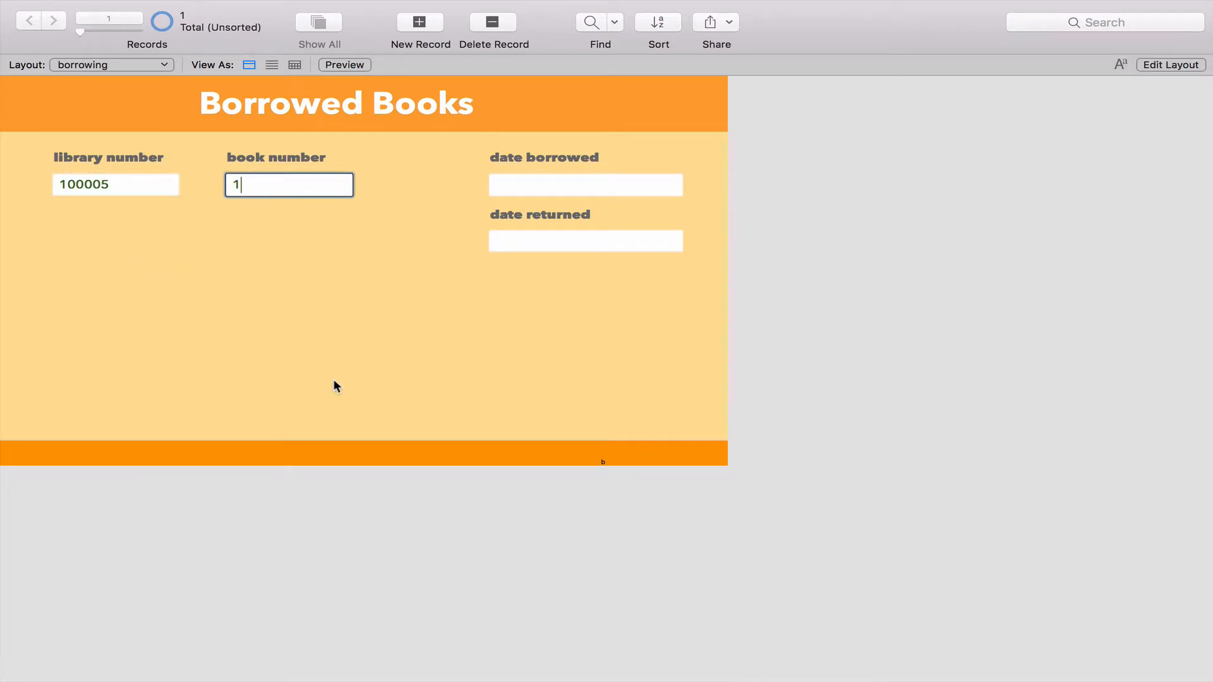
pyautogui.write('115')
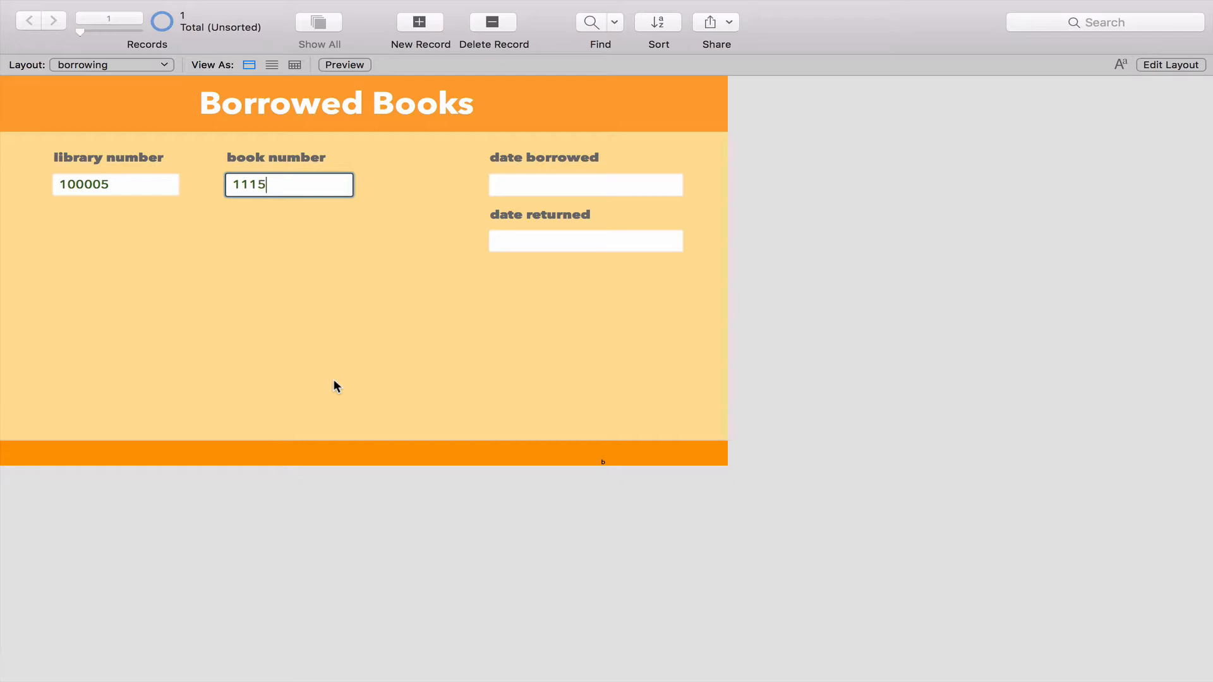
pyautogui.click(378, 358)
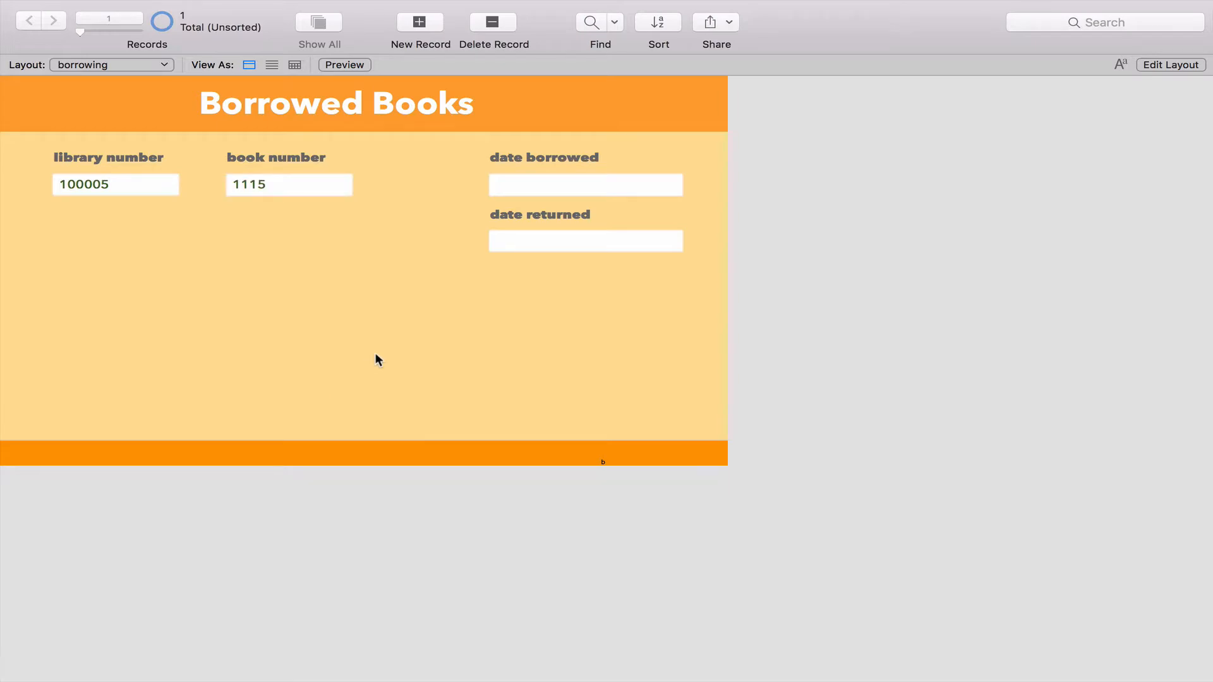
pyautogui.moveTo(244, 209)
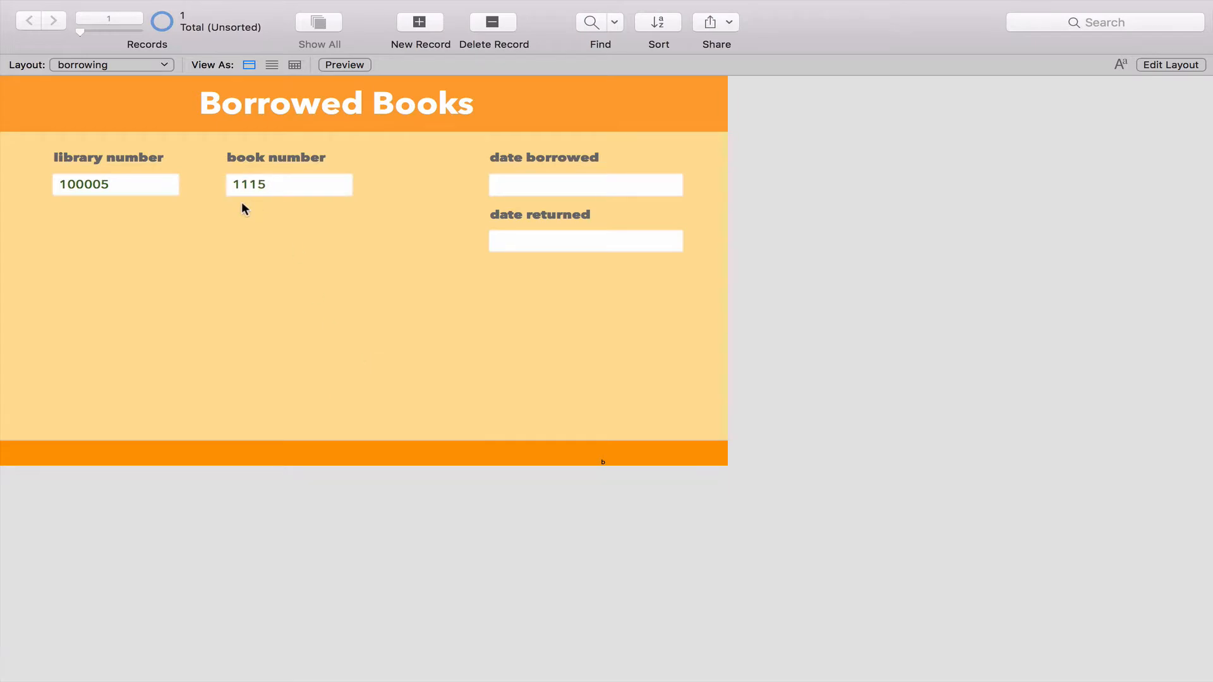
pyautogui.moveTo(62, 244)
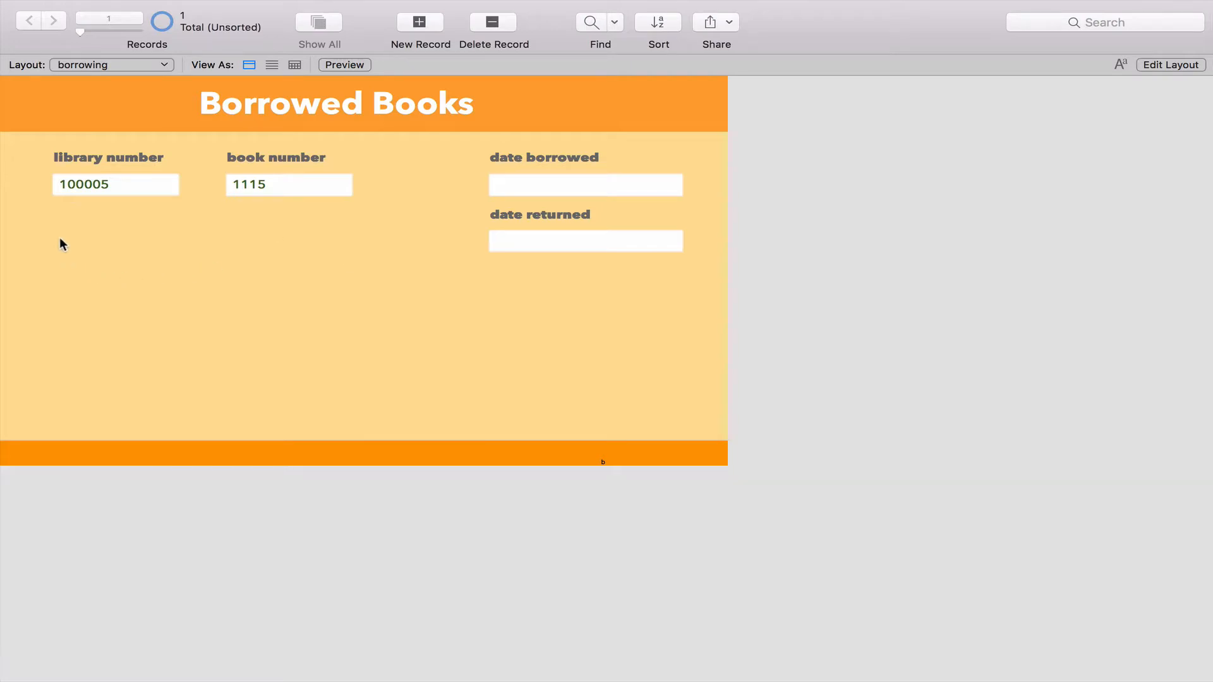
pyautogui.moveTo(127, 281)
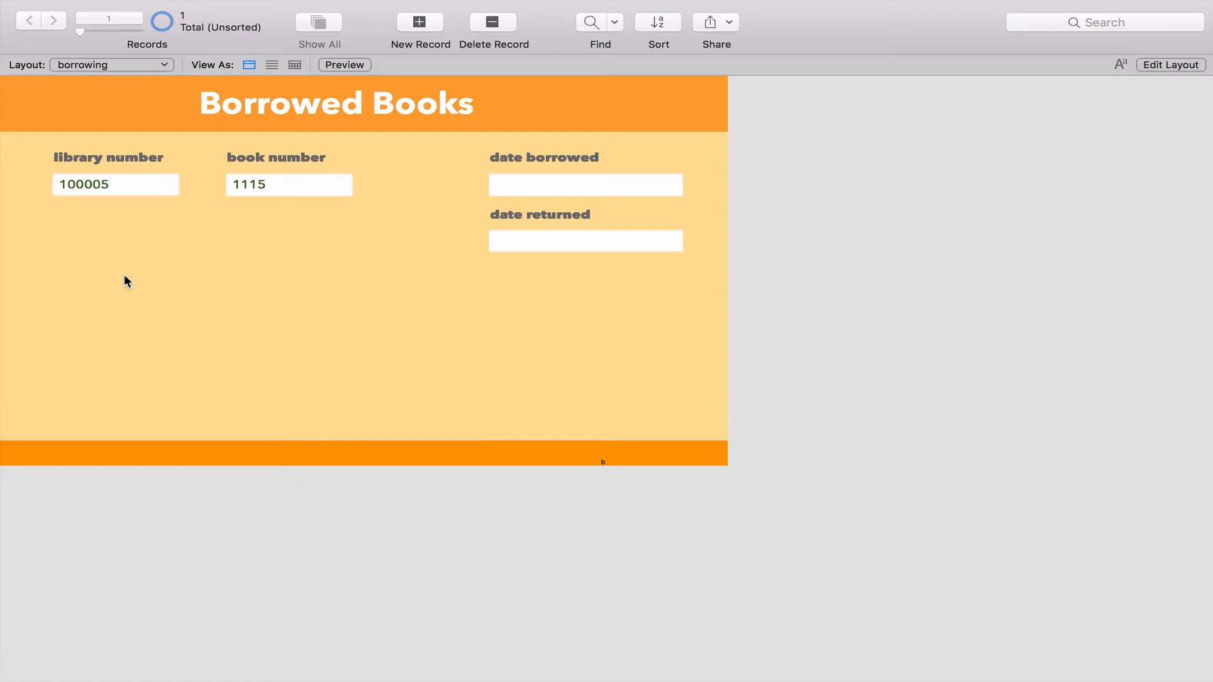
pyautogui.moveTo(1137, 55)
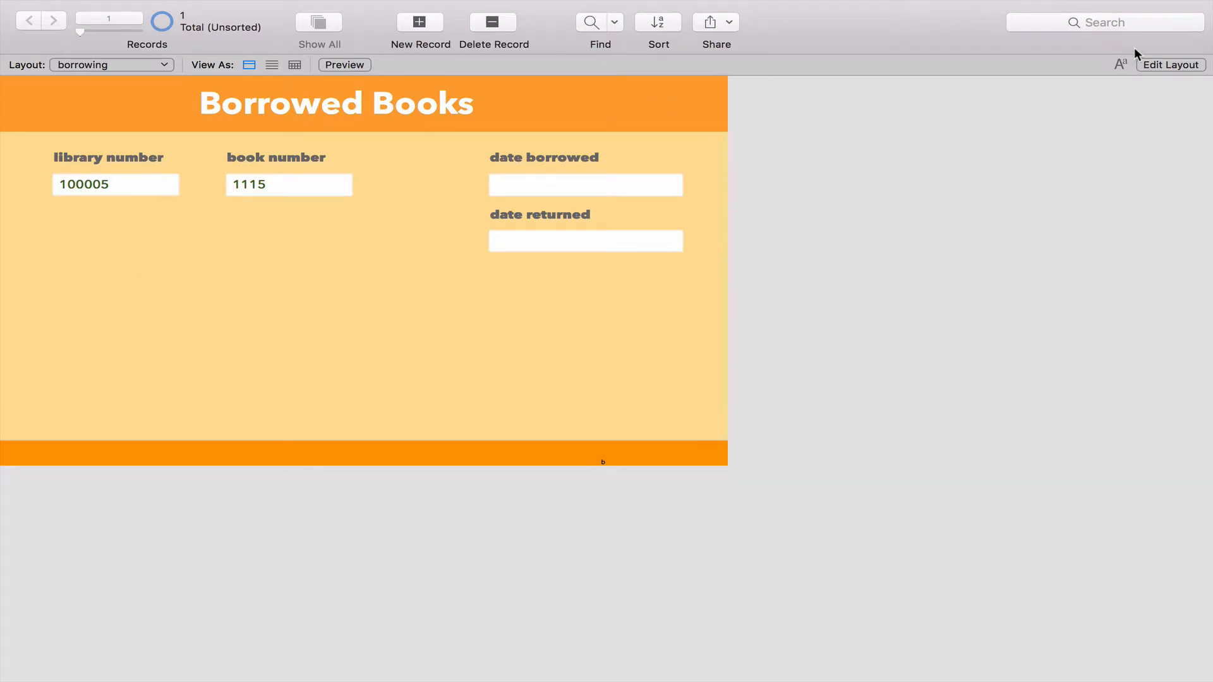
# Step: Open Manage Database and show the Relationships tab with names, books and borrowing
pyautogui.click(1170, 65)
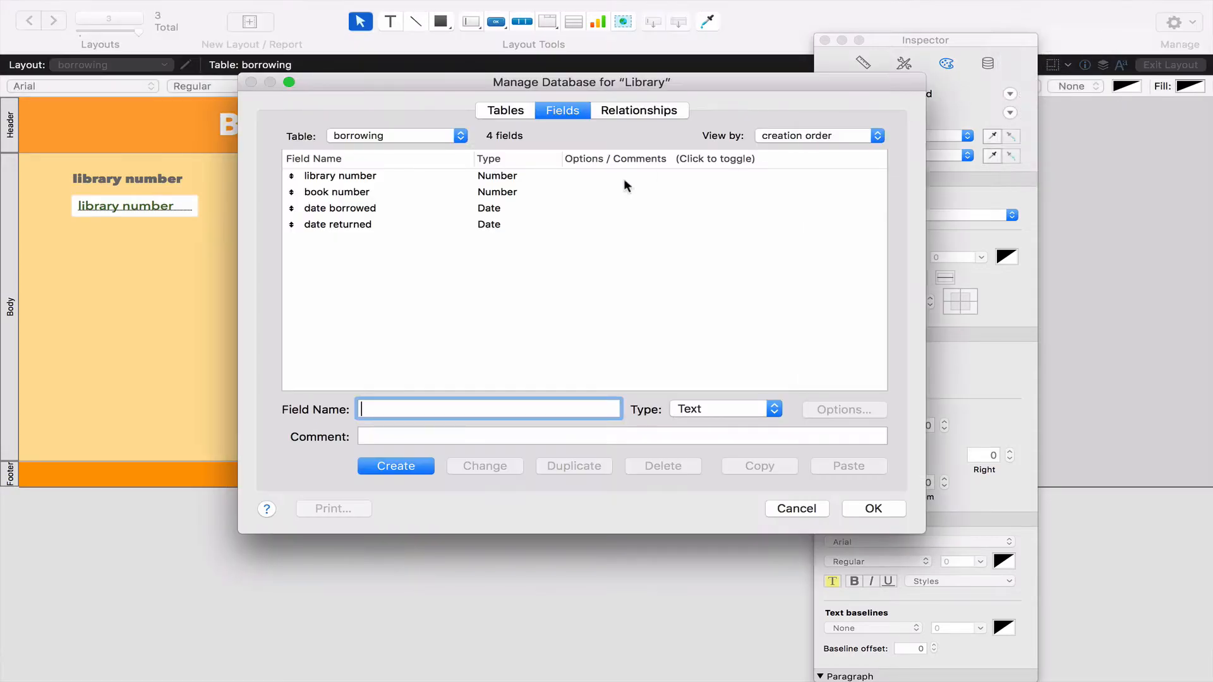
pyautogui.moveTo(637, 125)
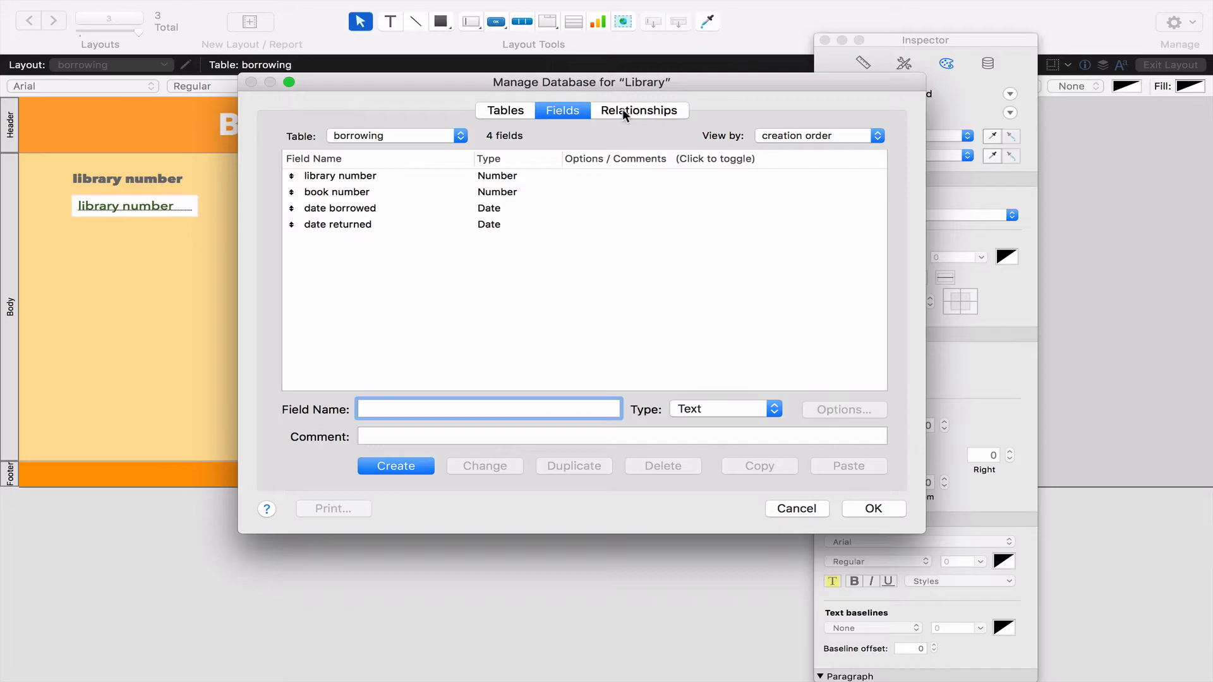
pyautogui.click(638, 110)
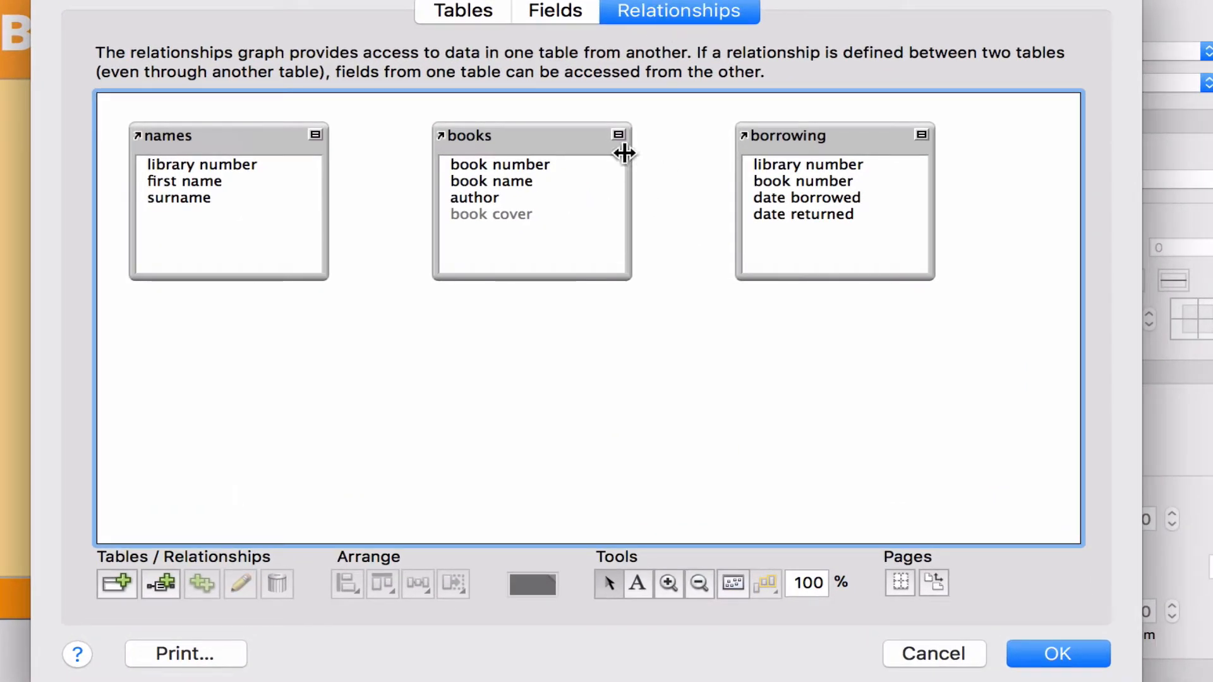
# Step: Arrange books and borrowing on the graph and relate names to borrowing by library number
pyautogui.moveTo(834, 135); pyautogui.dragTo(513, 390)
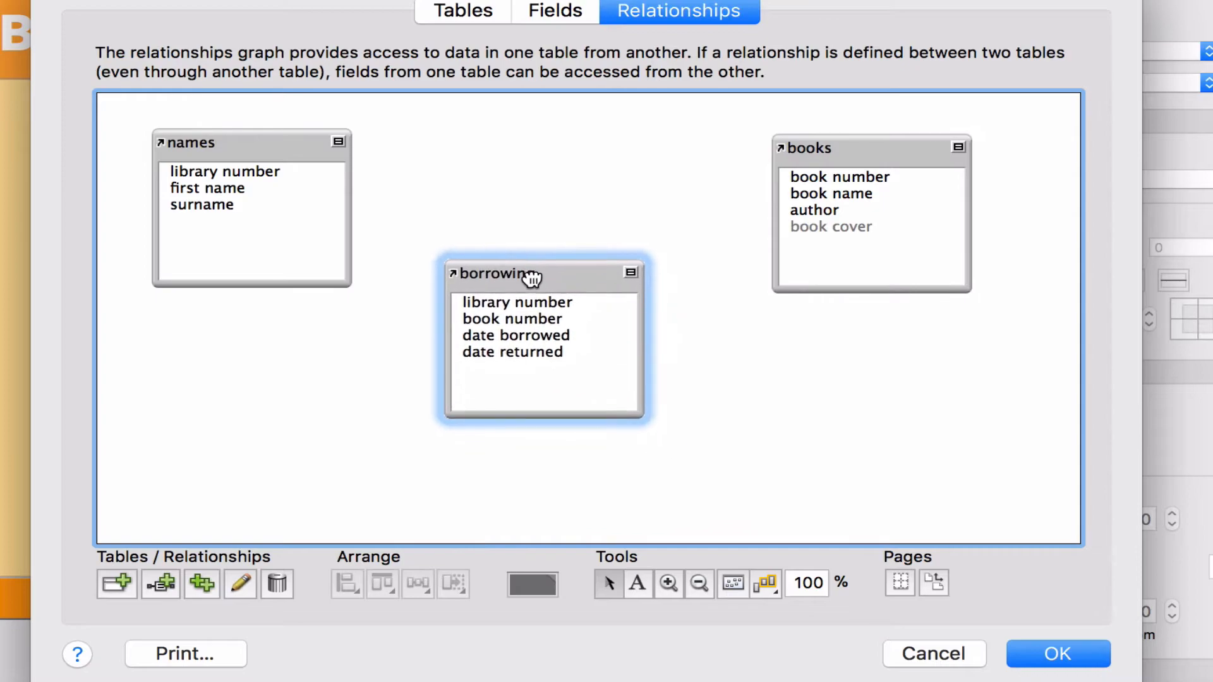
pyautogui.moveTo(526, 273); pyautogui.dragTo(538, 262)
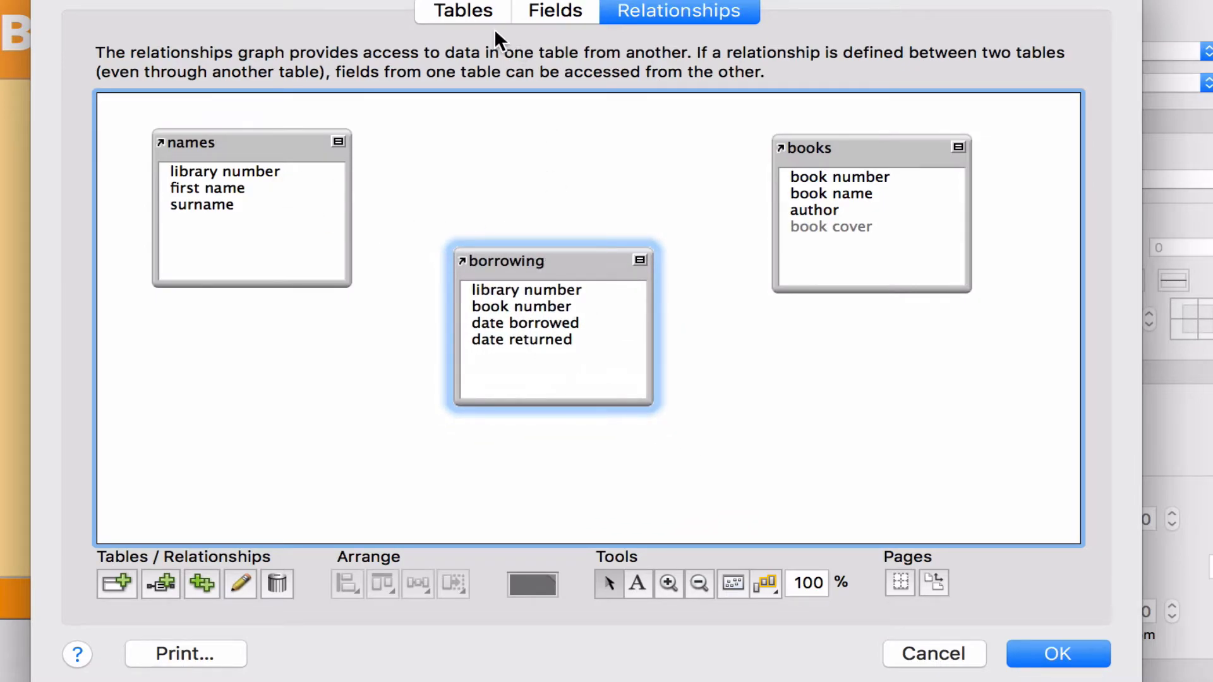
pyautogui.click(462, 10)
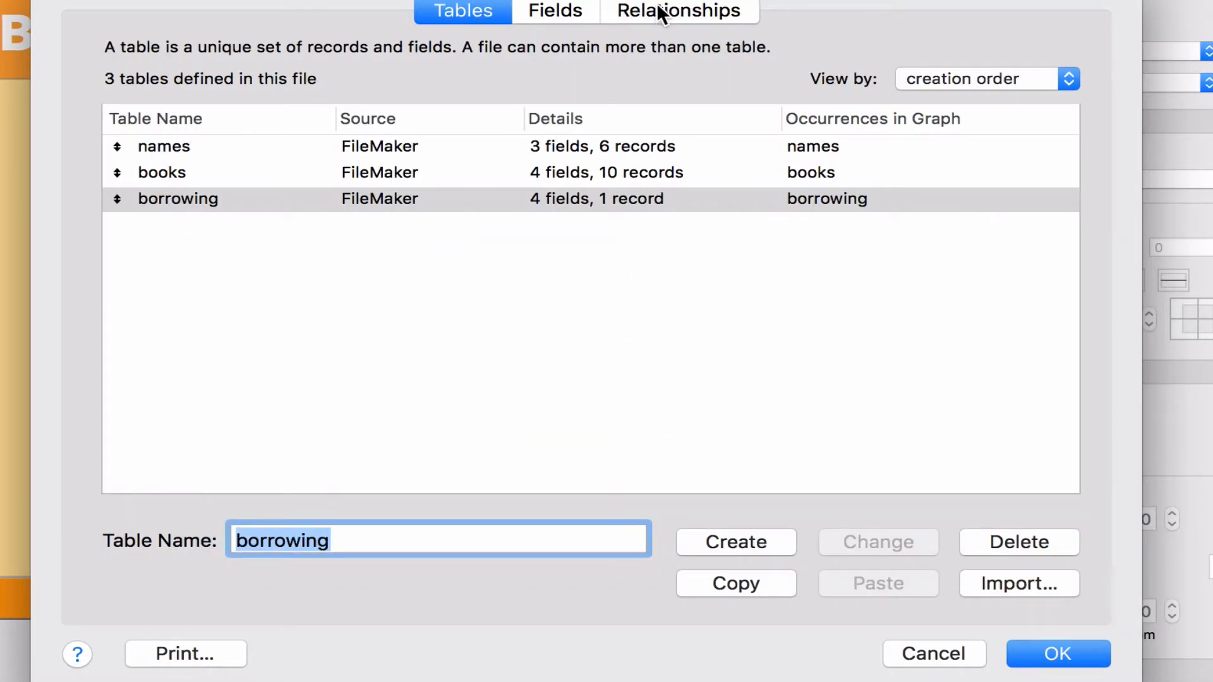
pyautogui.click(678, 10)
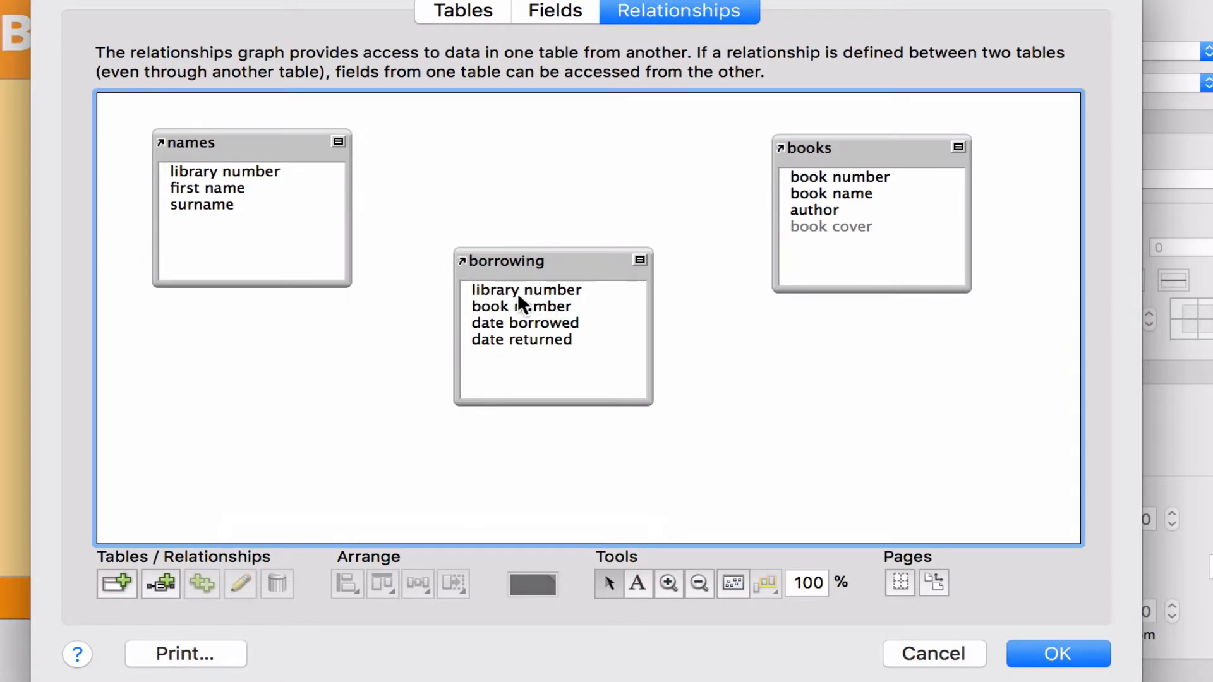
pyautogui.click(525, 290)
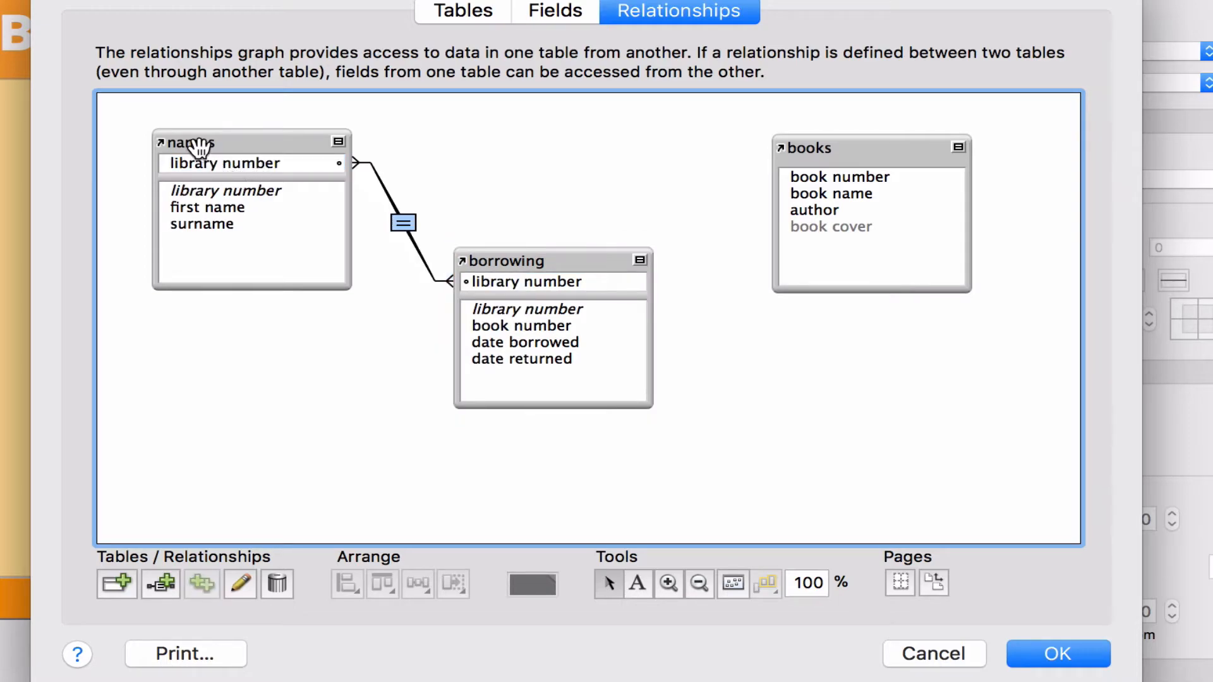
pyautogui.moveTo(534, 290)
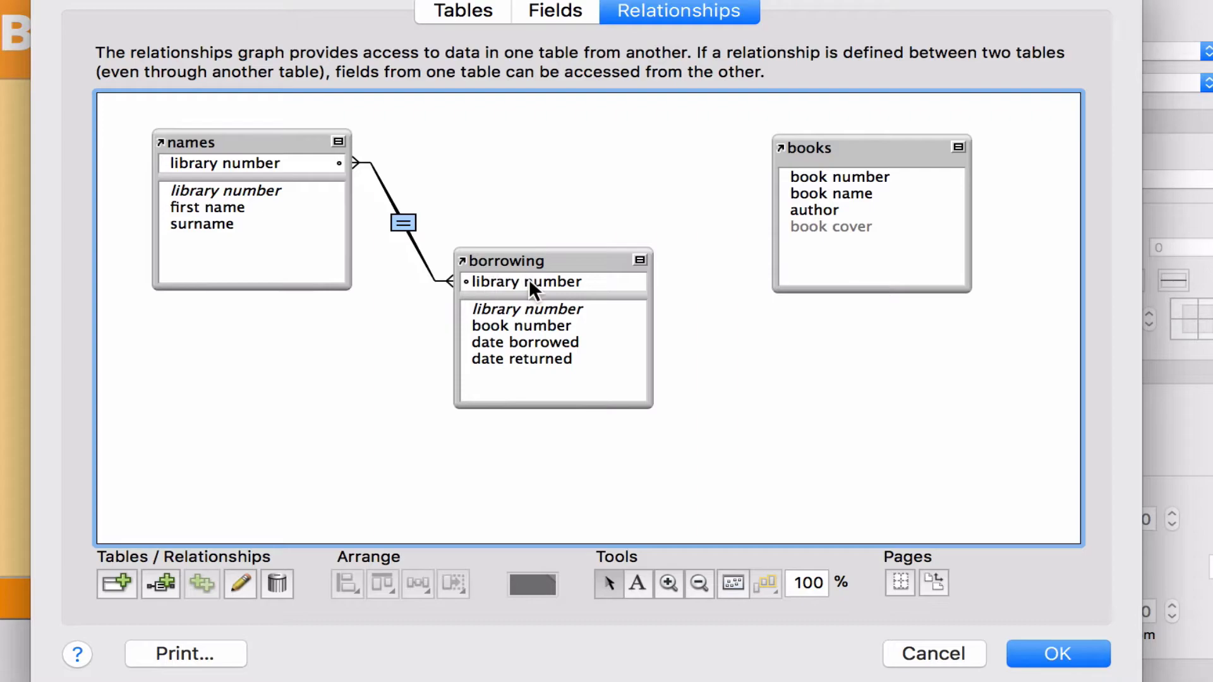
pyautogui.moveTo(734, 246)
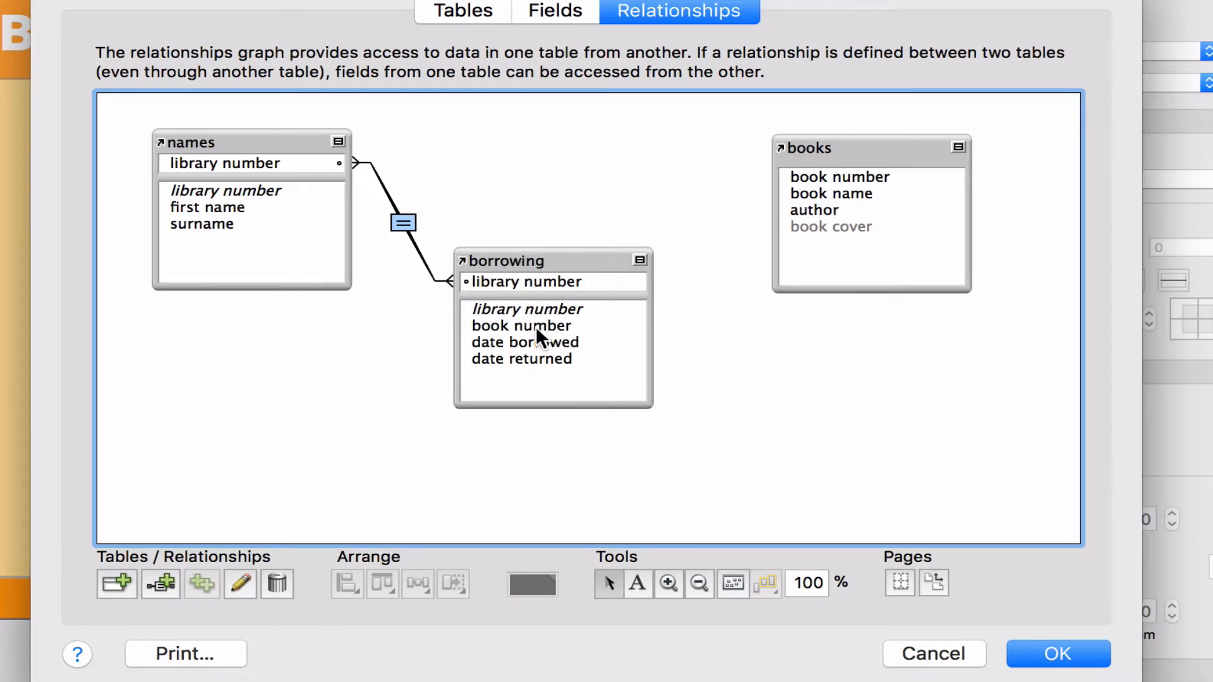
pyautogui.click(520, 324)
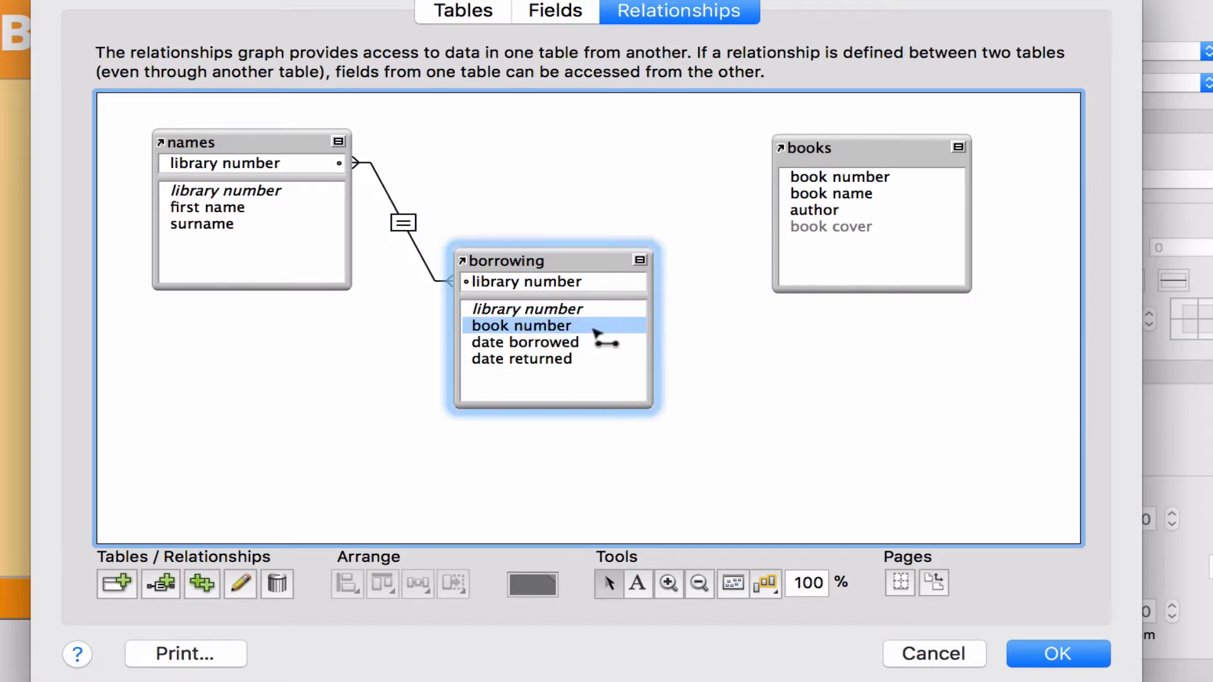
# Step: Drag borrowing's book number onto book number in books to link them
pyautogui.moveTo(607, 325); pyautogui.dragTo(762, 236)
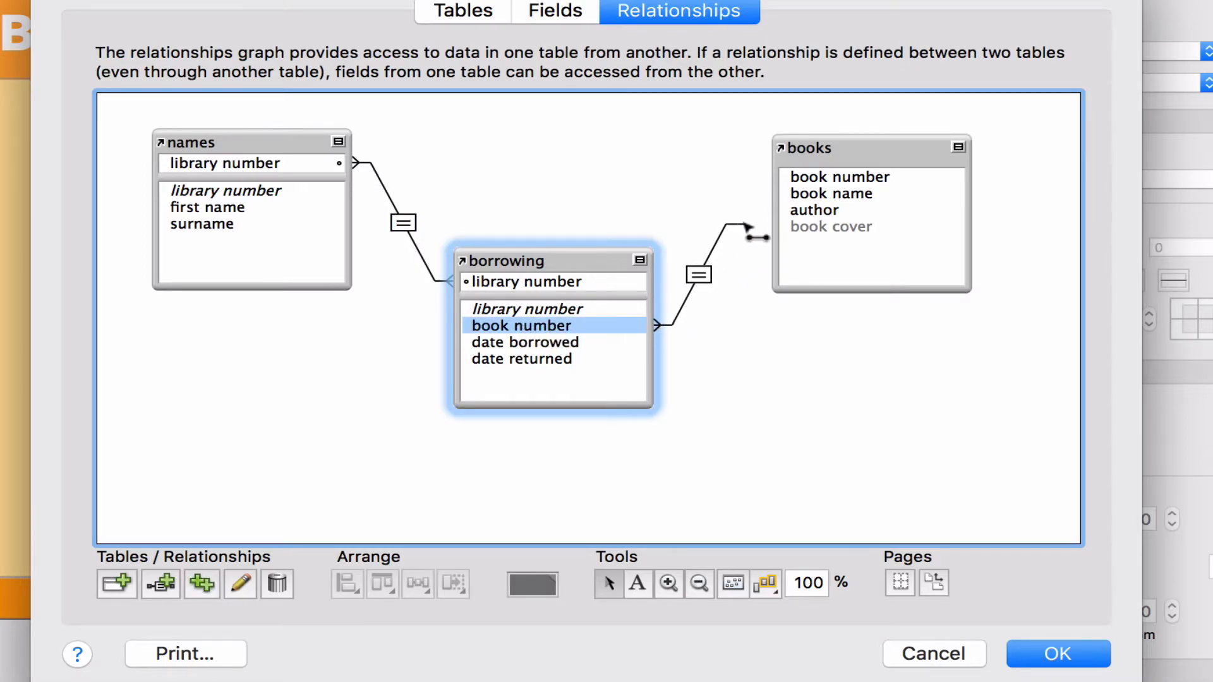
pyautogui.click(839, 176)
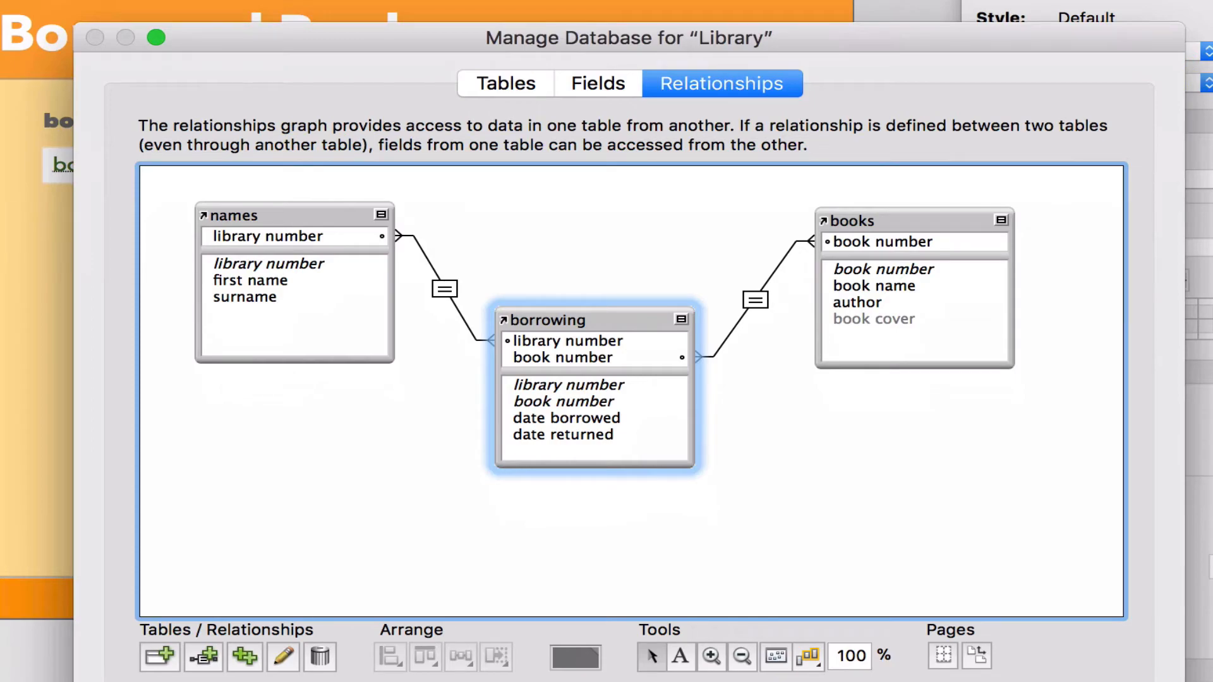
pyautogui.moveTo(579, 398)
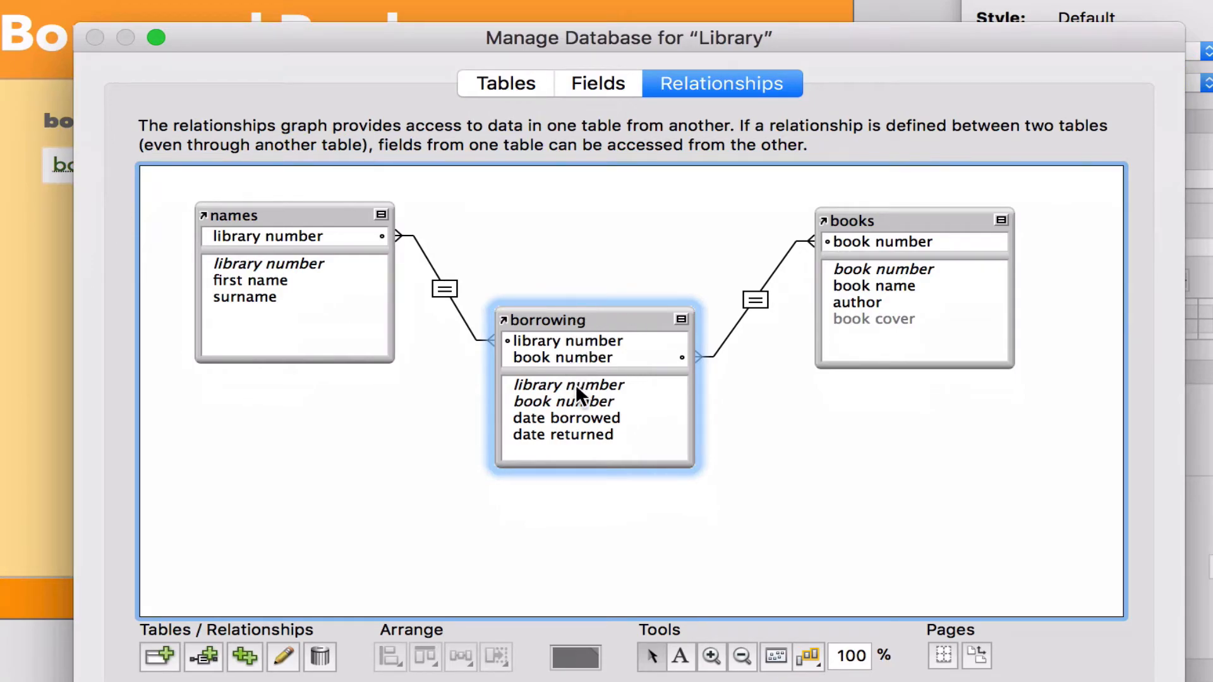
pyautogui.moveTo(313, 238)
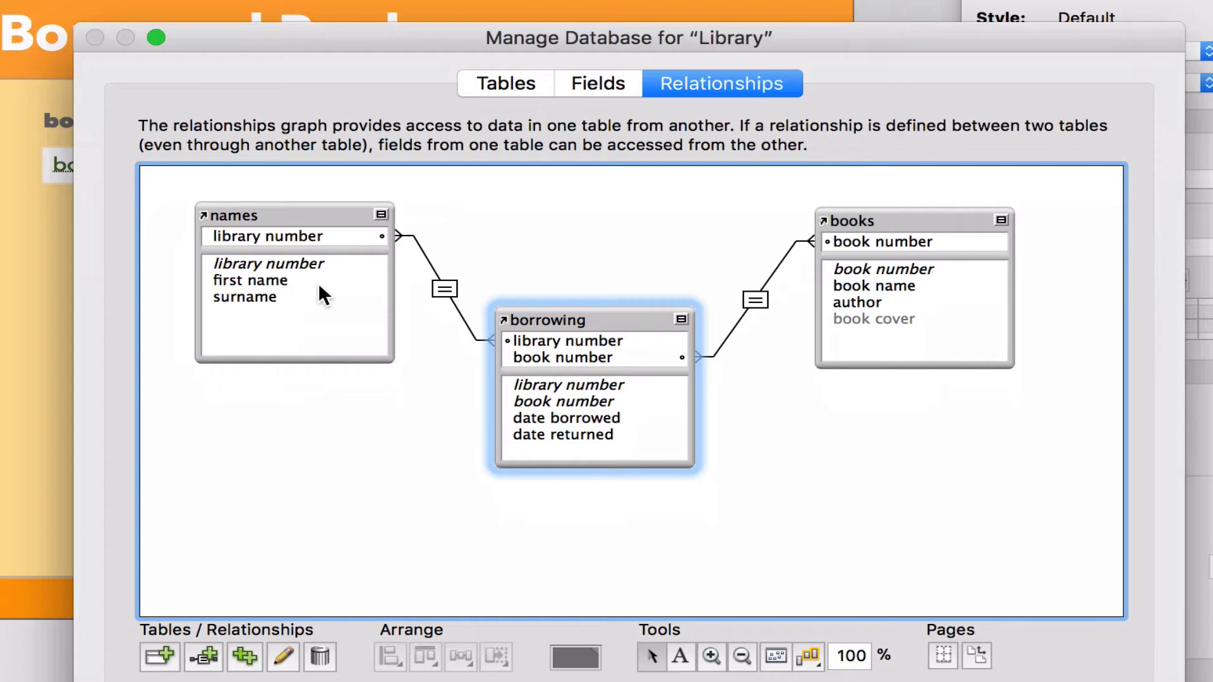
pyautogui.moveTo(573, 398)
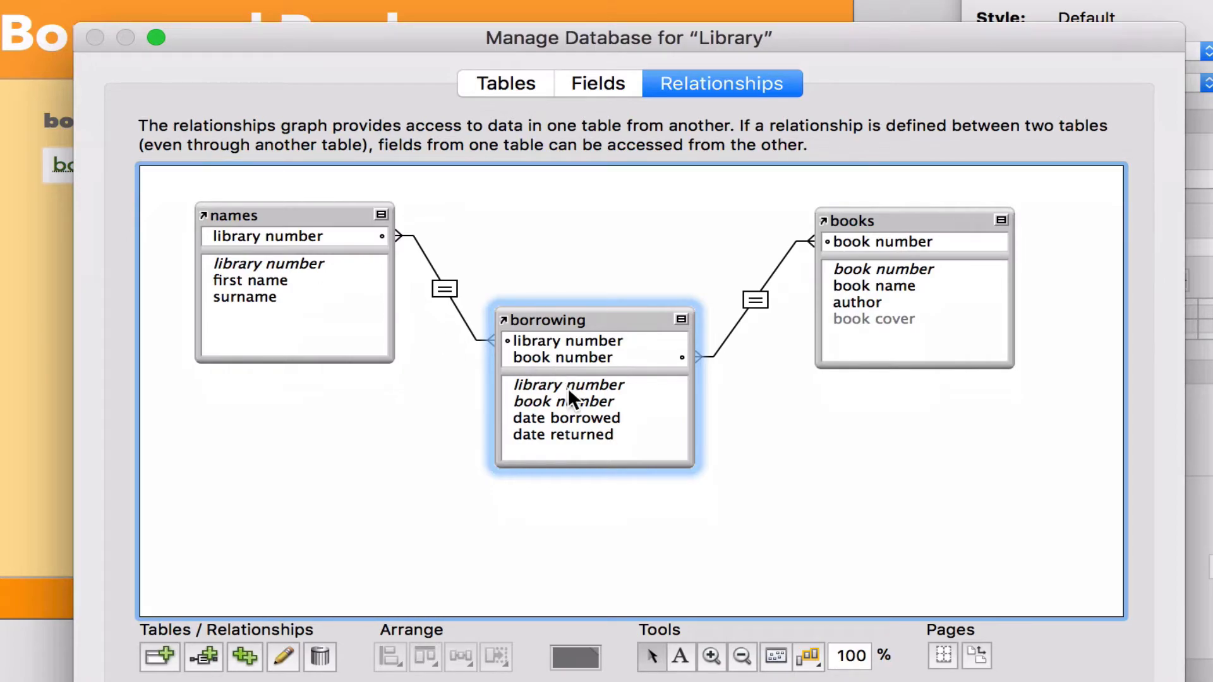
pyautogui.moveTo(806, 292)
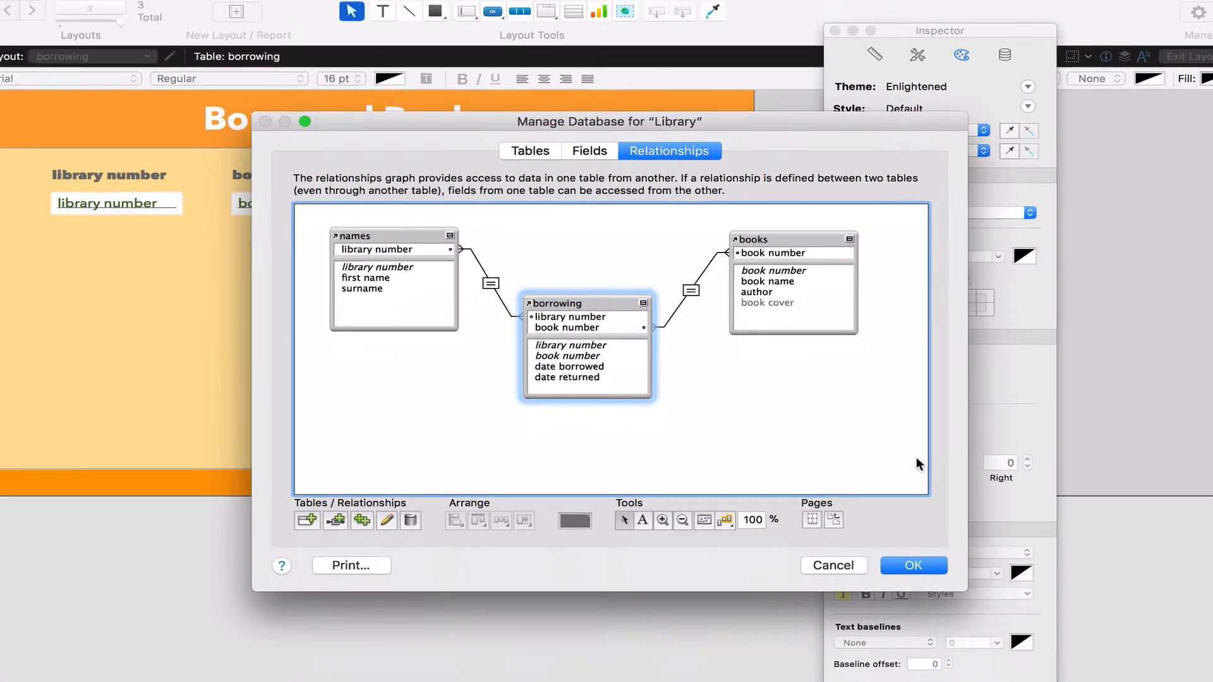
# Step: Confirm the relationships and drag the names table's first name and surname onto the layout
pyautogui.click(913, 565)
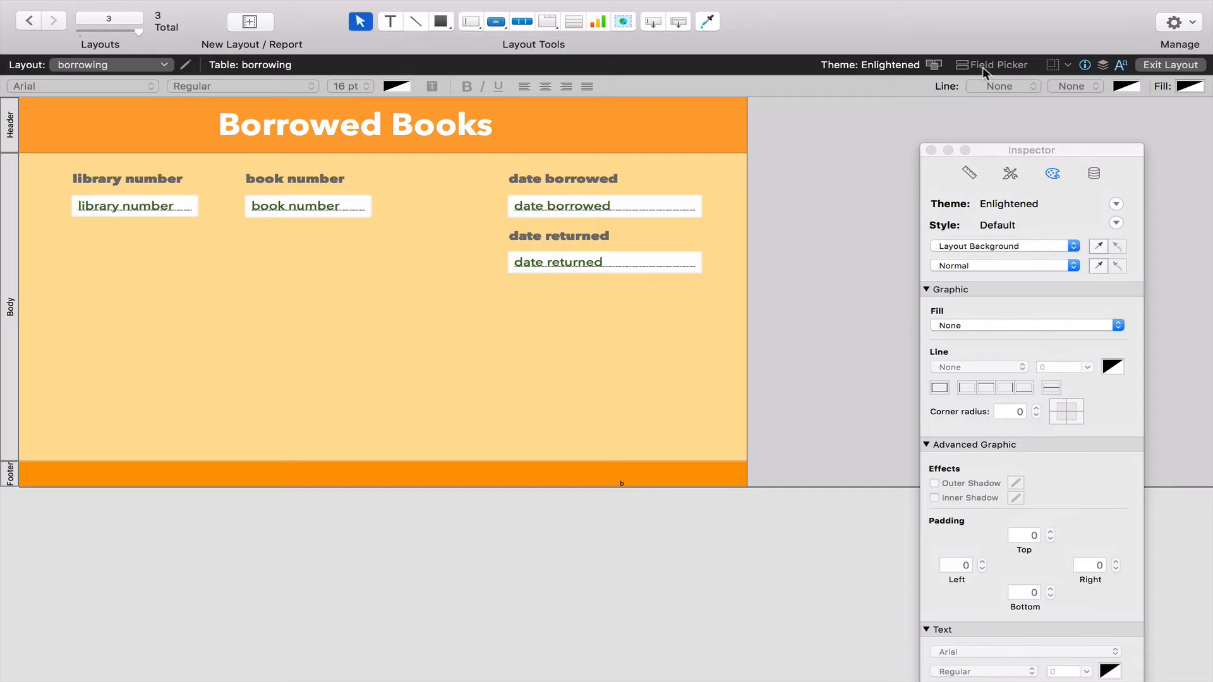
pyautogui.click(999, 64)
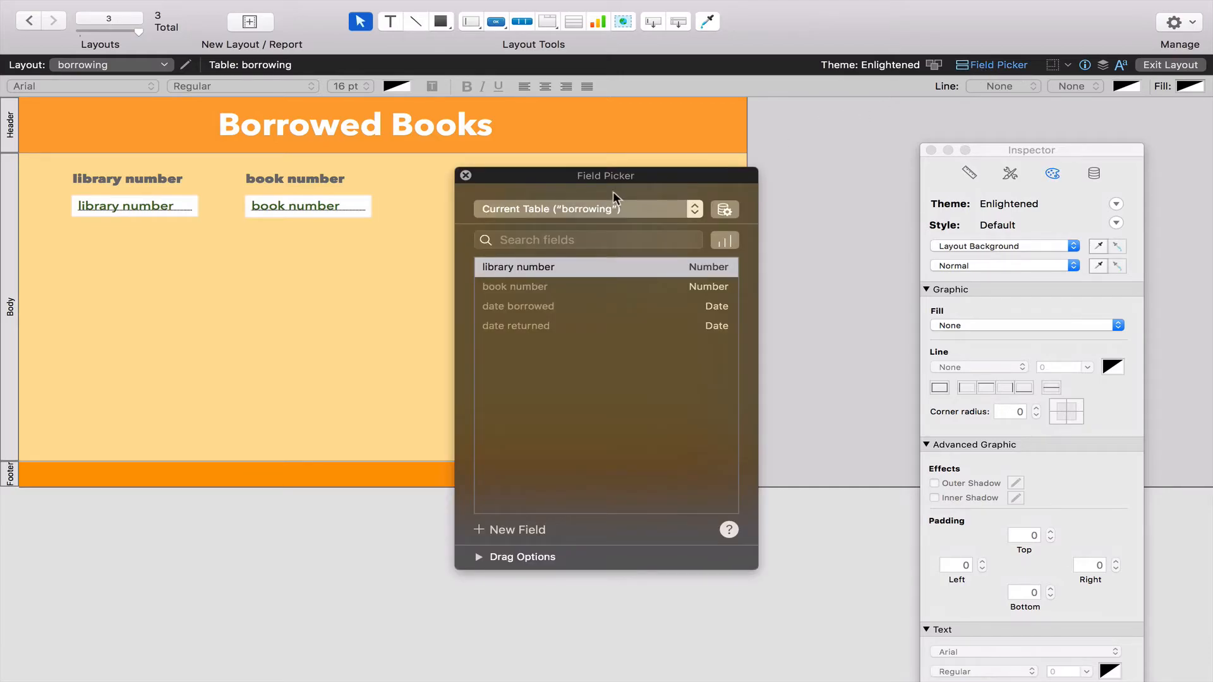
pyautogui.moveTo(607, 175); pyautogui.dragTo(603, 126)
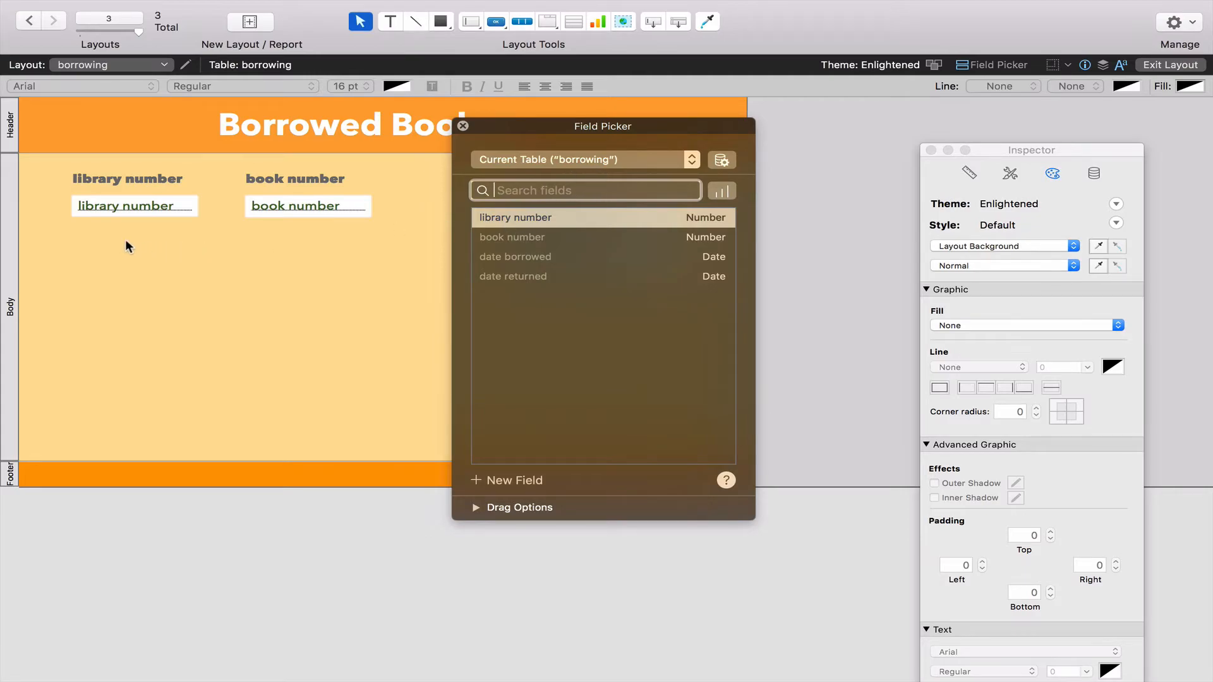
pyautogui.moveTo(211, 280)
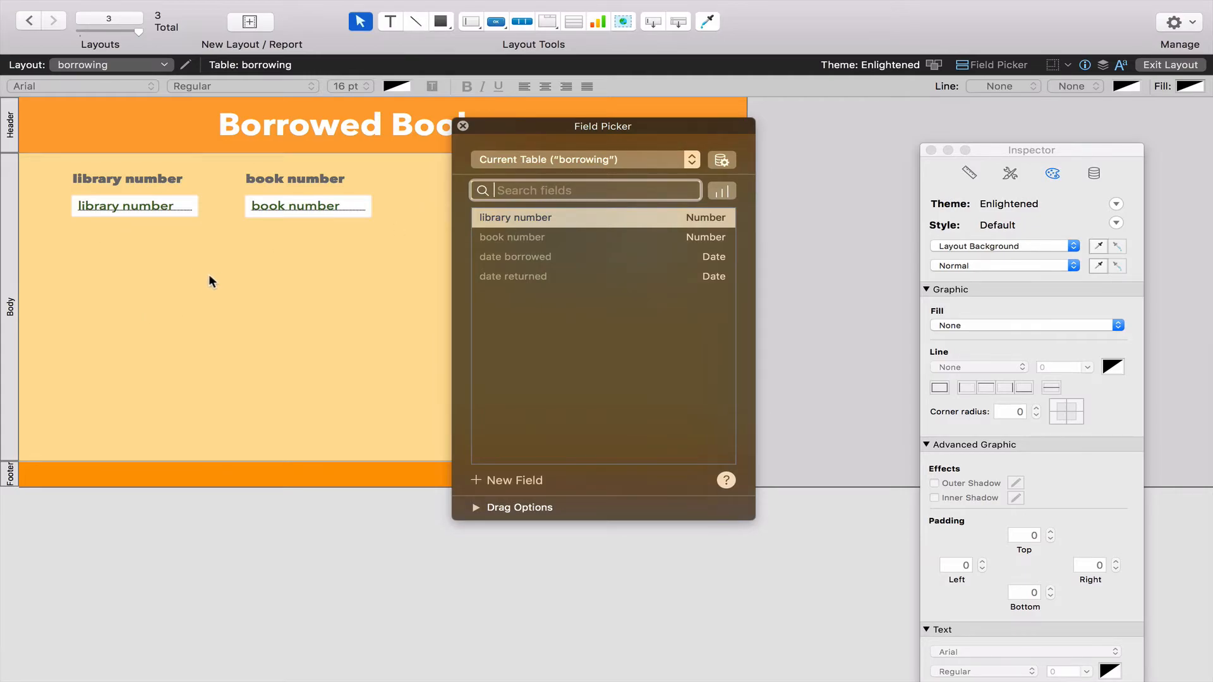
pyautogui.moveTo(667, 165)
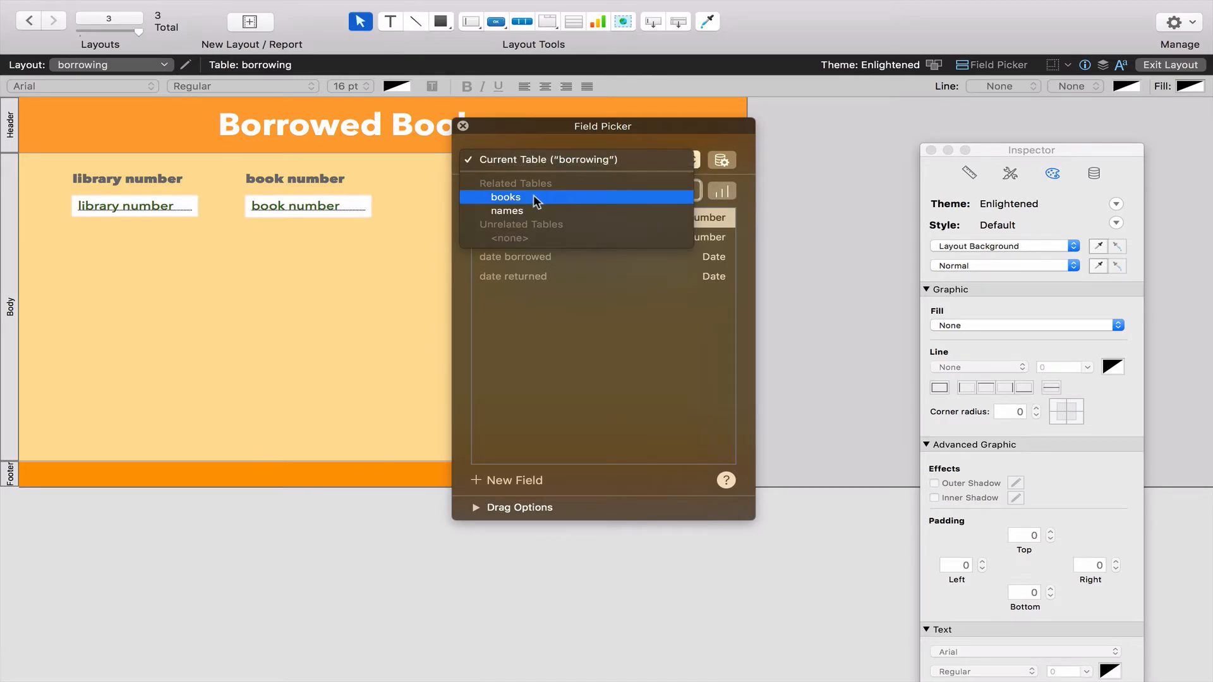
pyautogui.moveTo(547, 204)
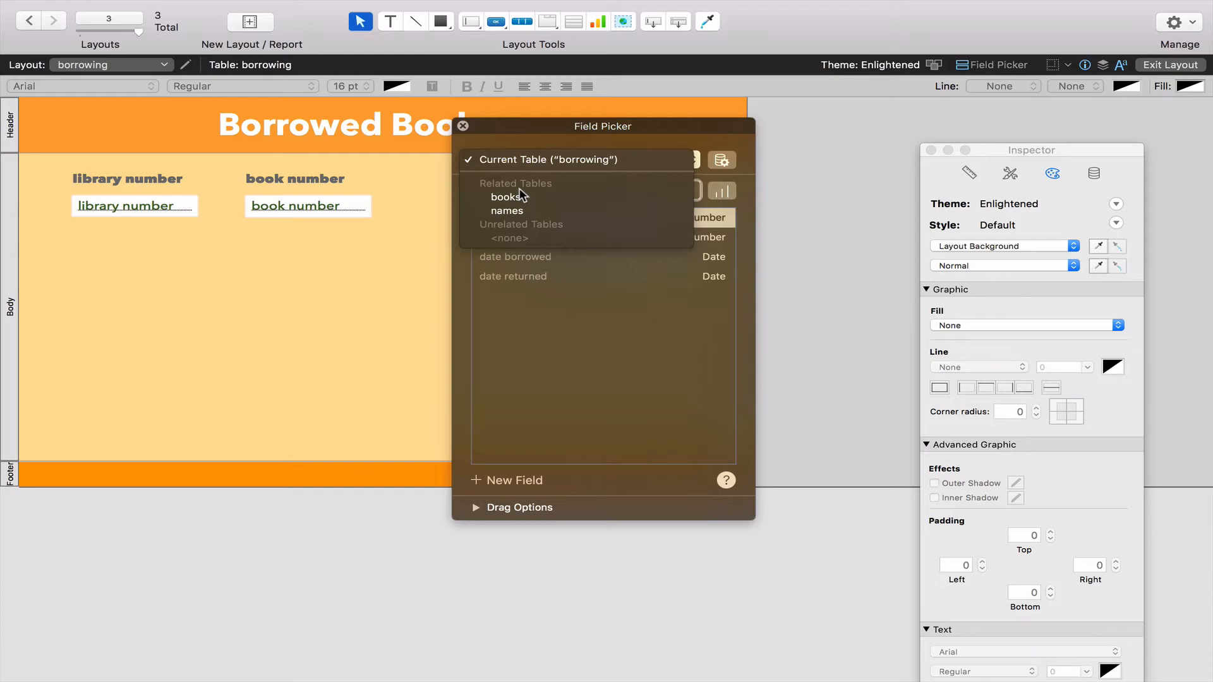
pyautogui.moveTo(518, 218)
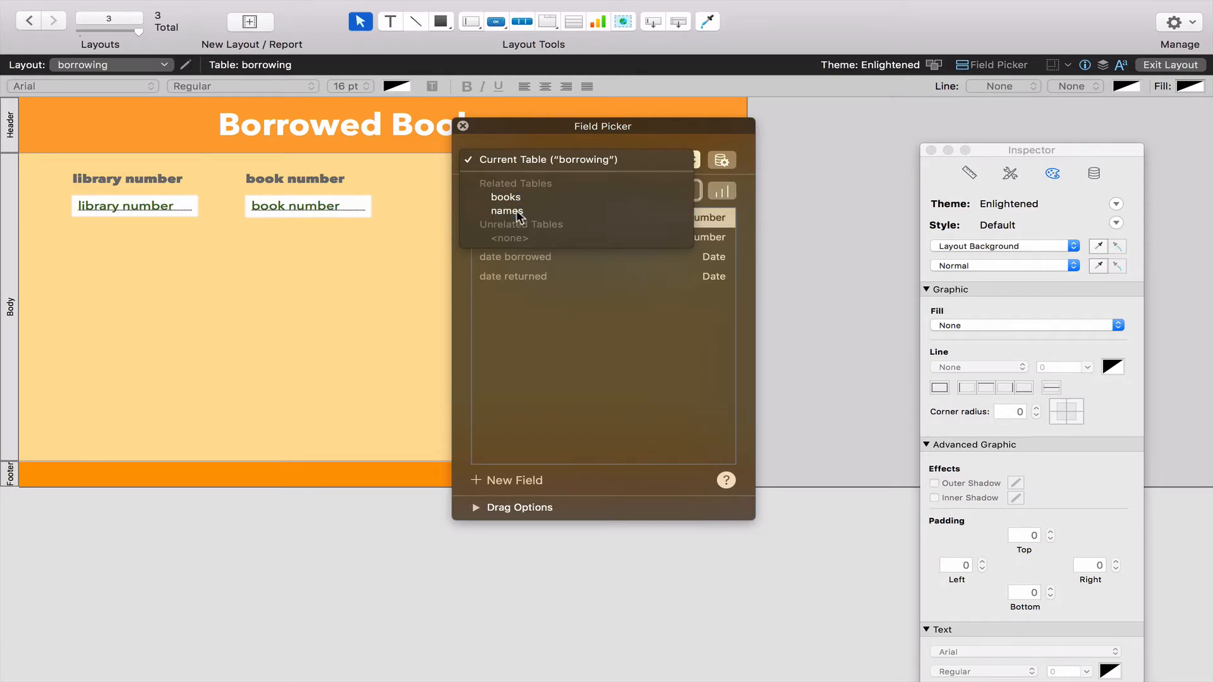
pyautogui.click(507, 211)
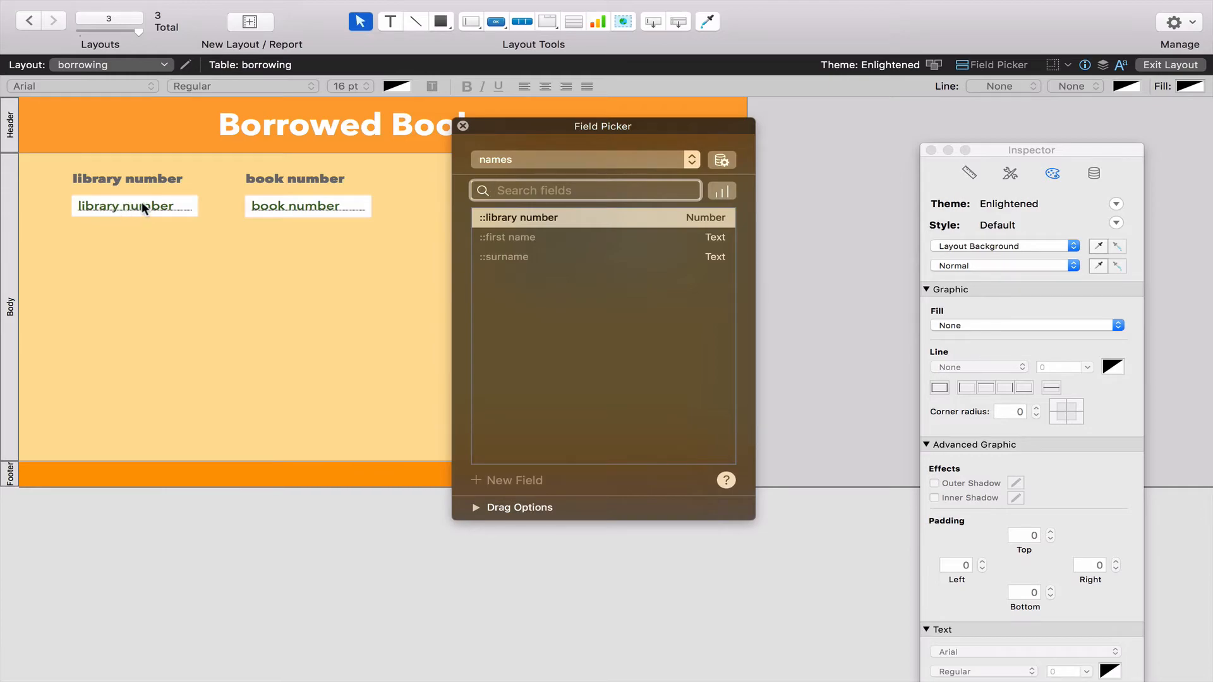
pyautogui.moveTo(506, 237); pyautogui.dragTo(204, 280)
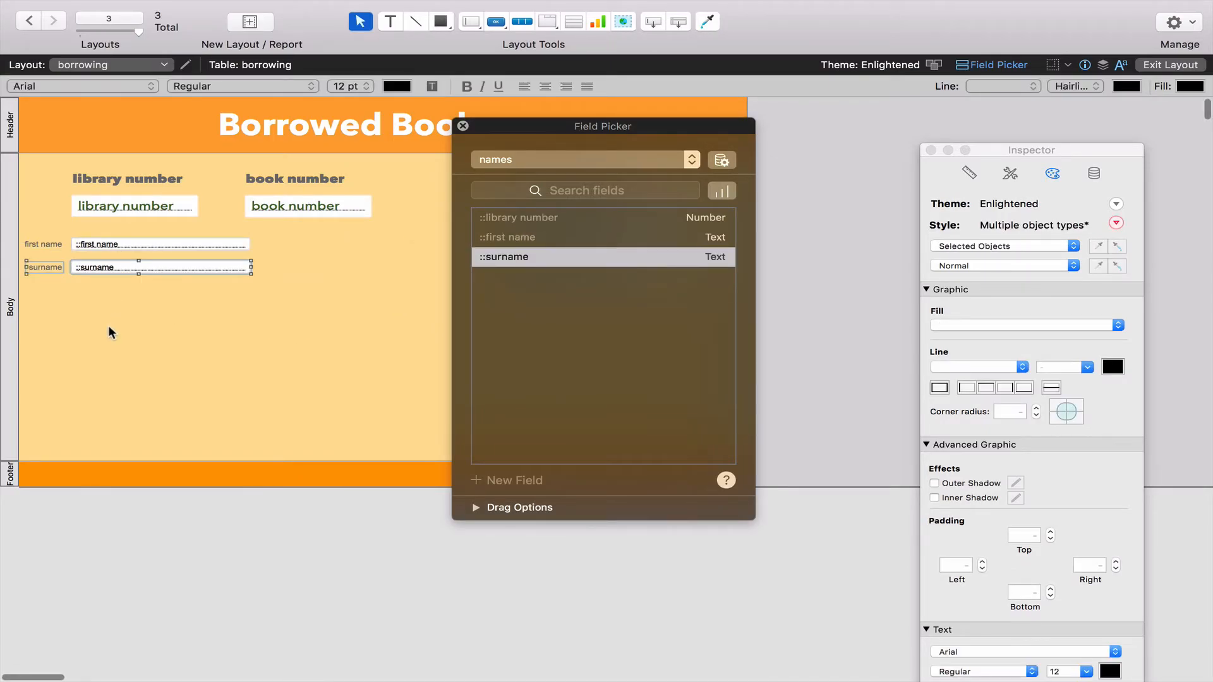
pyautogui.moveTo(51, 234)
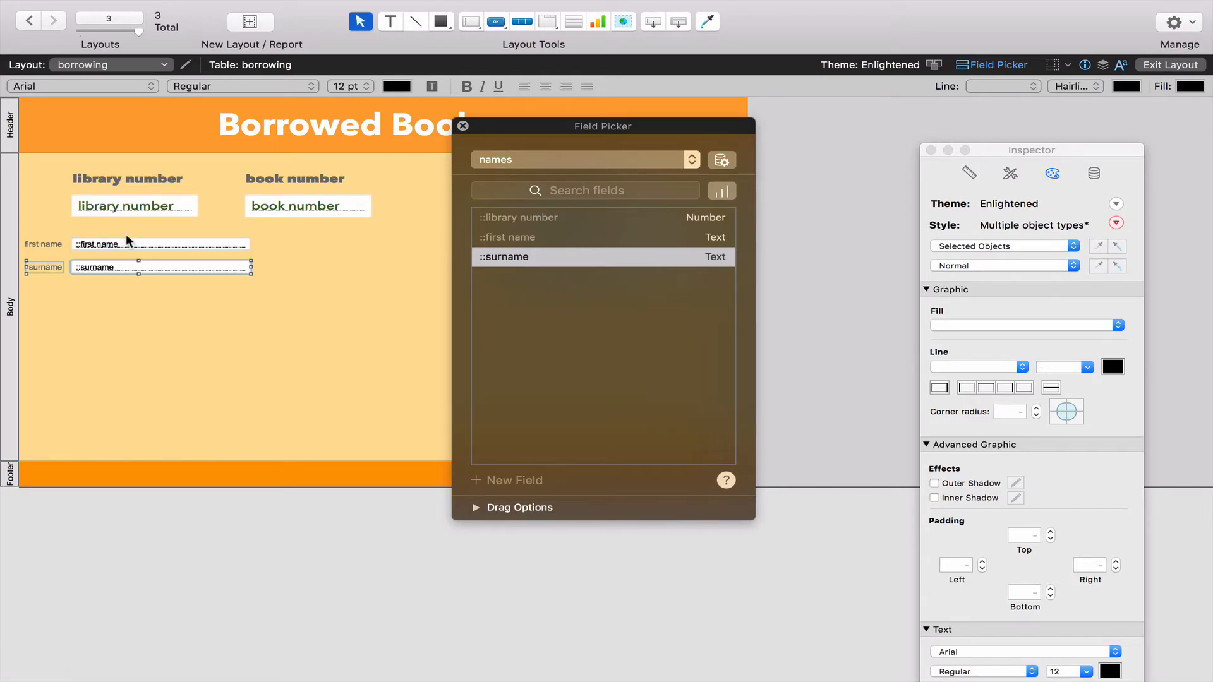
pyautogui.moveTo(580, 142)
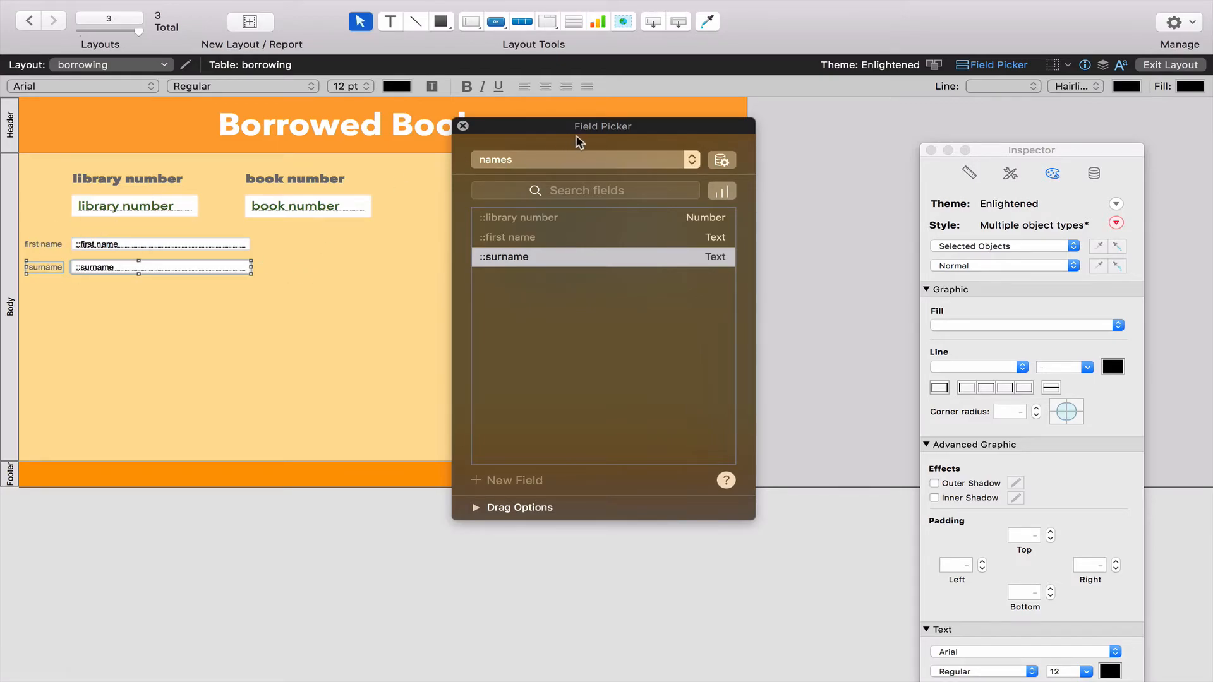
# Step: Place the books table's book name, author and book cover fields on the layout
pyautogui.click(580, 159)
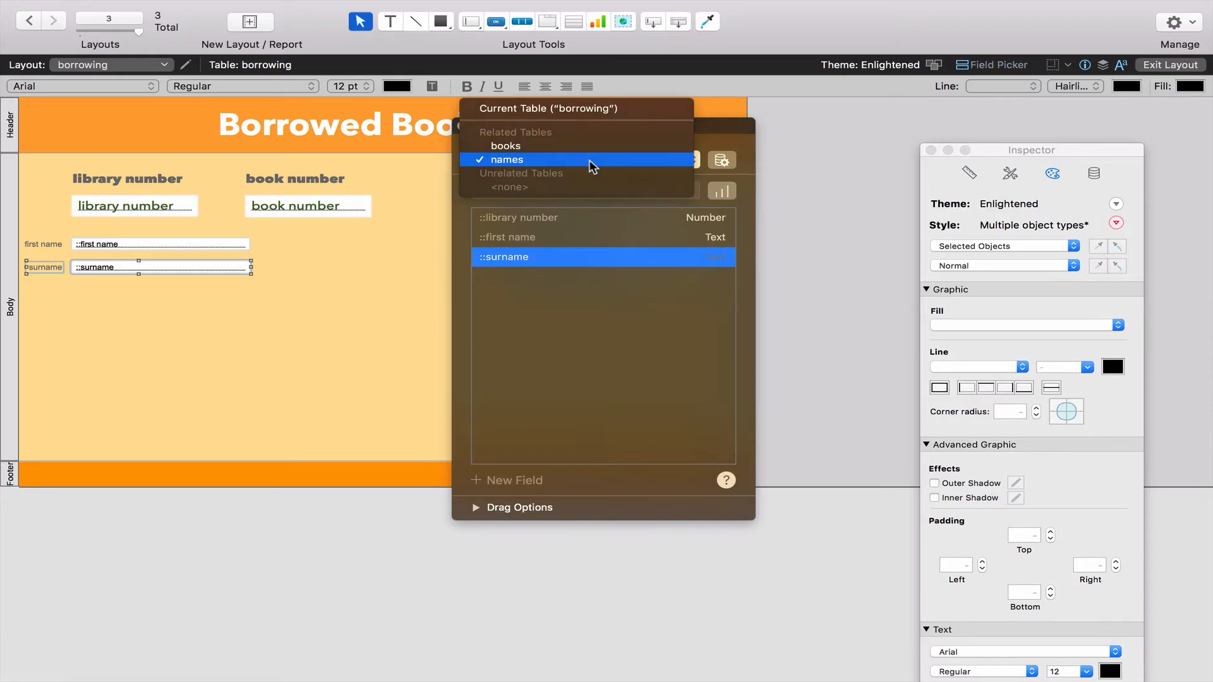
pyautogui.moveTo(518, 148)
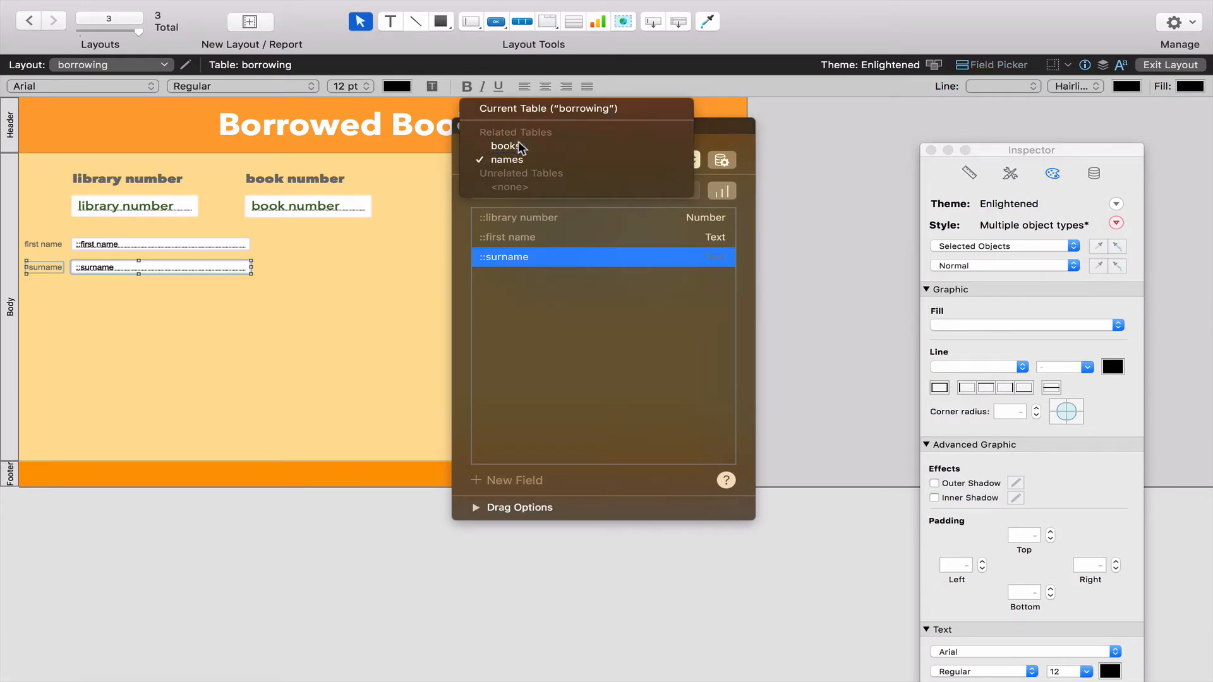
pyautogui.click(506, 146)
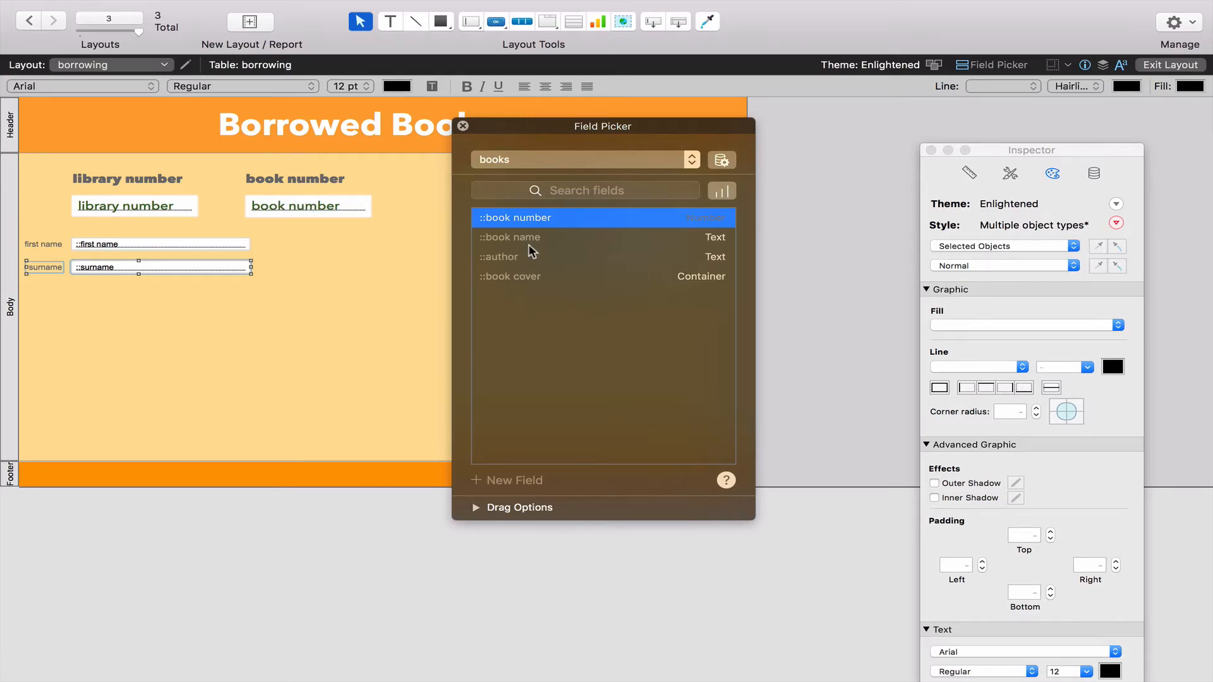
pyautogui.moveTo(514, 217); pyautogui.dragTo(323, 255)
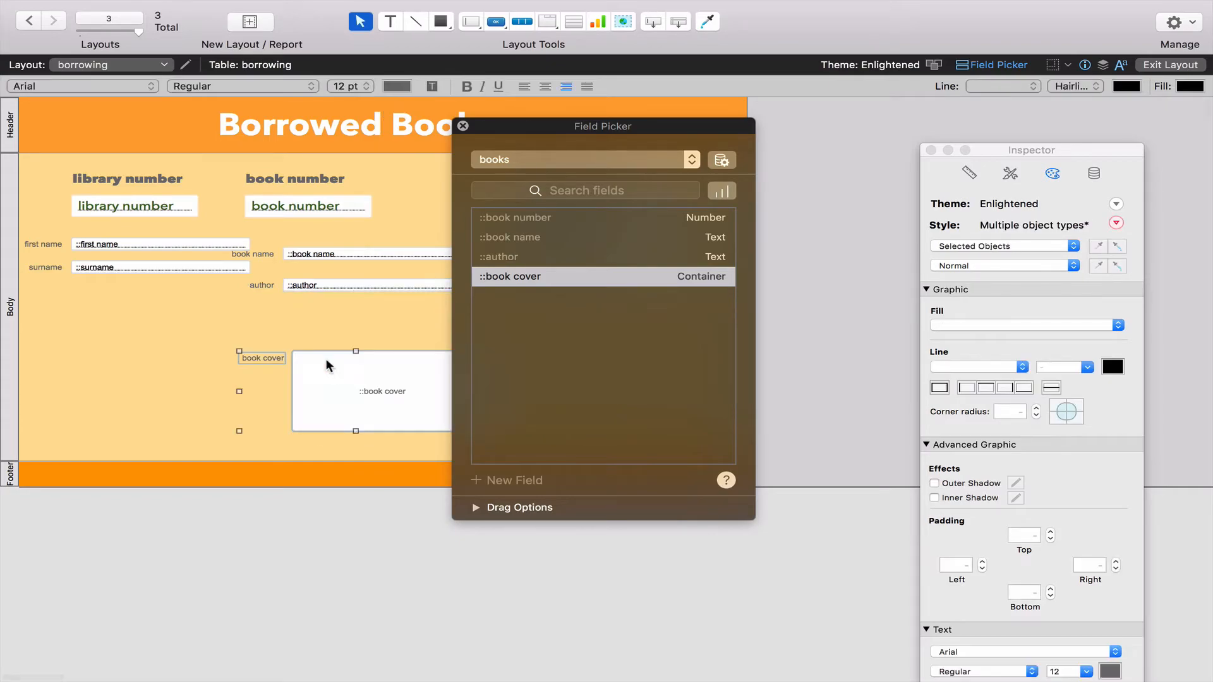
pyautogui.moveTo(451, 229)
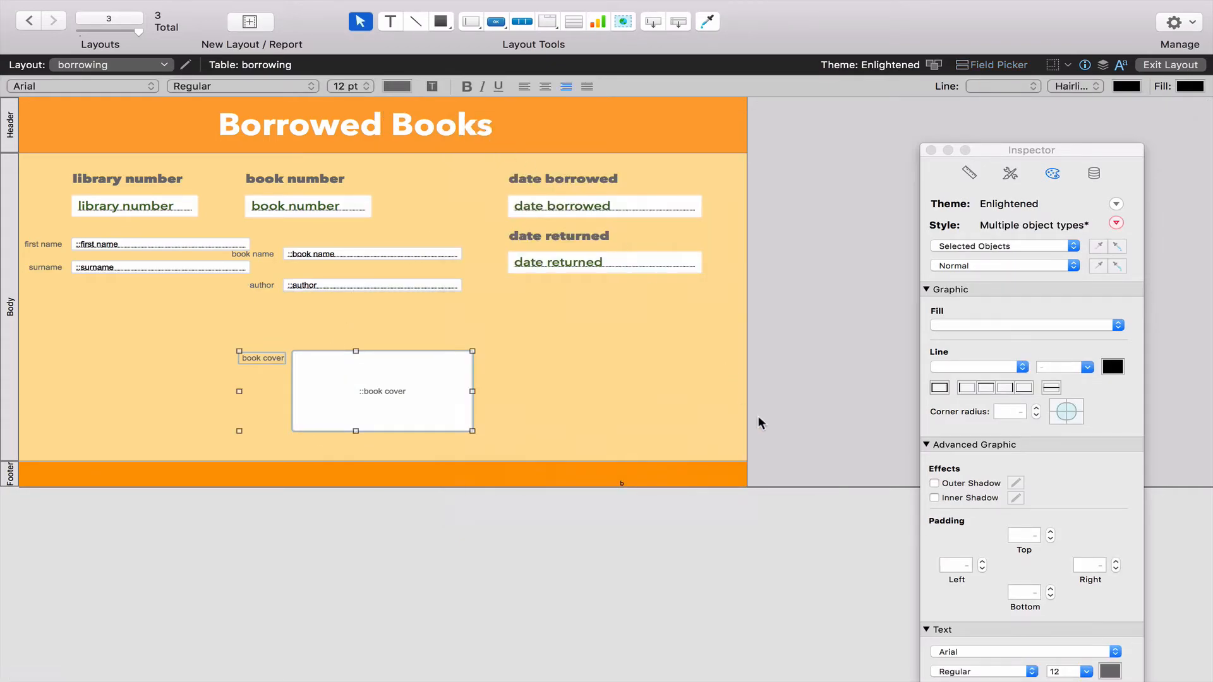
pyautogui.moveTo(409, 261)
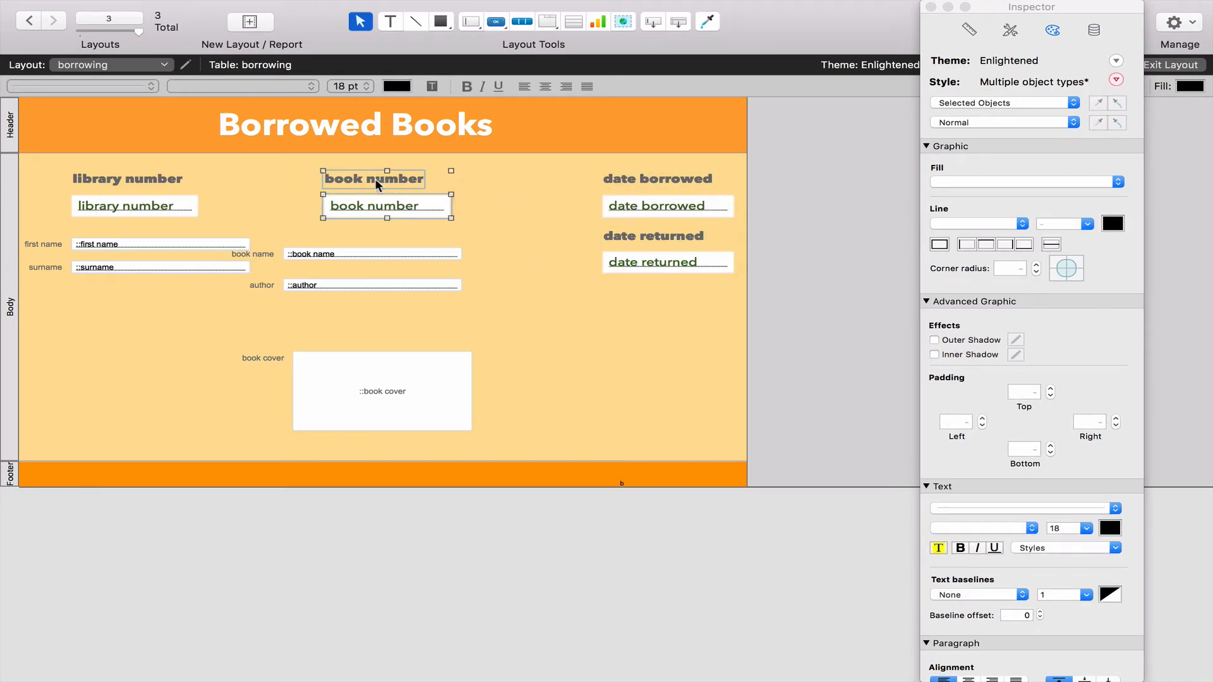
pyautogui.moveTo(282, 231)
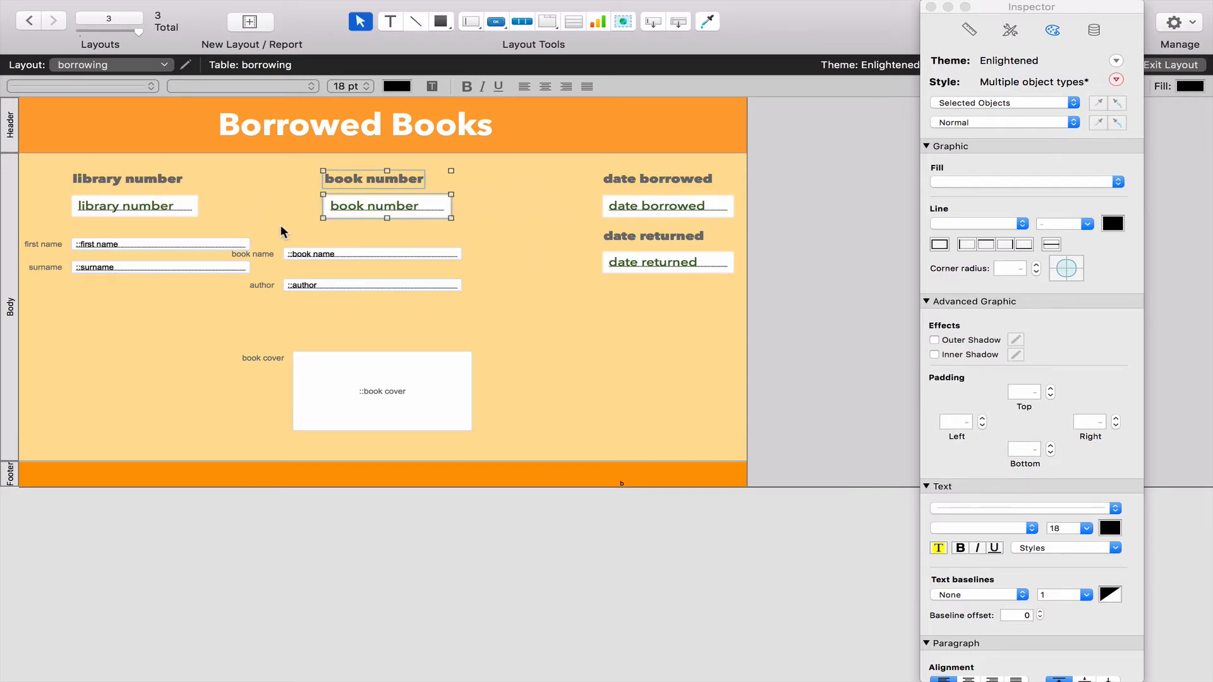
pyautogui.moveTo(374, 192)
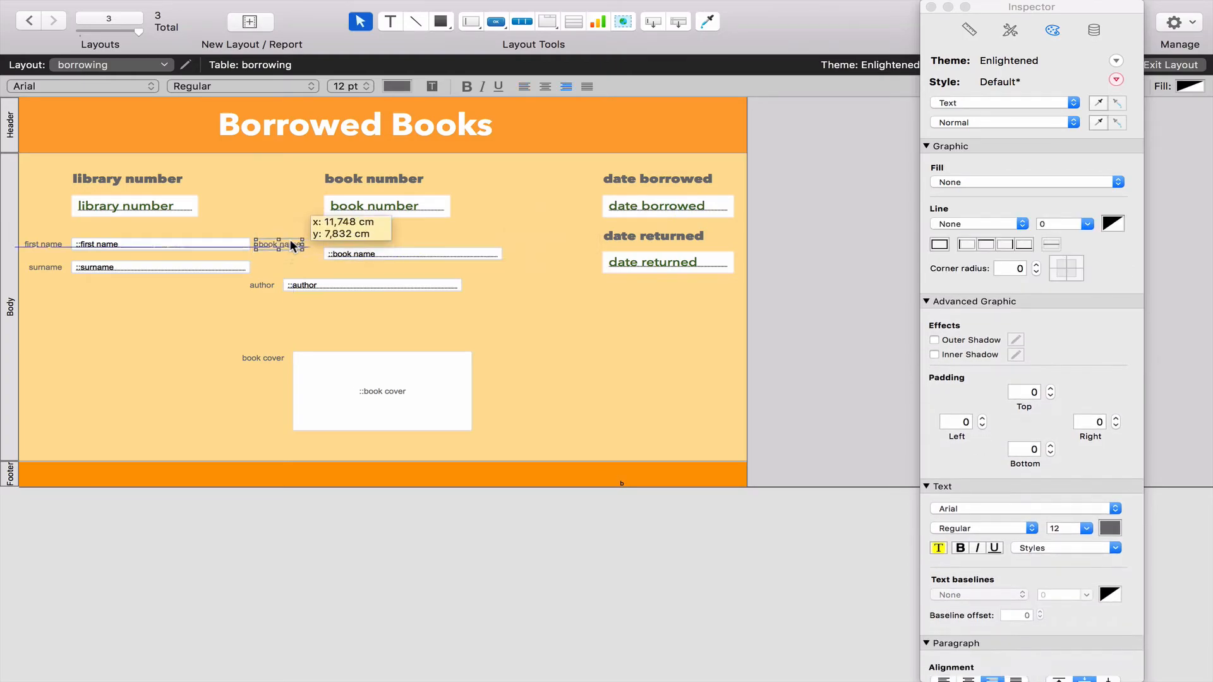
# Step: Move the book name label above its field beneath book number
pyautogui.moveTo(293, 244); pyautogui.dragTo(356, 234)
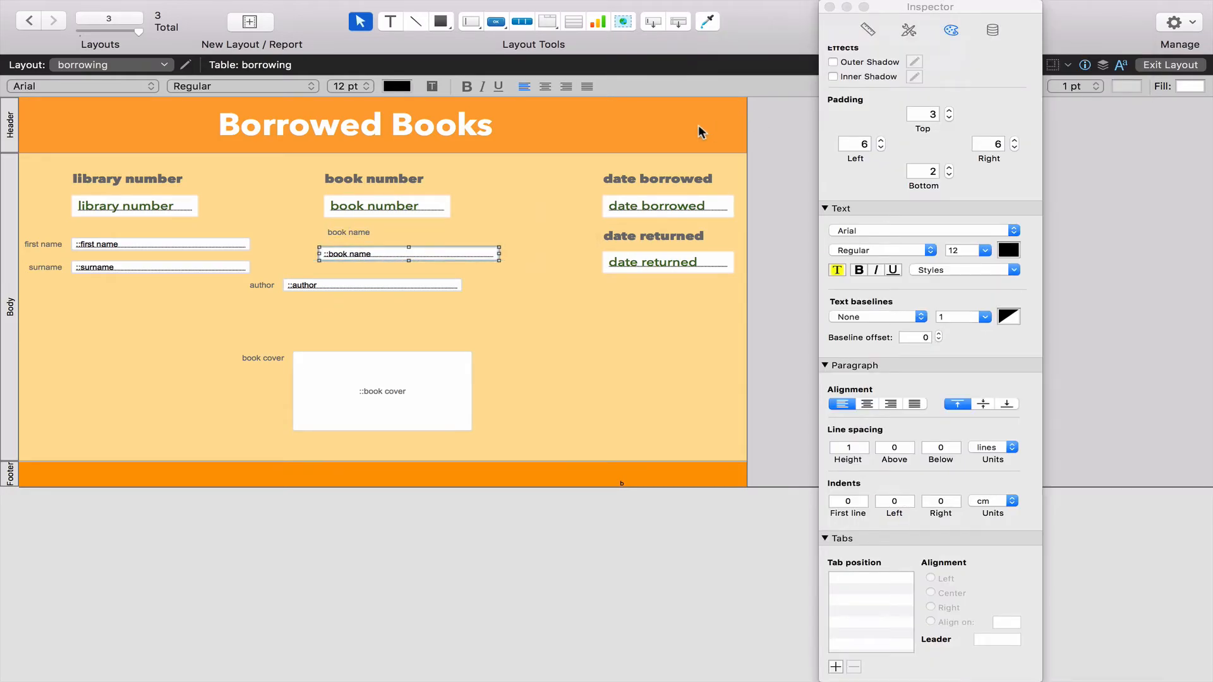
pyautogui.moveTo(386, 186)
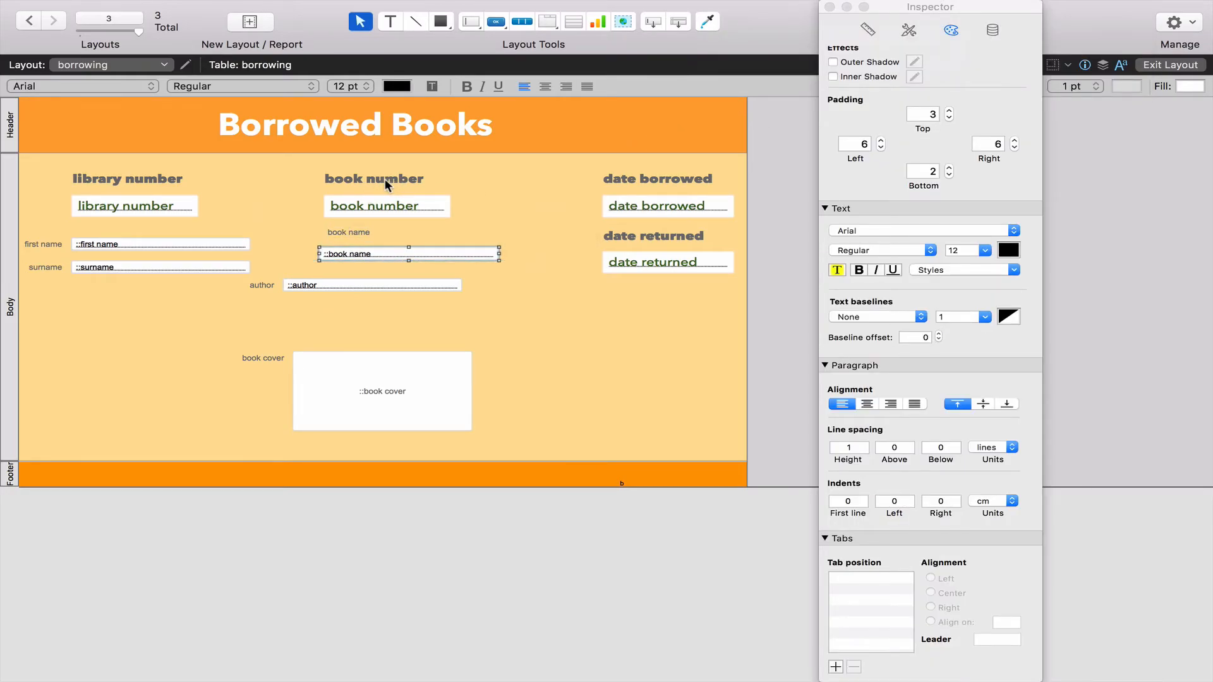
# Step: Copy the book number heading's bold formatting onto the author field with Format Painter
pyautogui.click(372, 179)
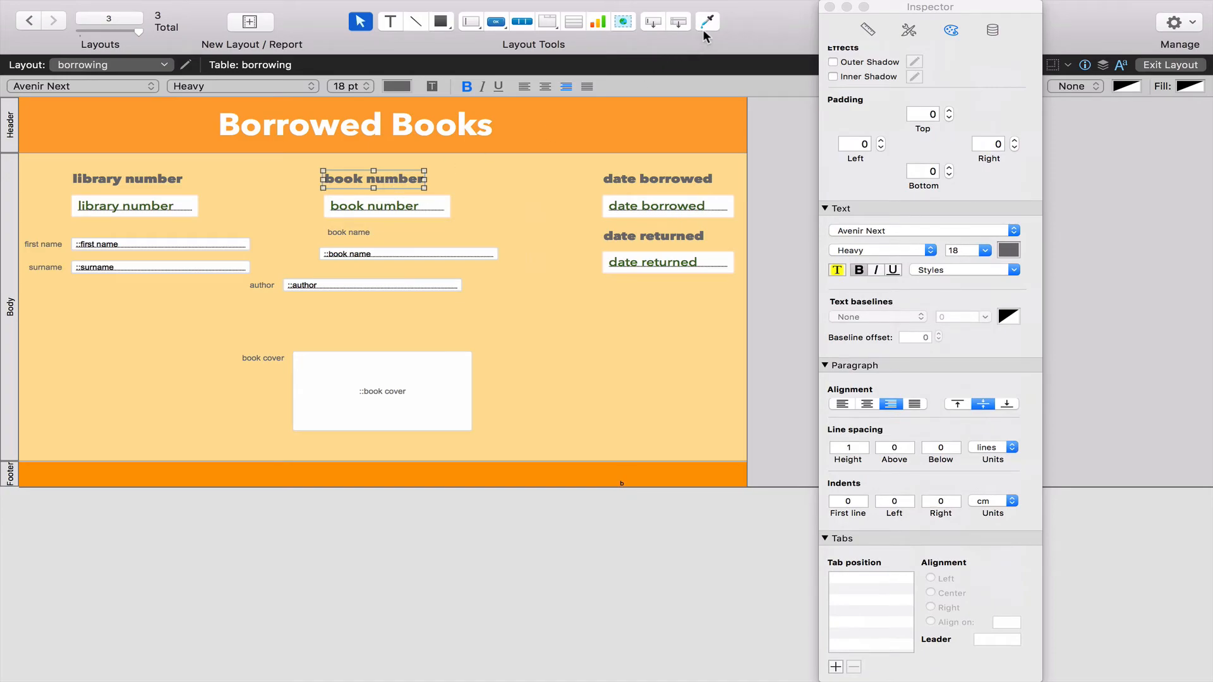
pyautogui.moveTo(705, 21)
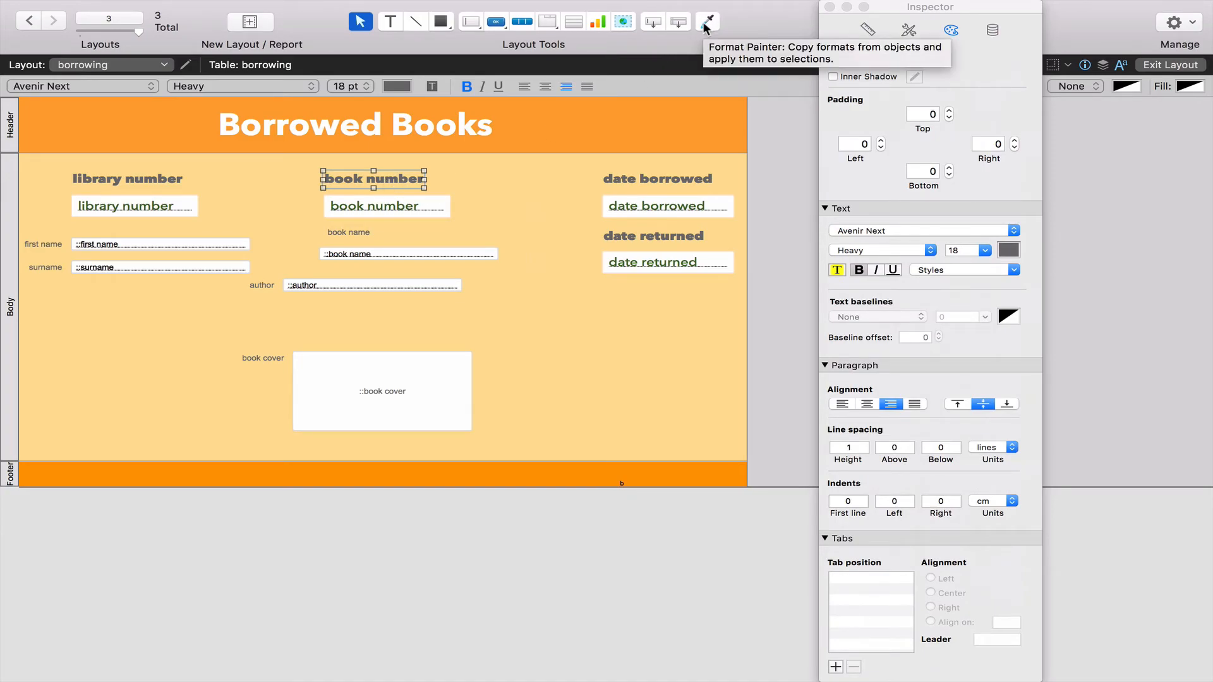
pyautogui.click(706, 21)
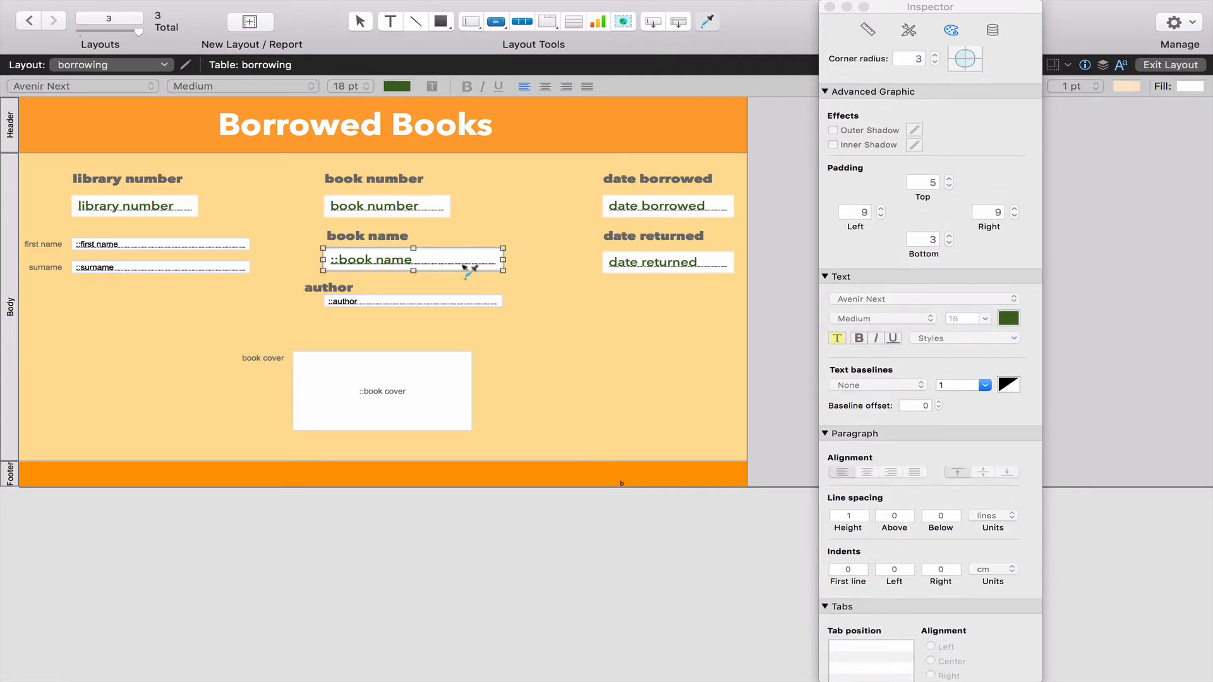
pyautogui.click(413, 301)
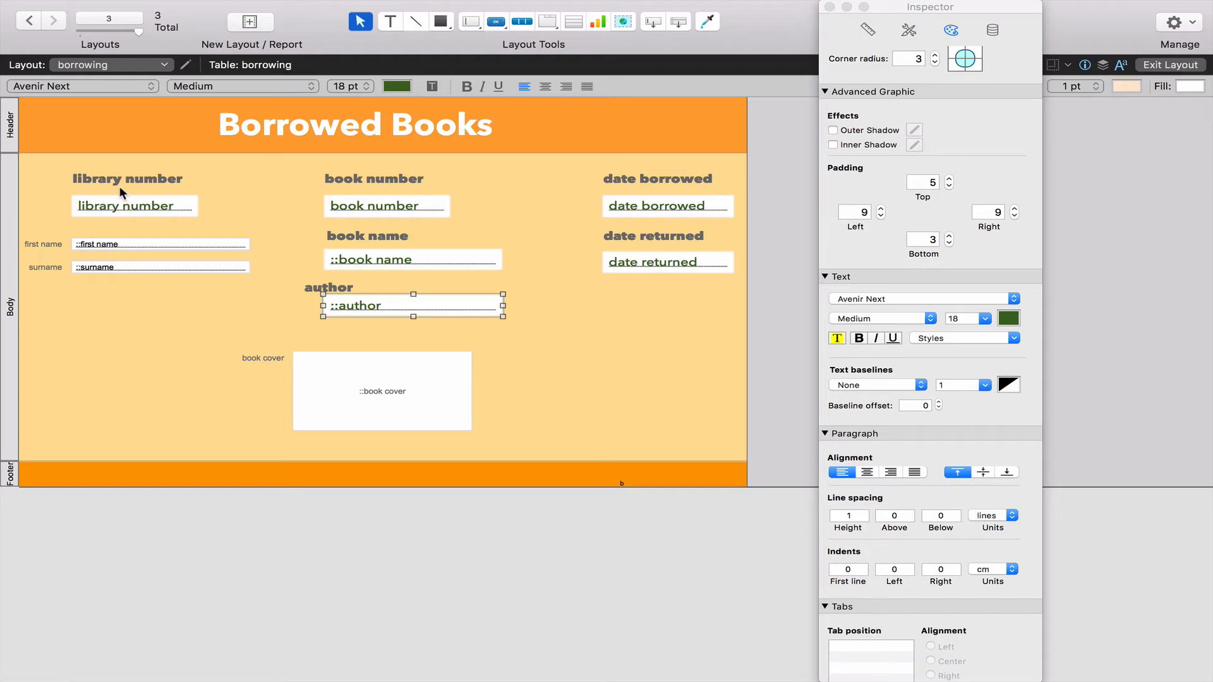
pyautogui.click(127, 179)
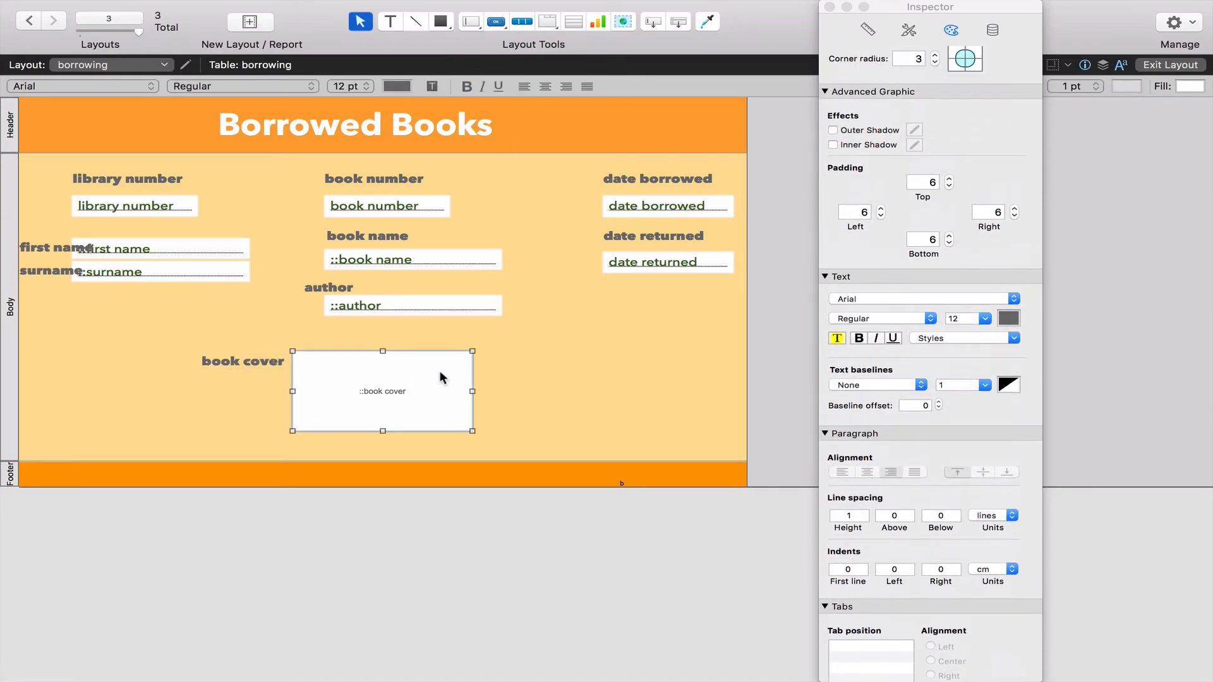
# Step: Reposition the first name and surname labels and move the book cover label above its field
pyautogui.click(412, 305)
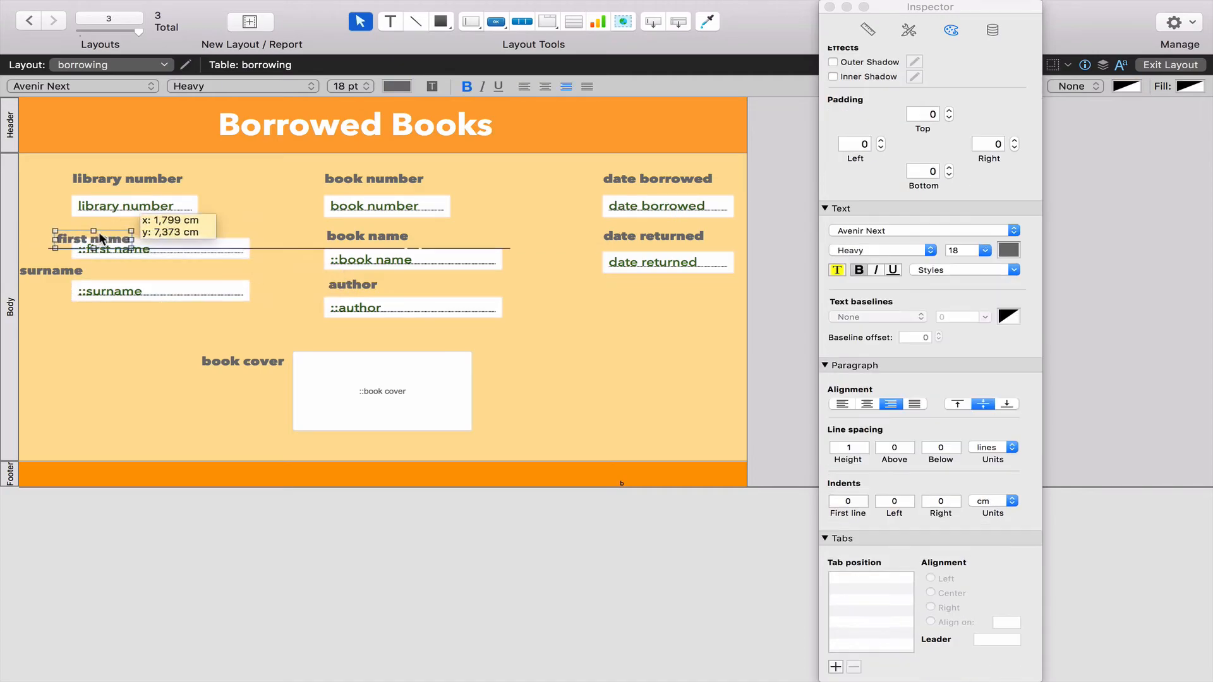
pyautogui.click(159, 249)
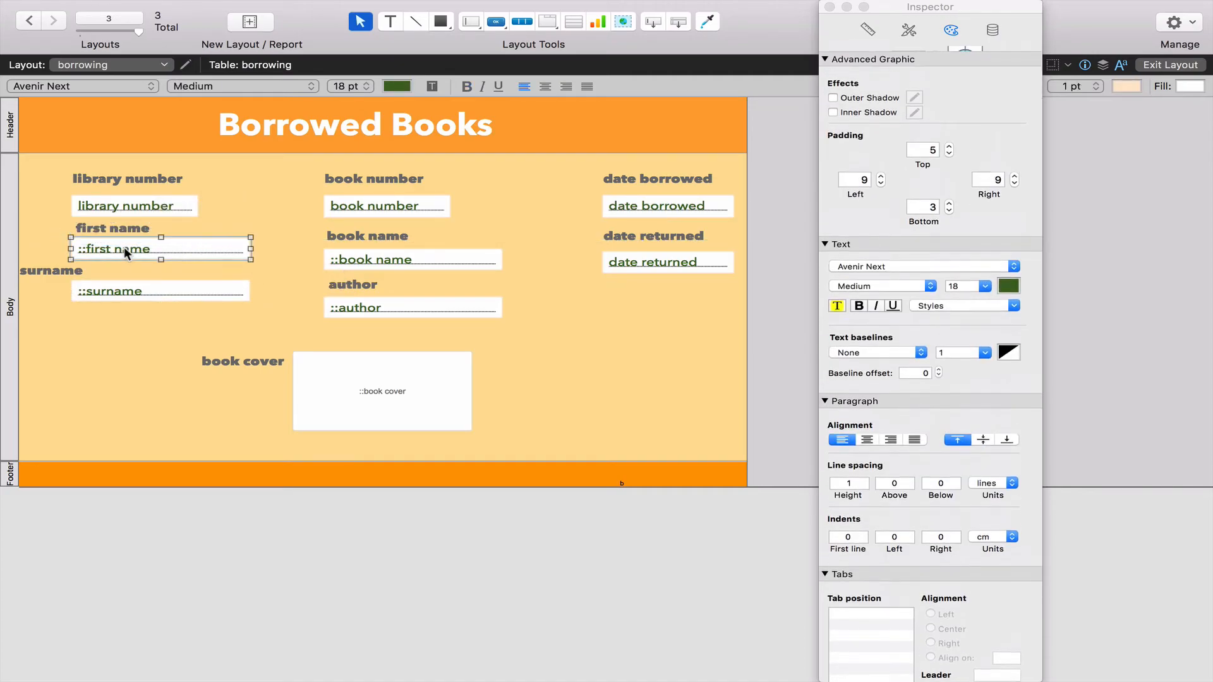
pyautogui.click(159, 301)
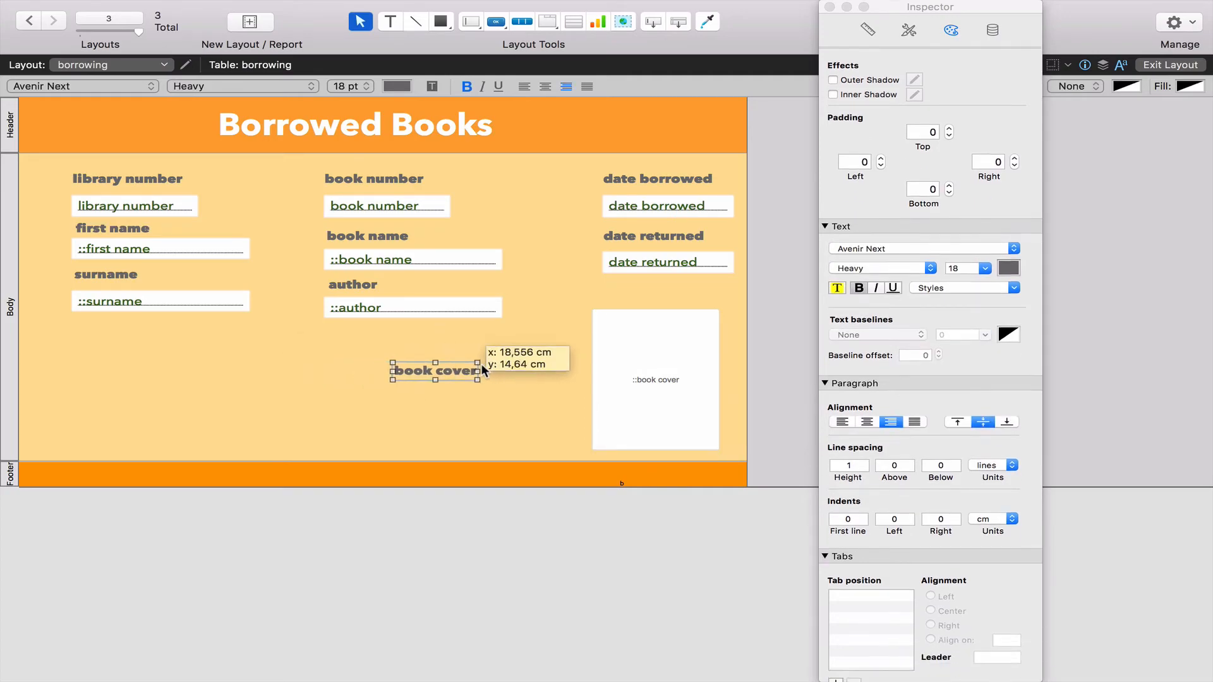
pyautogui.moveTo(433, 369); pyautogui.dragTo(630, 298)
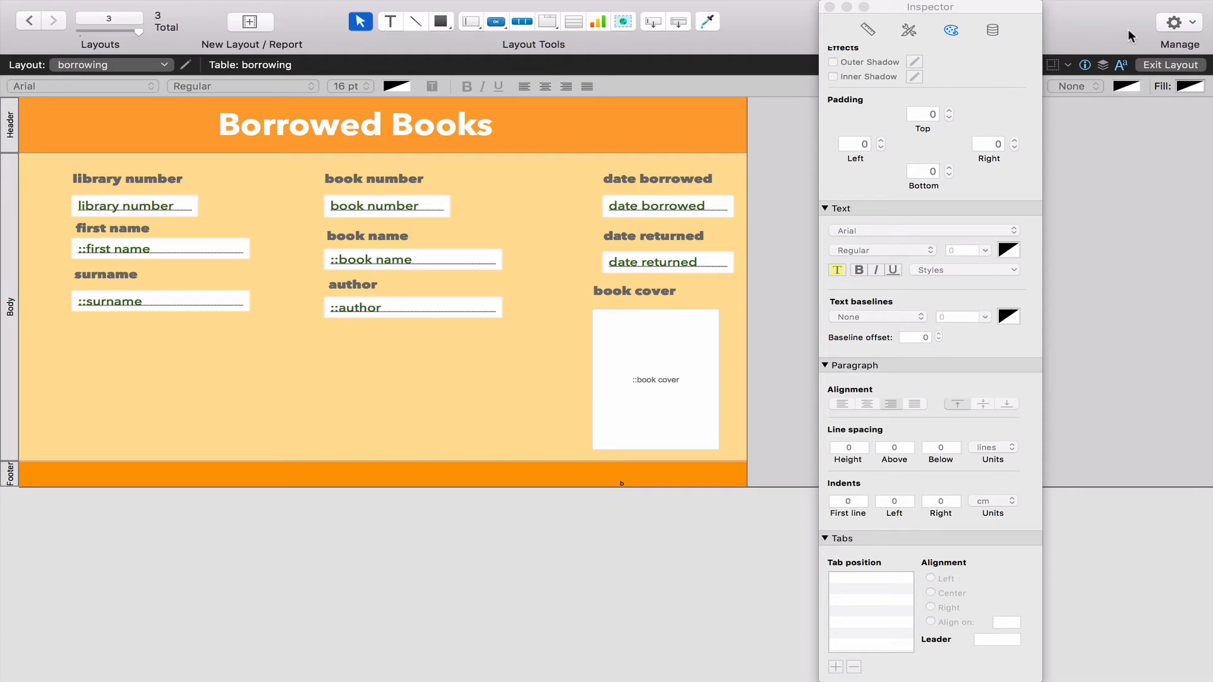
pyautogui.click(1170, 64)
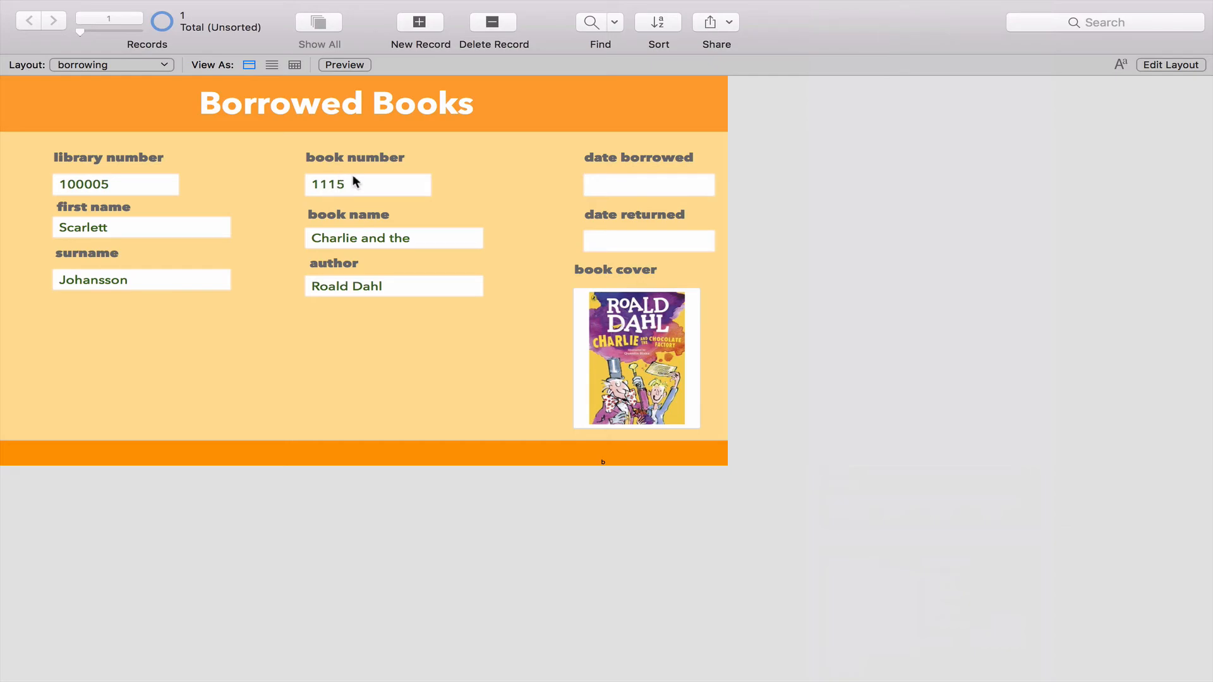
pyautogui.moveTo(424, 250)
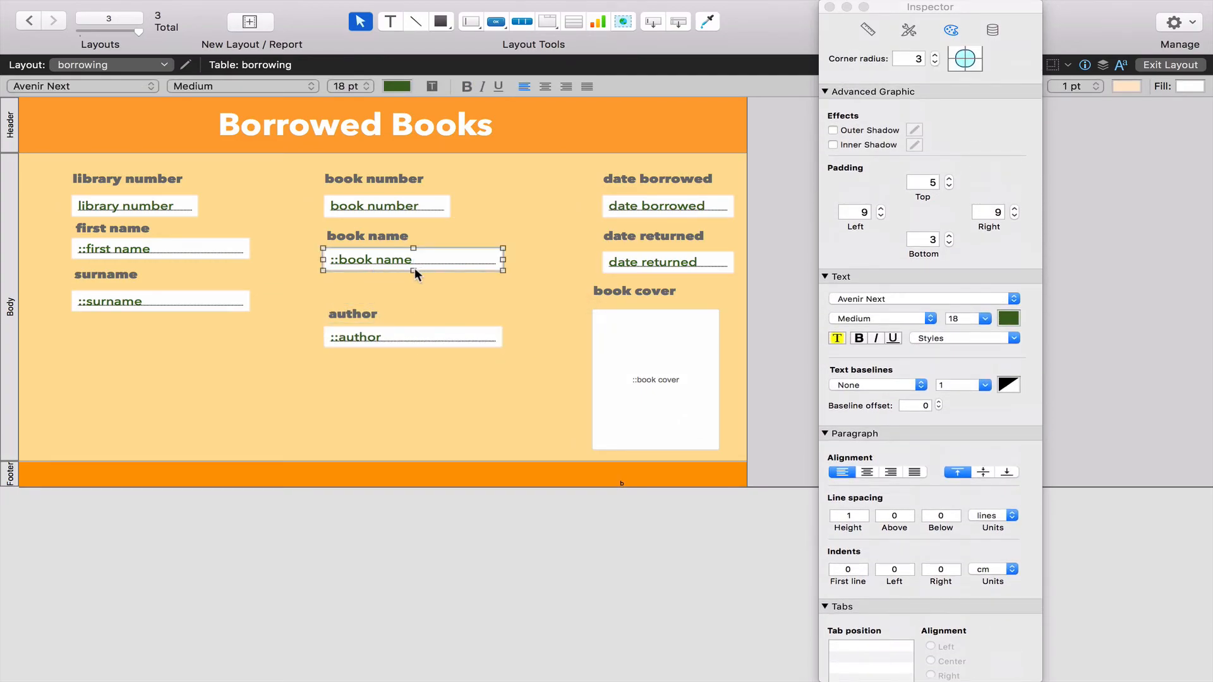
# Step: Enlarge the book name field to show two lines, then view it in Browse mode
pyautogui.moveTo(412, 269); pyautogui.dragTo(412, 291)
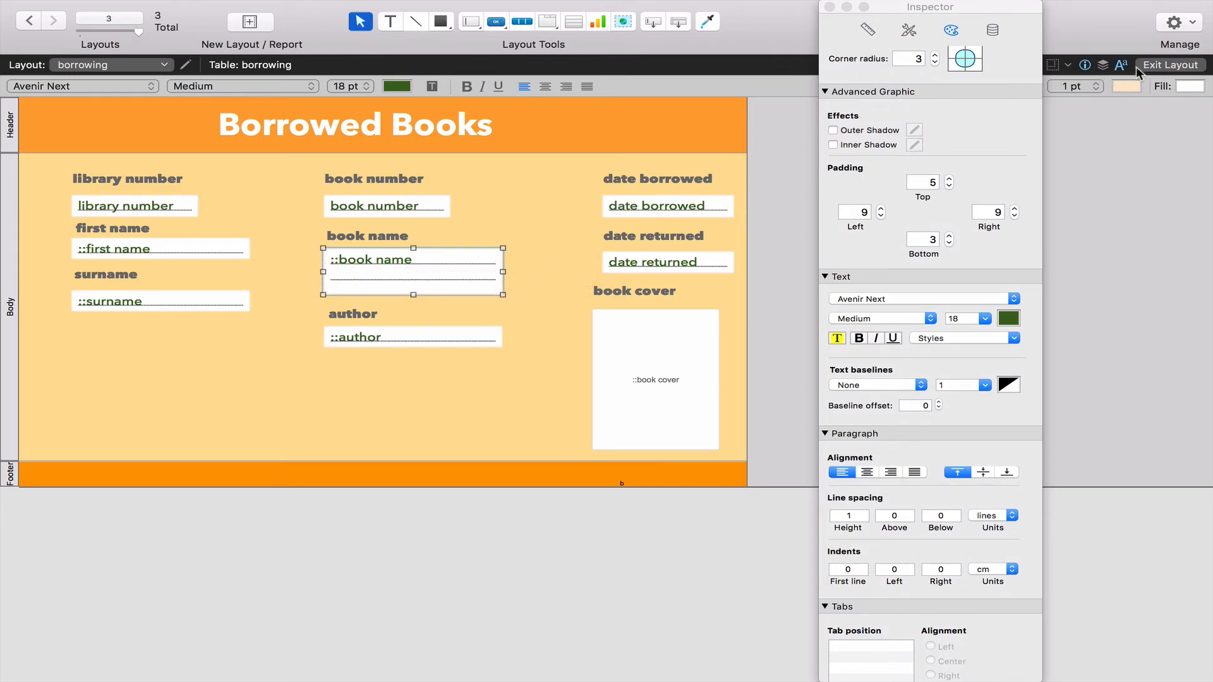
pyautogui.click(1169, 64)
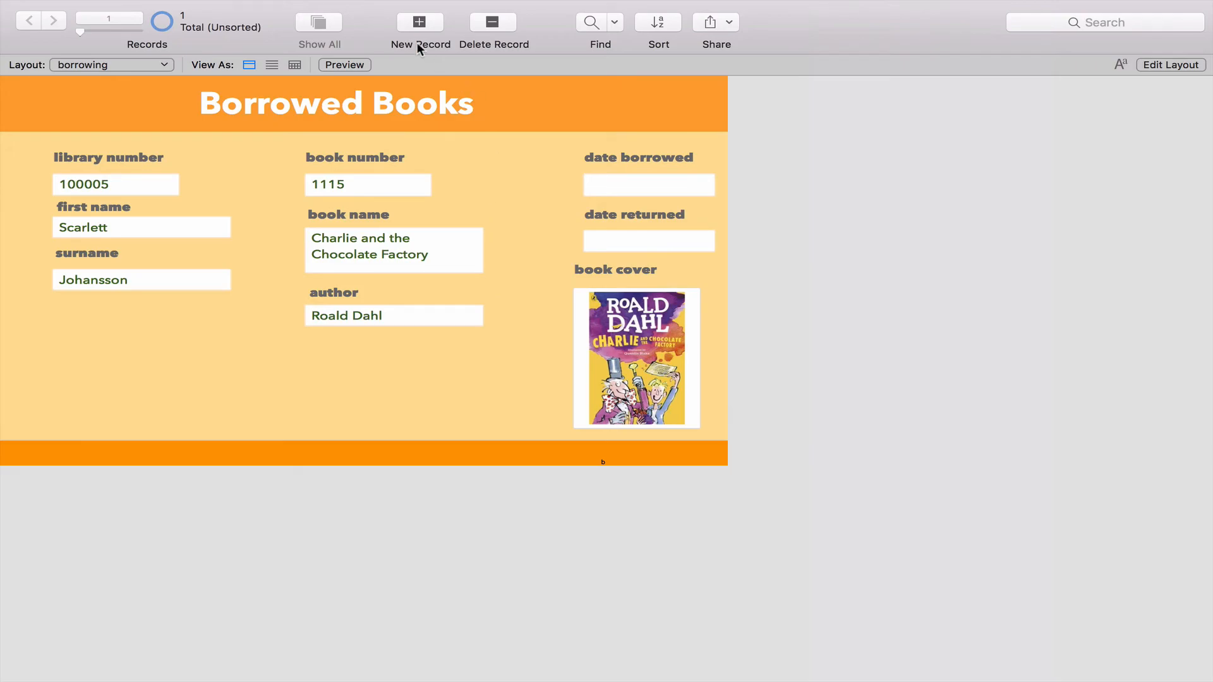
# Step: Create a new borrowing with library number 100003 and book number 1112
pyautogui.click(418, 22)
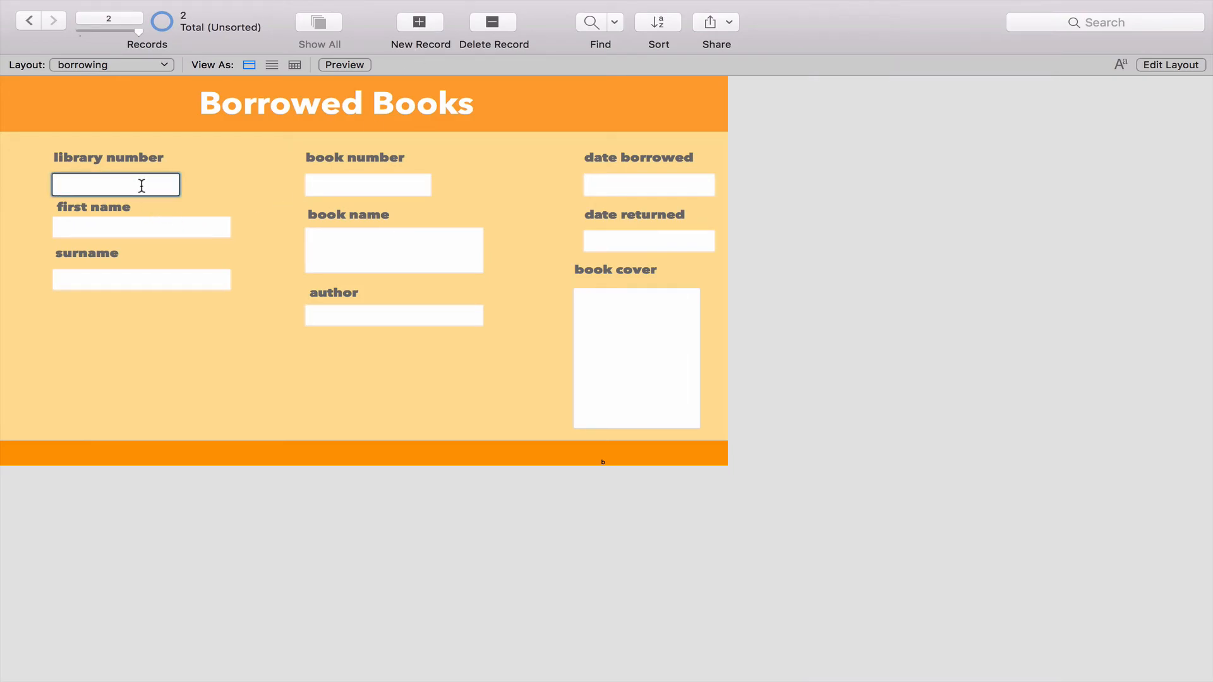
pyautogui.write('100003')
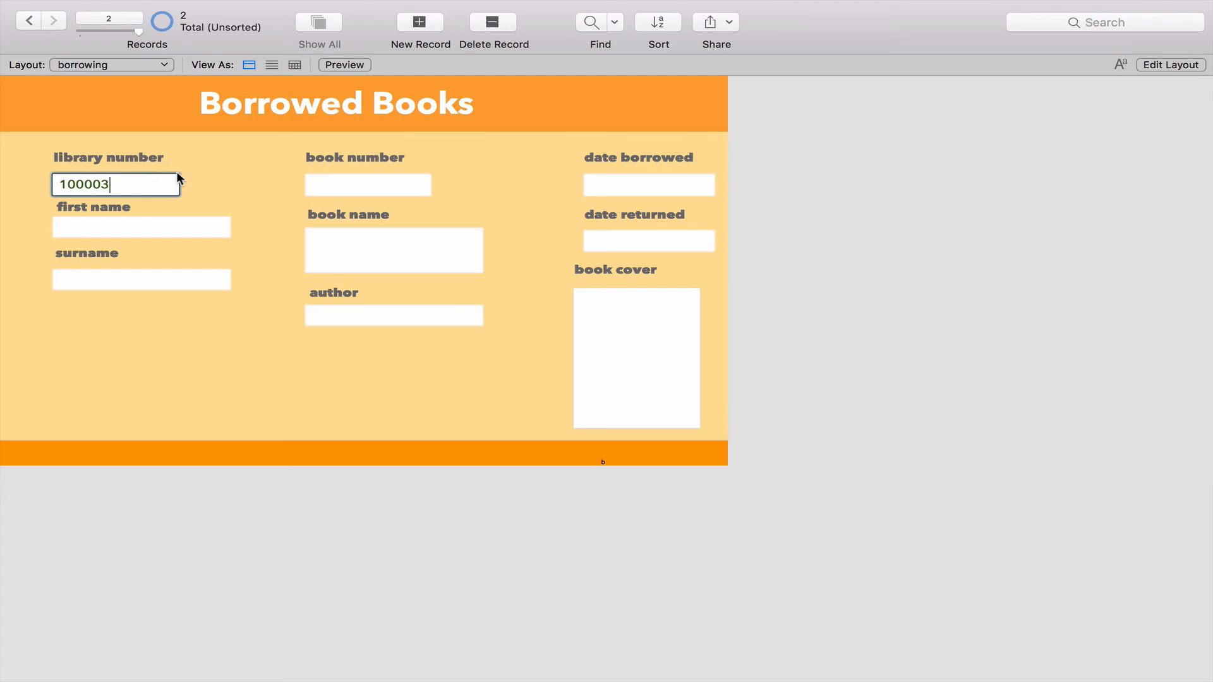
pyautogui.click(367, 184)
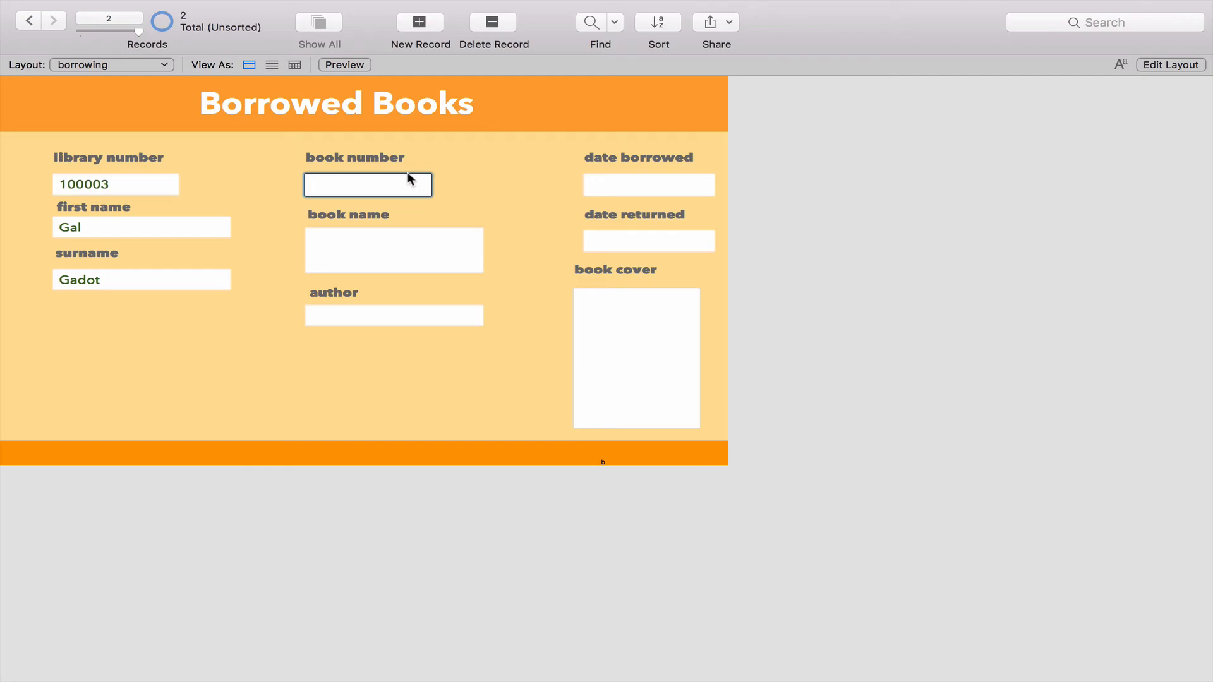
pyautogui.write('1112')
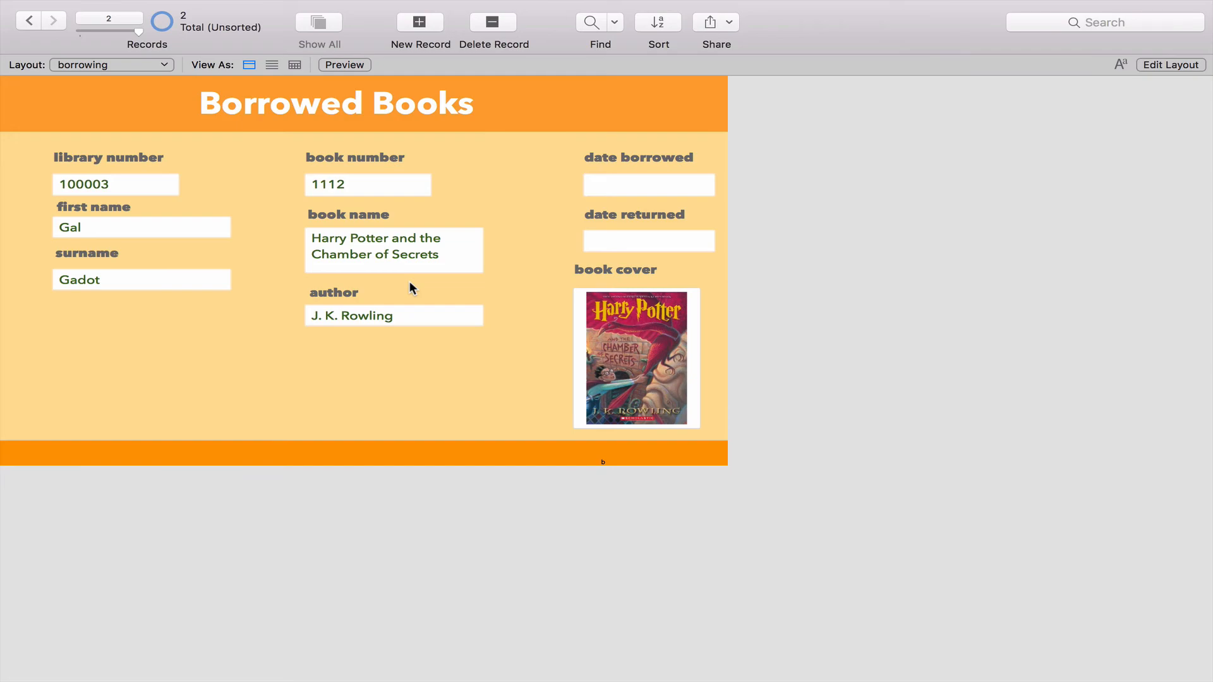
pyautogui.moveTo(115, 189)
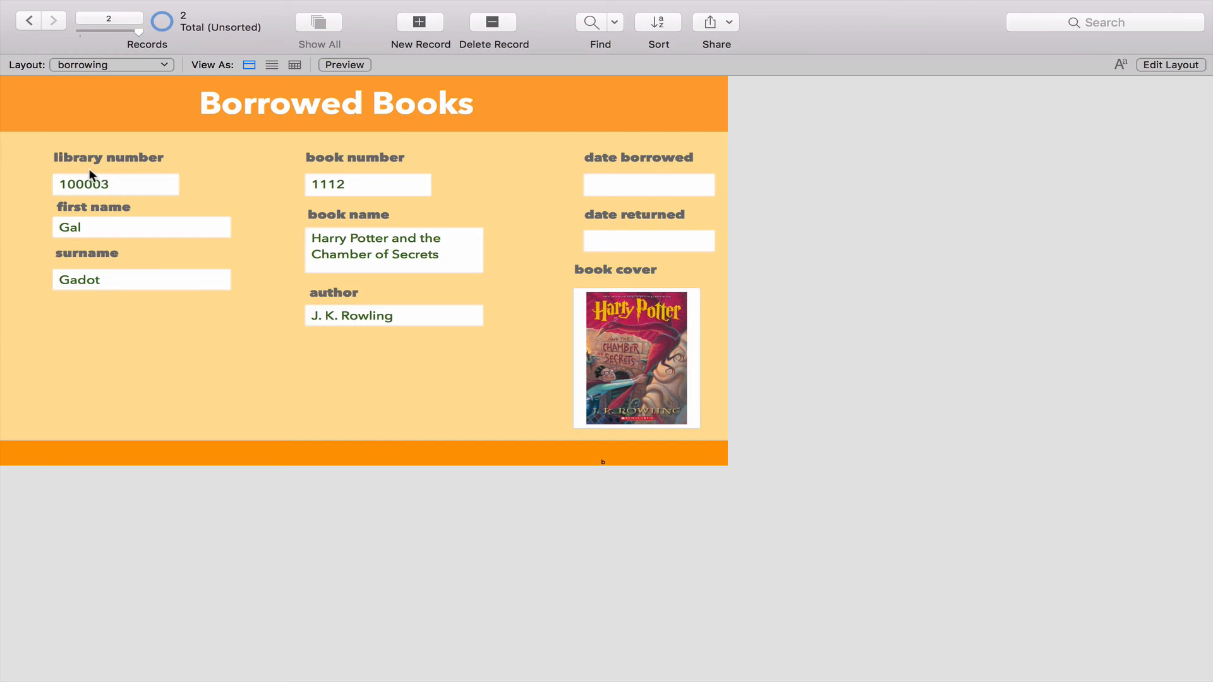
pyautogui.moveTo(128, 172)
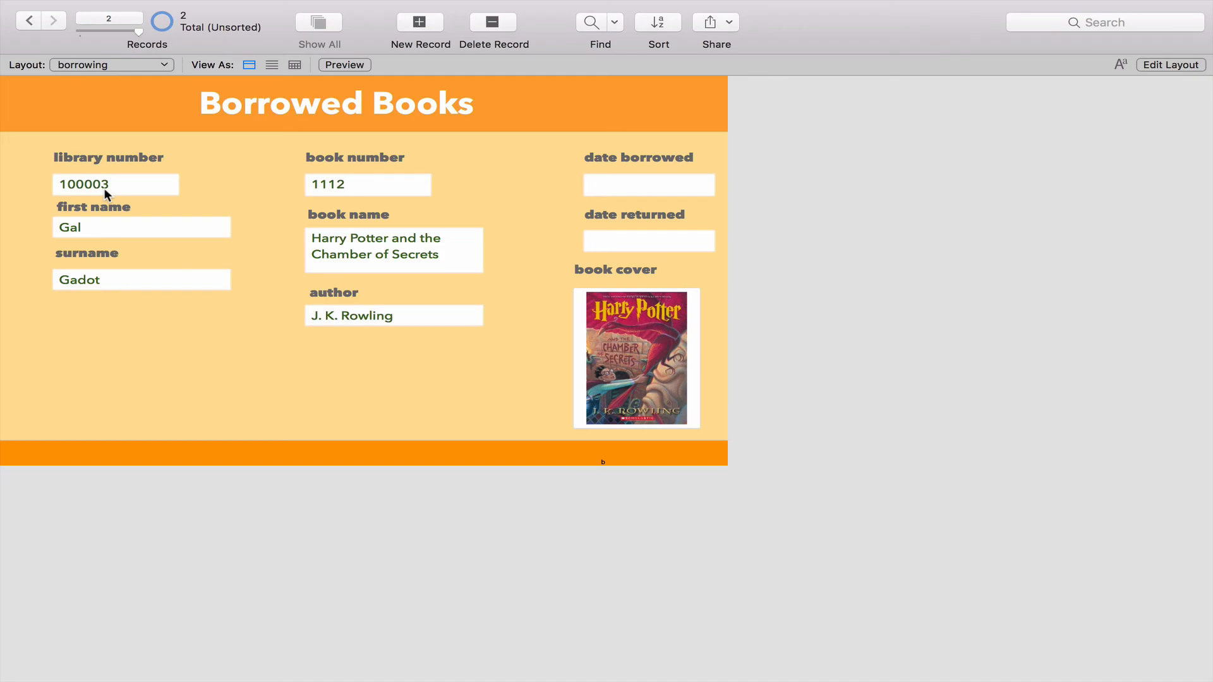
pyautogui.moveTo(136, 199)
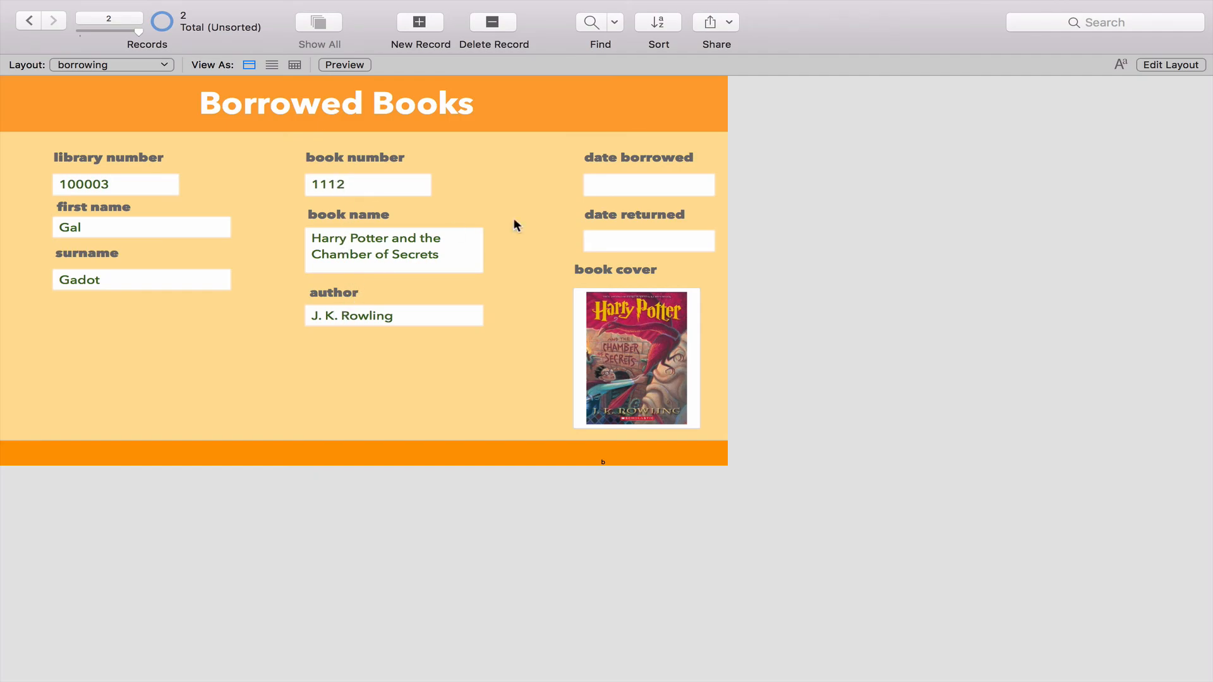
pyautogui.moveTo(579, 289)
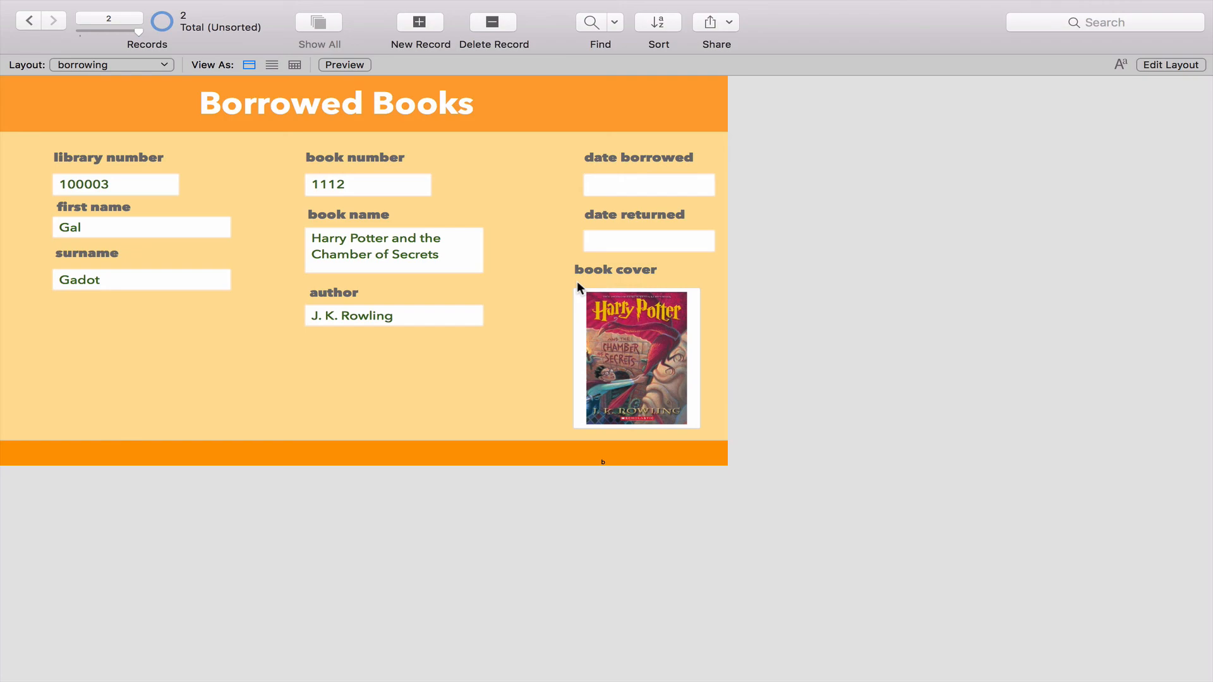
pyautogui.click(111, 65)
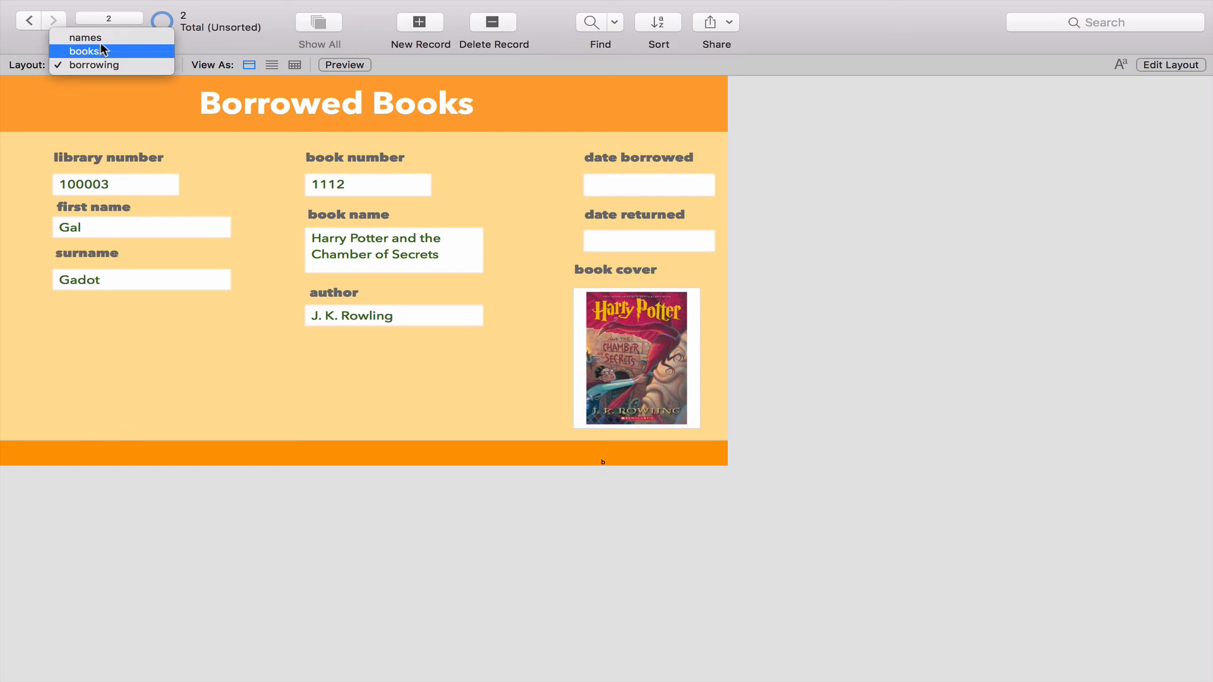
pyautogui.click(86, 38)
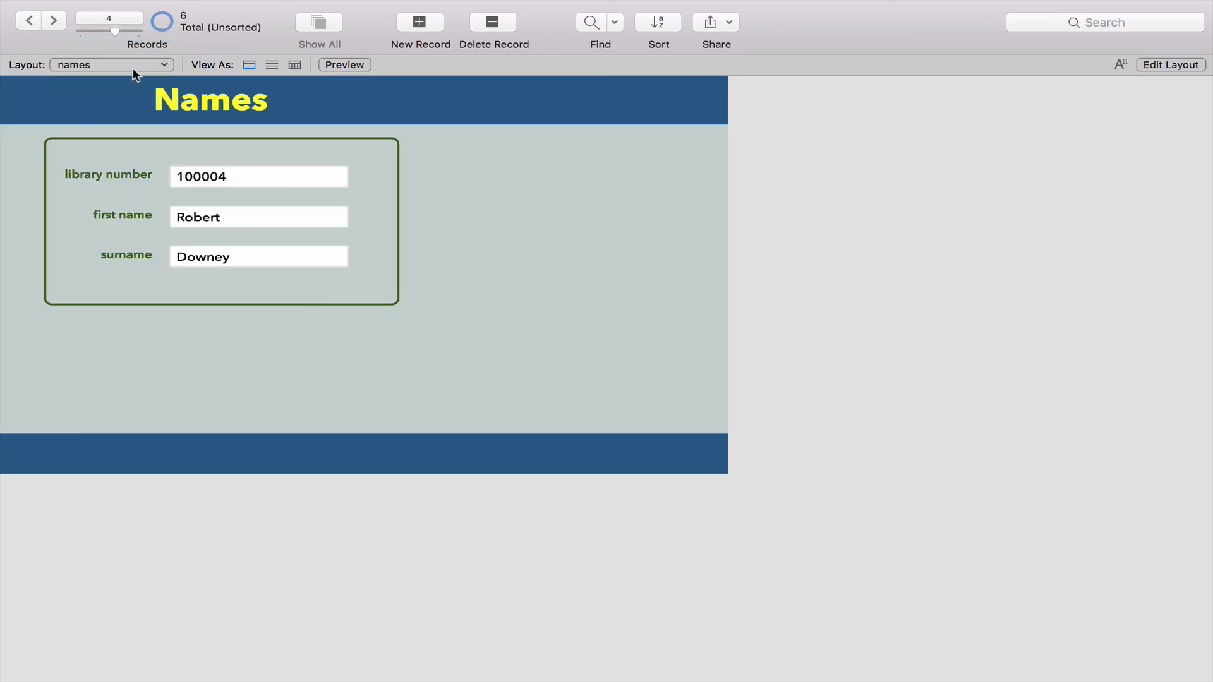
pyautogui.click(111, 64)
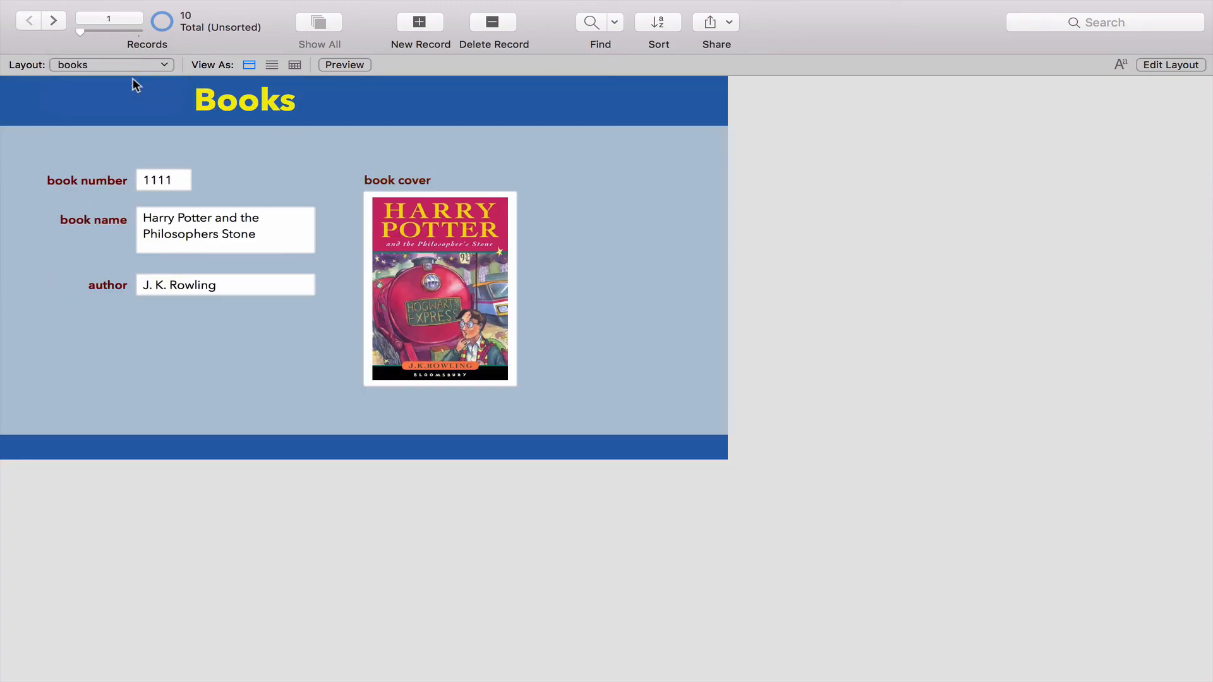
pyautogui.click(111, 64)
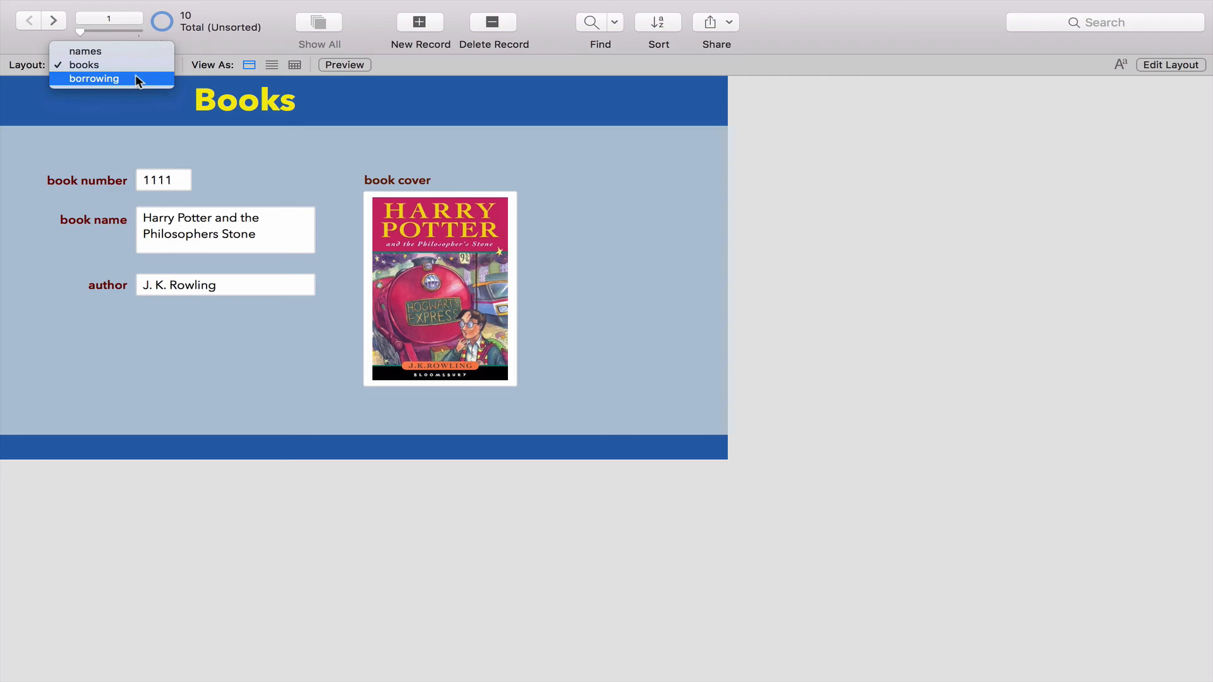
pyautogui.click(93, 79)
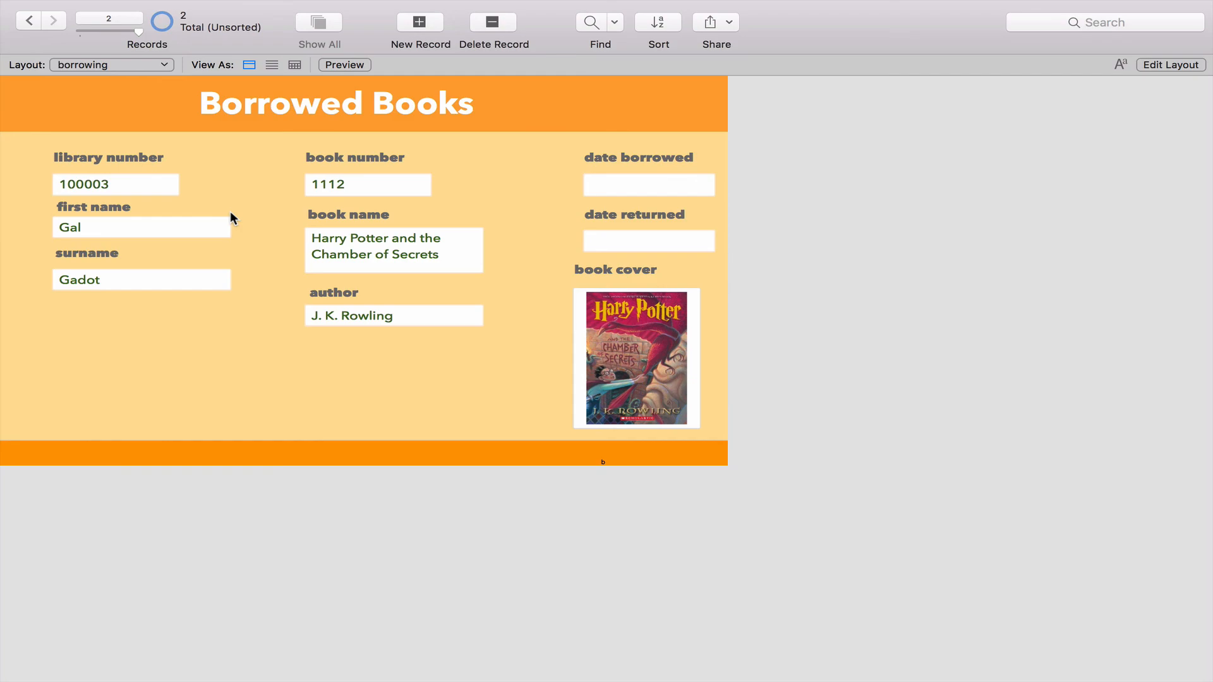
pyautogui.click(648, 185)
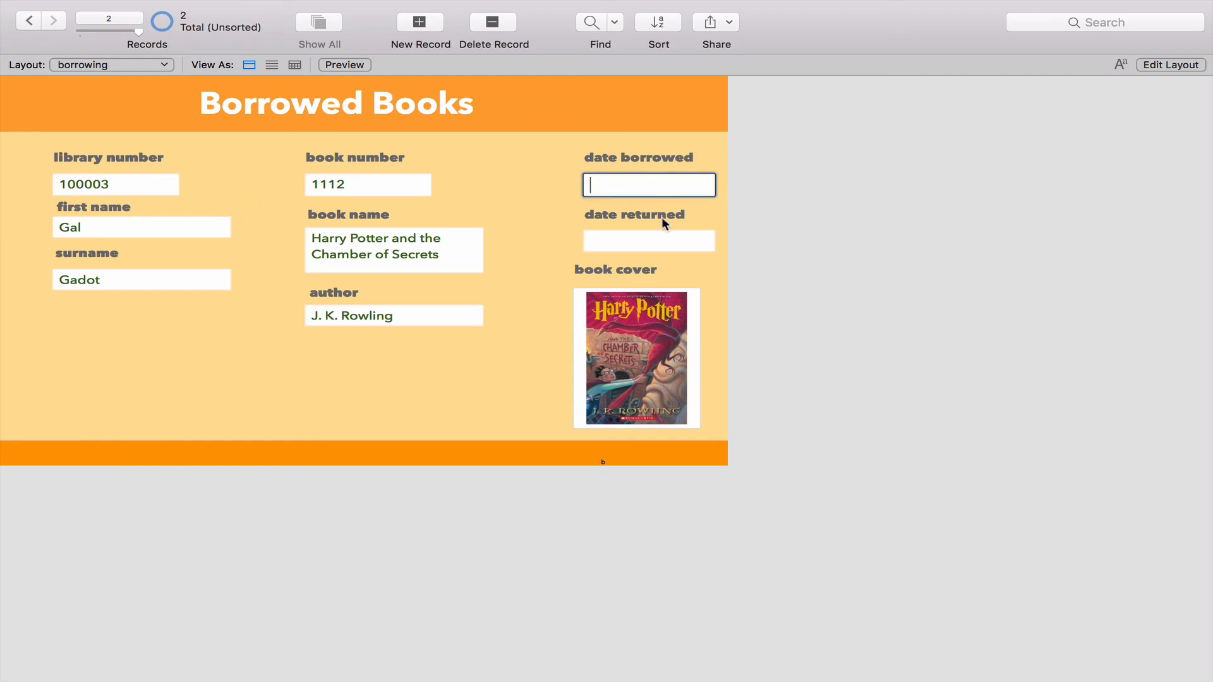
pyautogui.click(648, 240)
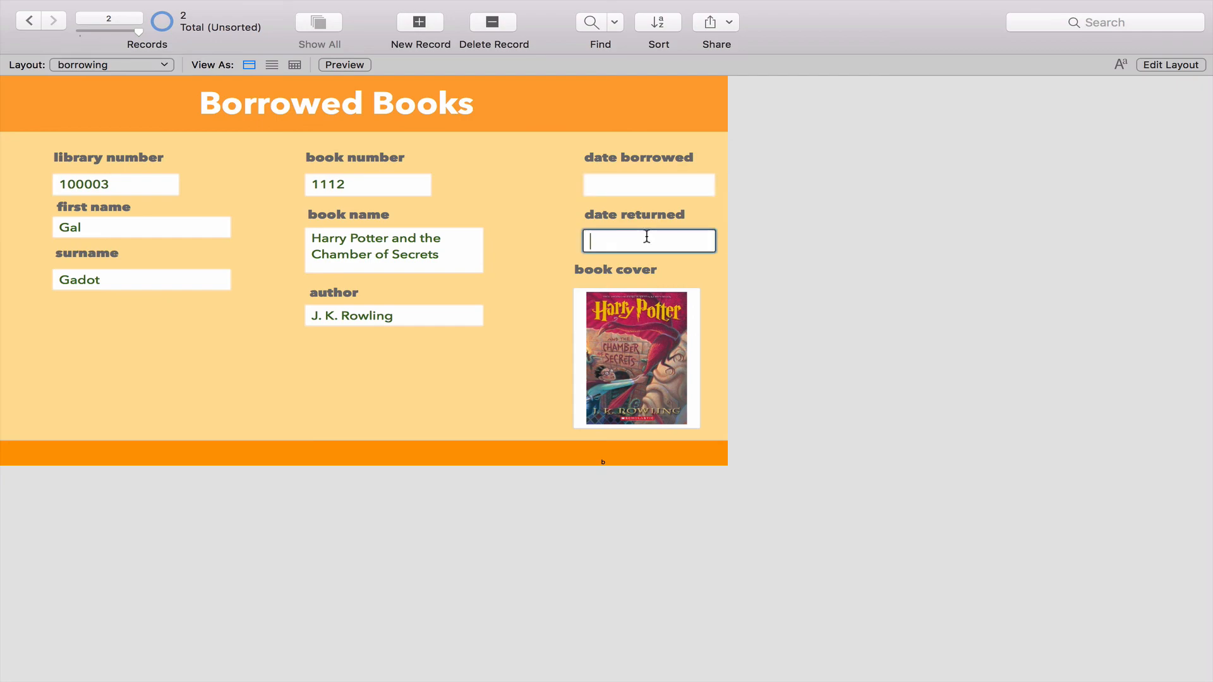